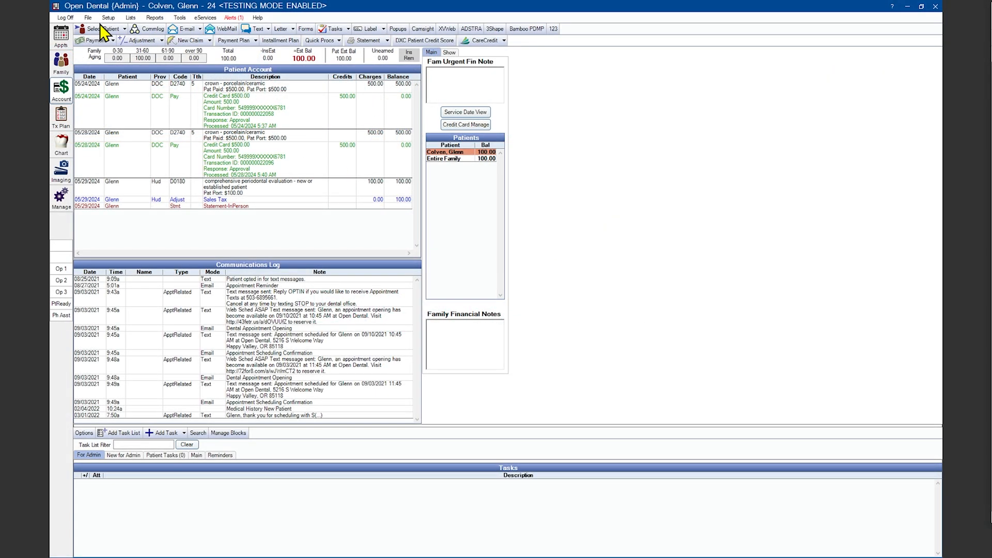
Step: Reach Program Links from Setup and highlight the EdgeExpress entry by Global Payments Integrated
left_click(109, 18)
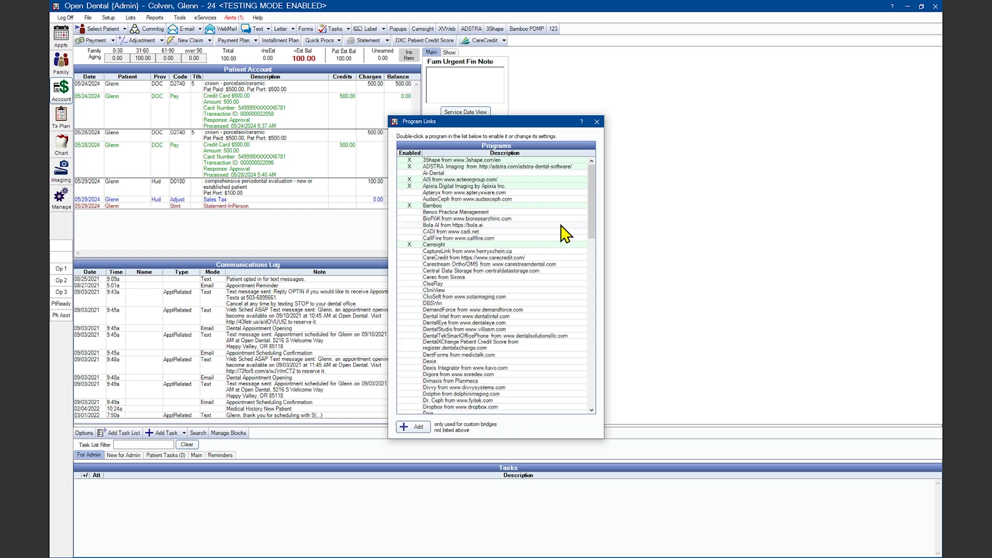
scroll("down", 3)
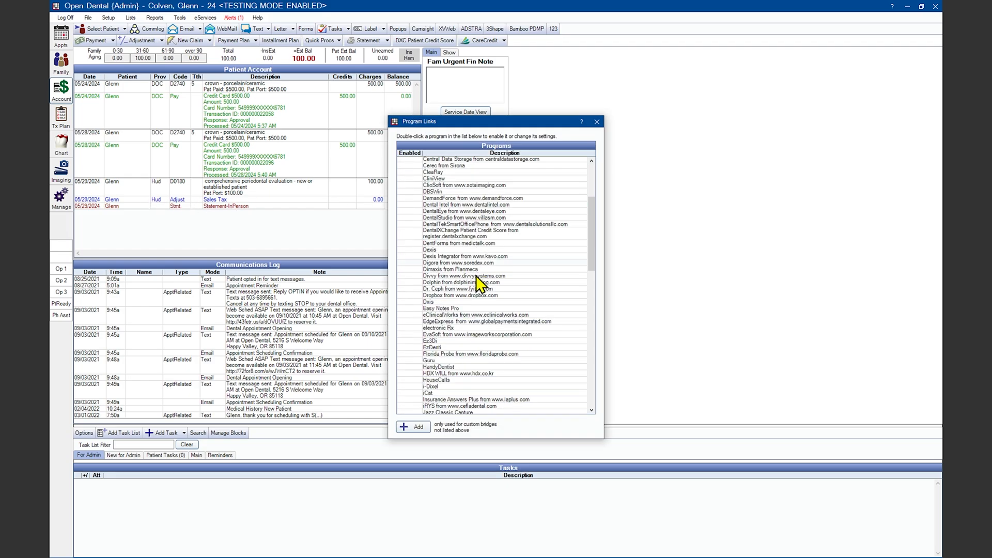
left_click(490, 321)
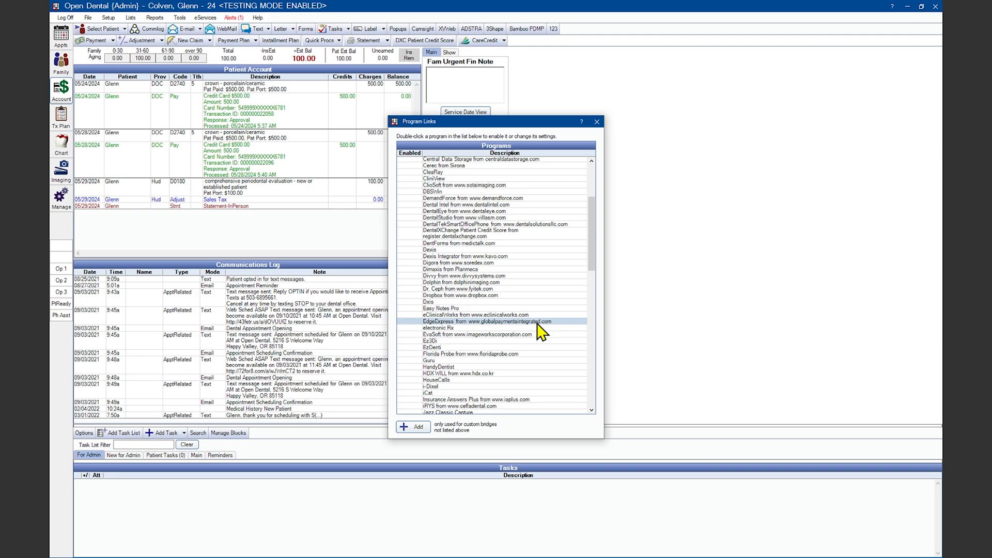
mouse_move(513, 332)
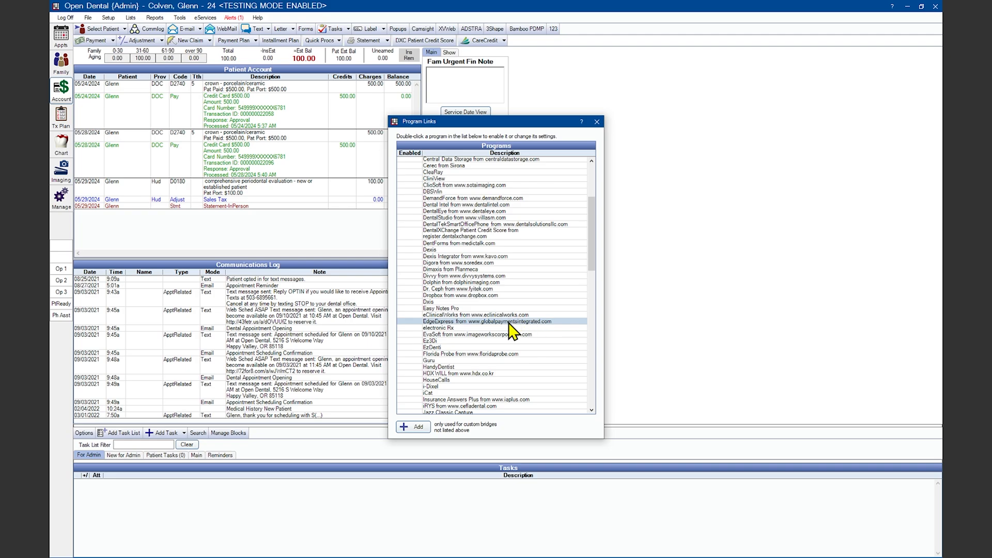
Step: Bring up EdgeExpress Setup and mark the integration Enabled
double_click(487, 322)
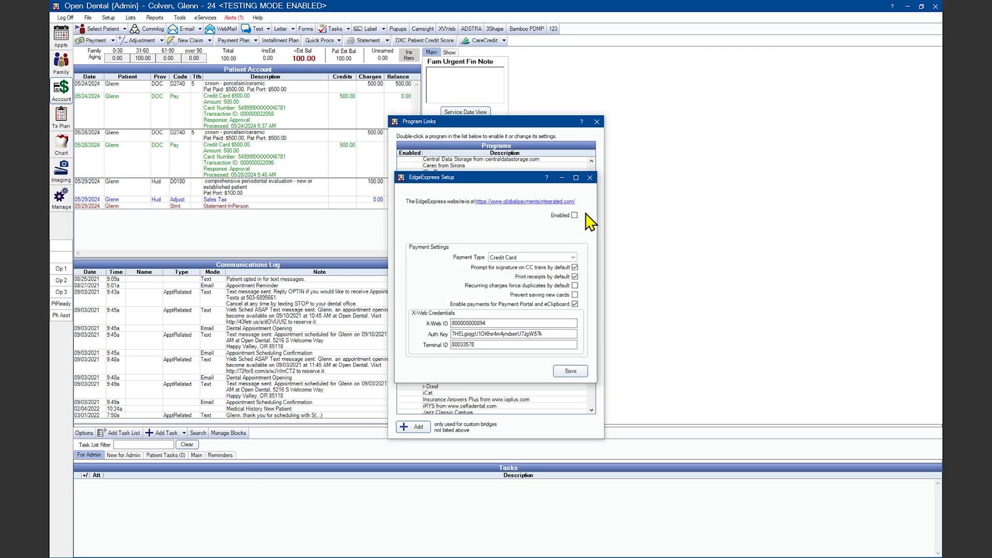
left_click(575, 215)
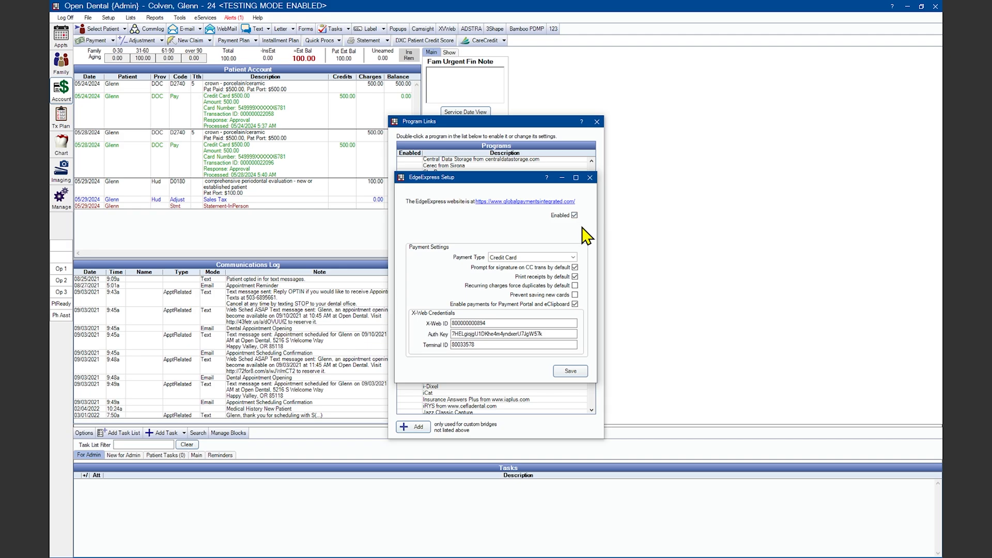
mouse_move(585, 266)
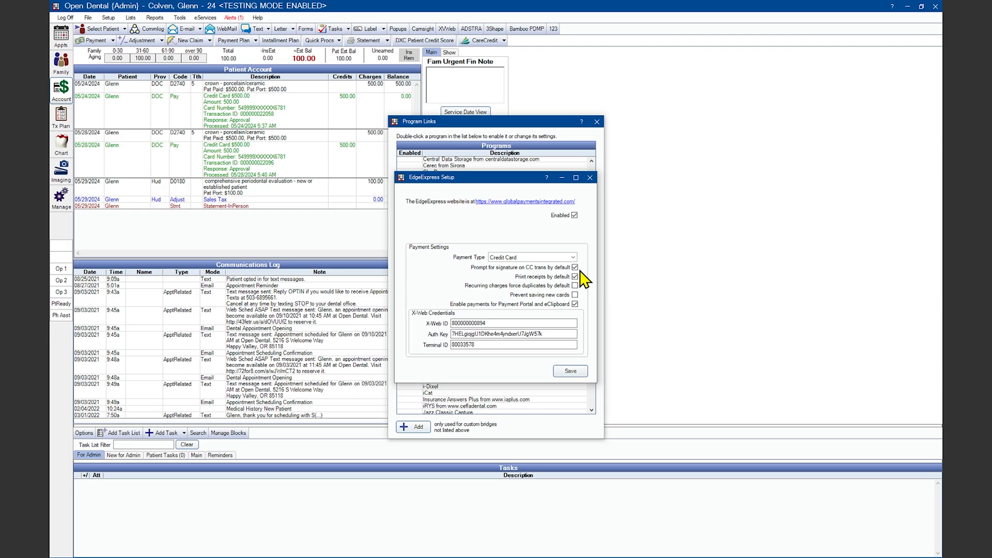
mouse_move(583, 287)
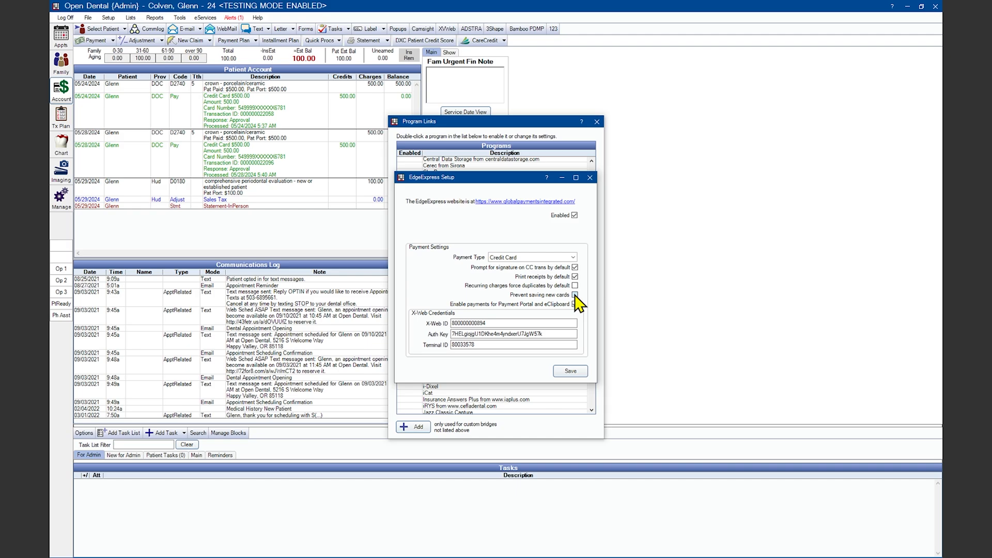
Step: Allow EdgeExpress payments for Payment Portal and eClipboard and save the setup
left_click(575, 304)
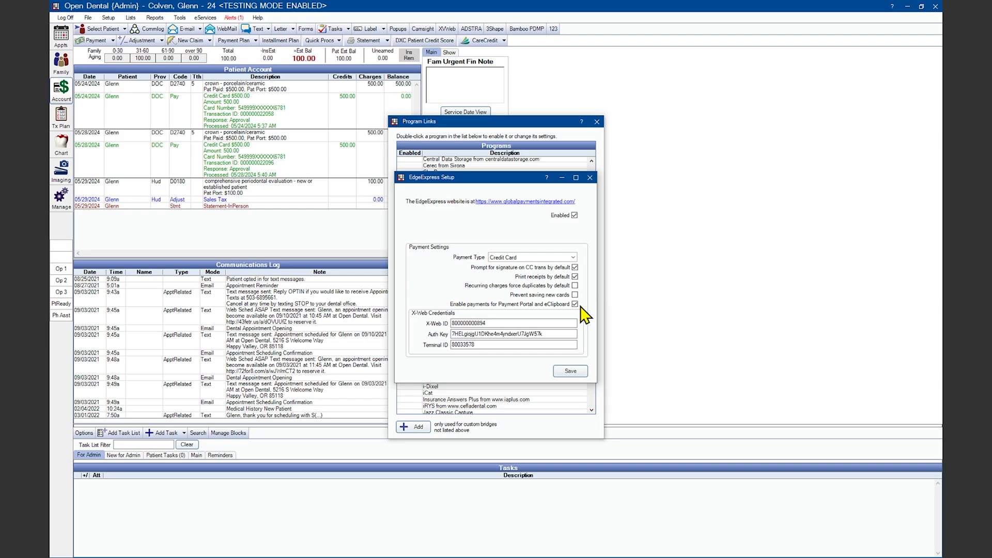
mouse_move(453, 366)
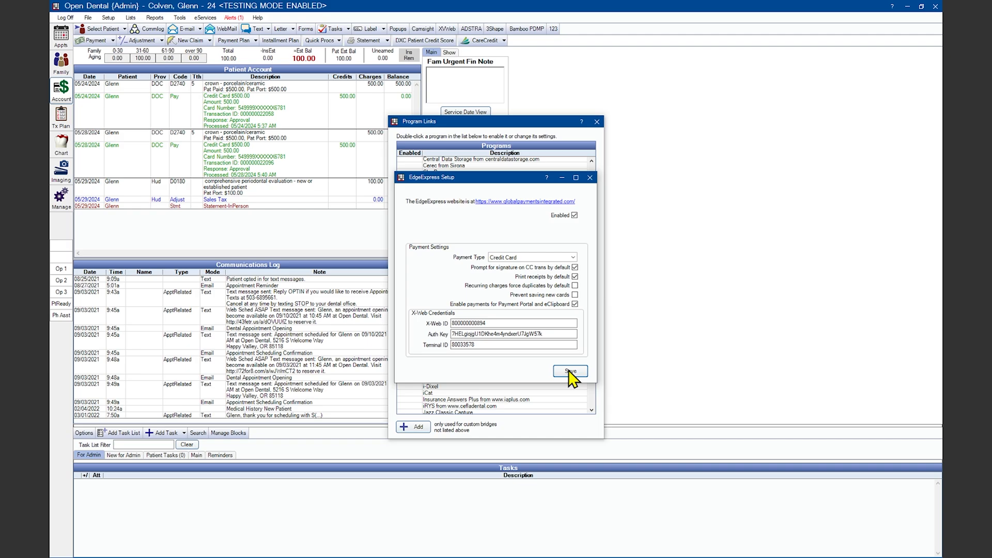
left_click(569, 371)
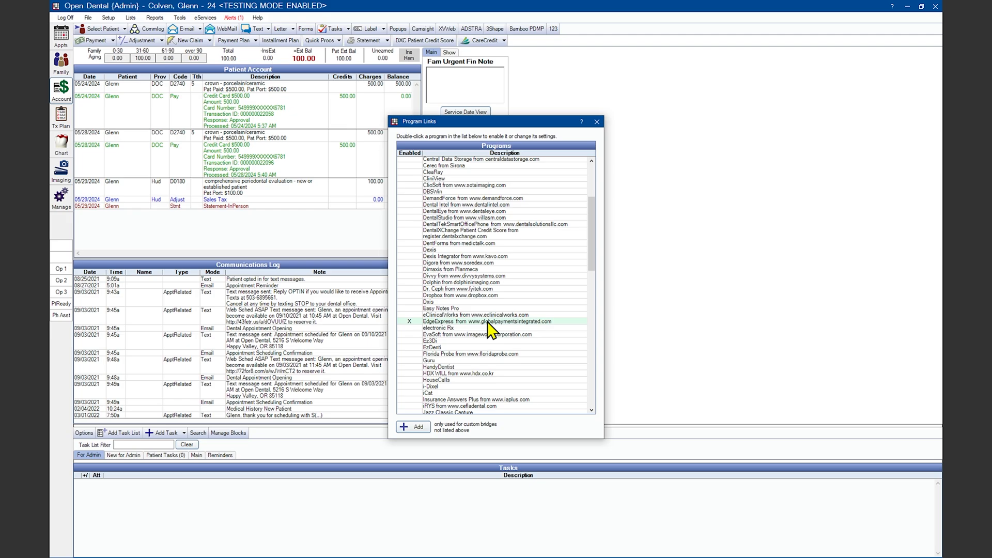
mouse_move(595, 122)
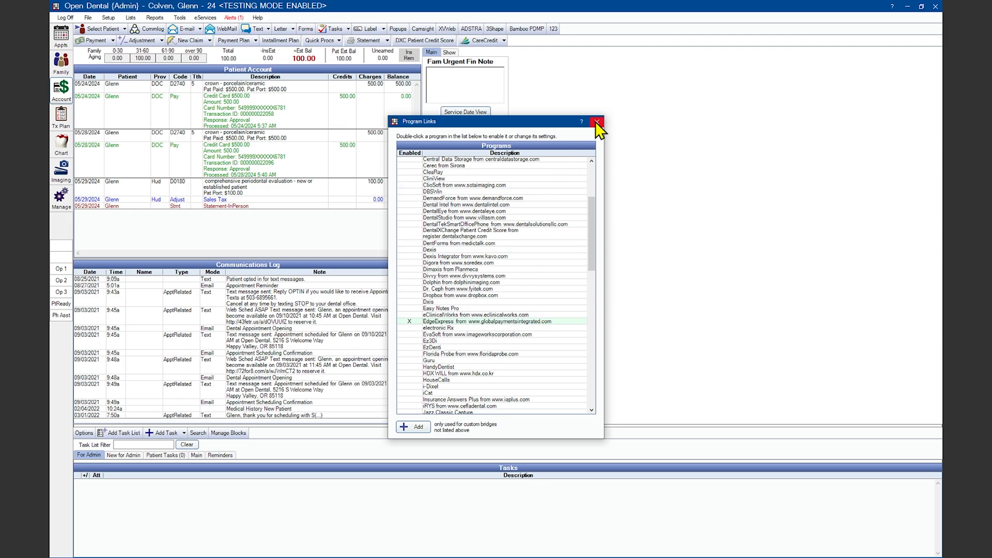
mouse_move(599, 133)
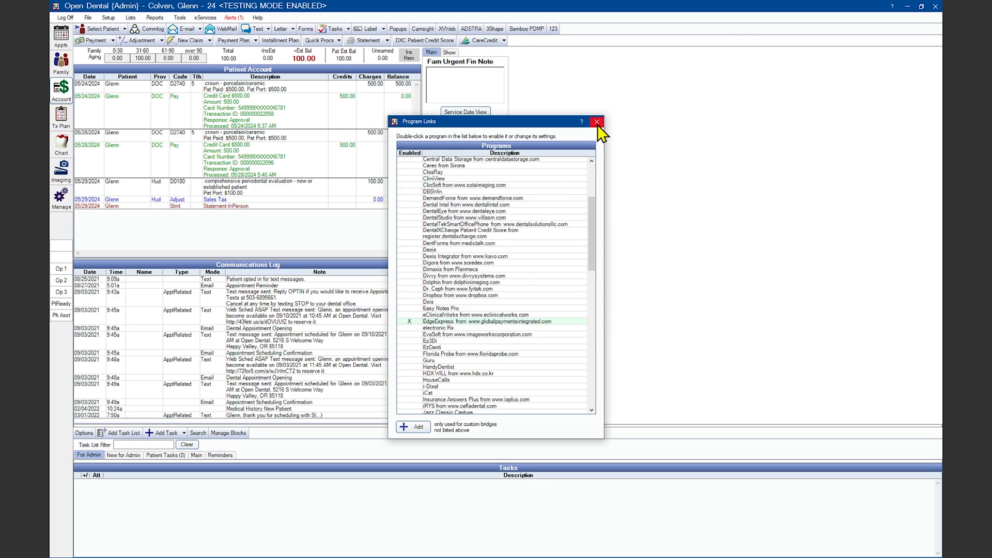
Step: Leave Program Links and highlight the D0180 periodontal evaluation charge in the Account module
left_click(596, 121)
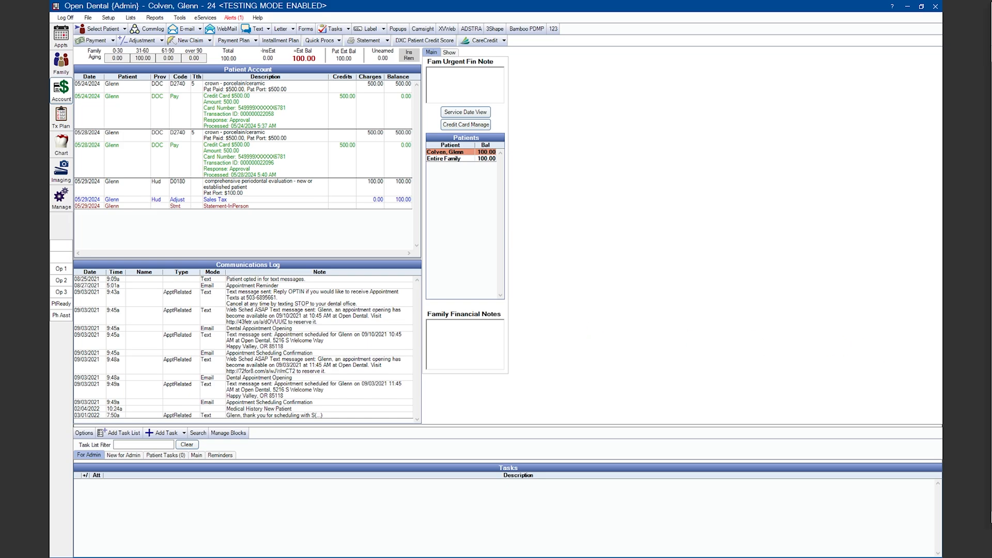
mouse_move(616, 299)
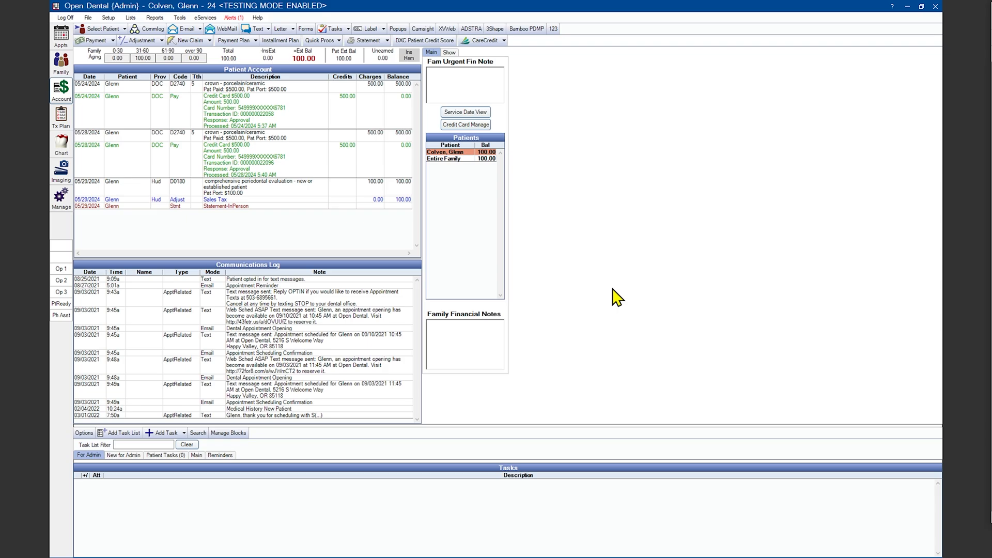
mouse_move(271, 194)
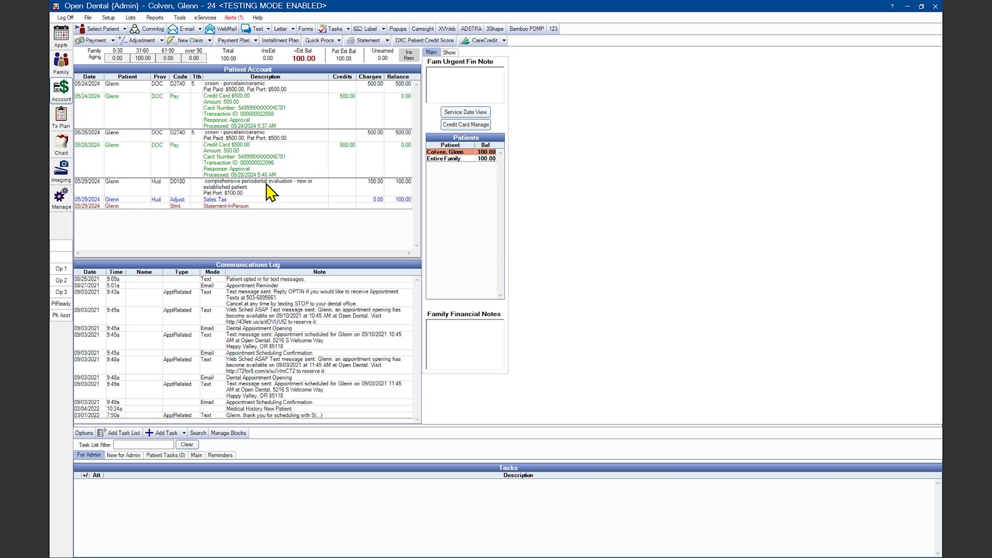
left_click(253, 187)
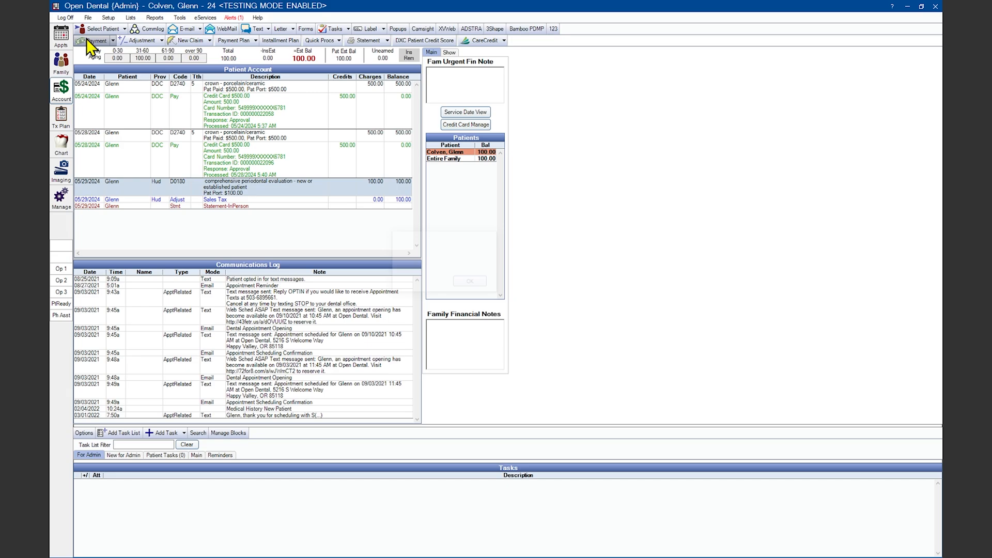
Step: Begin a new patient payment and accept the suggested 100 amount
left_click(96, 40)
type("100")
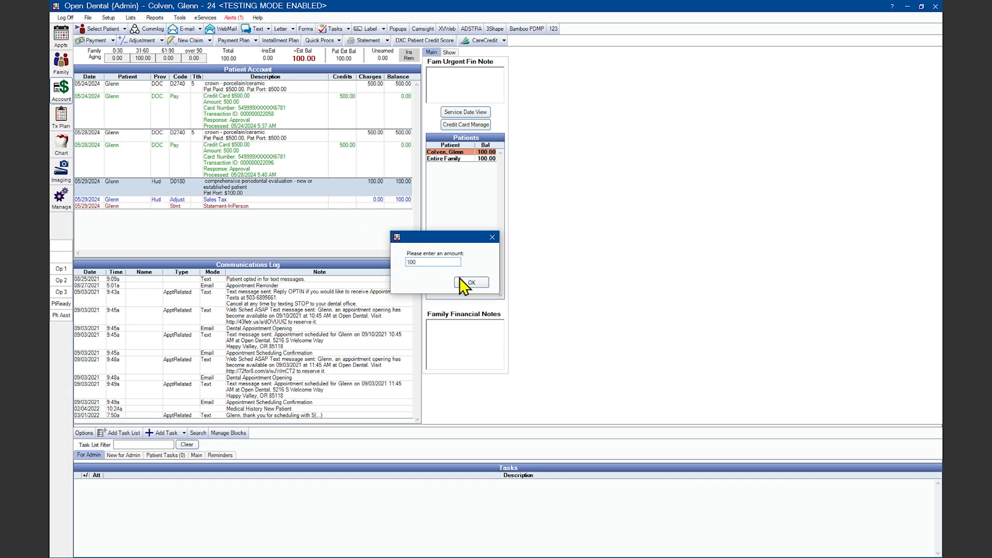
left_click(471, 282)
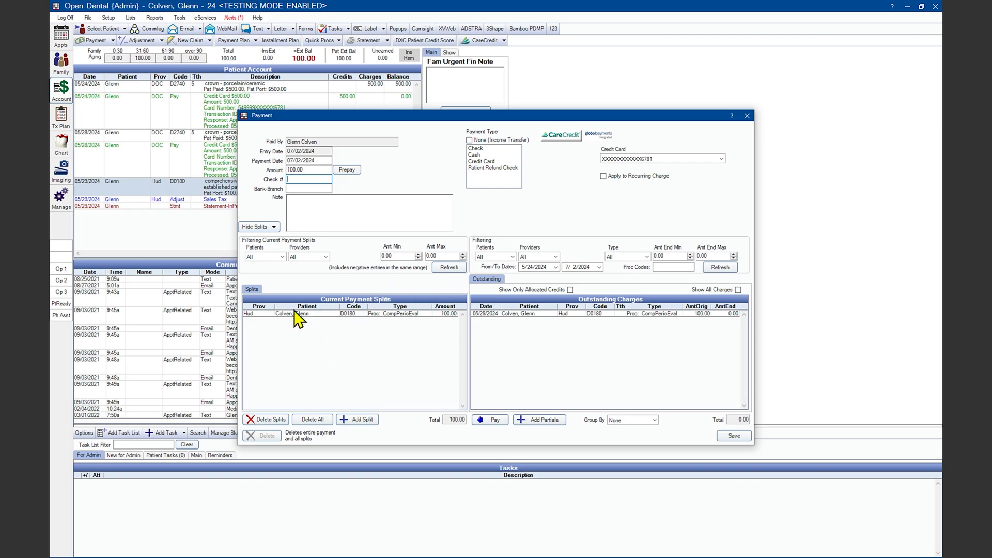
mouse_move(361, 389)
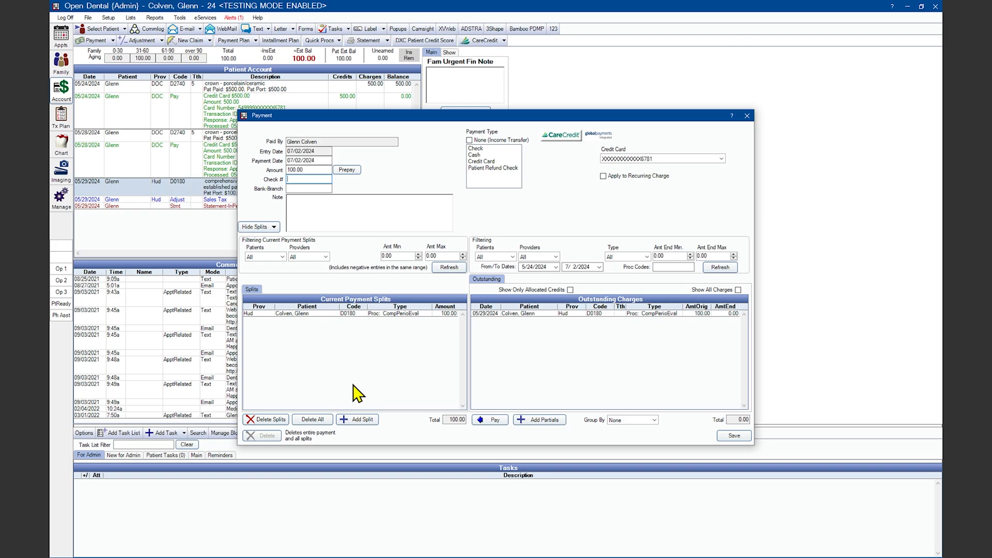
mouse_move(348, 387)
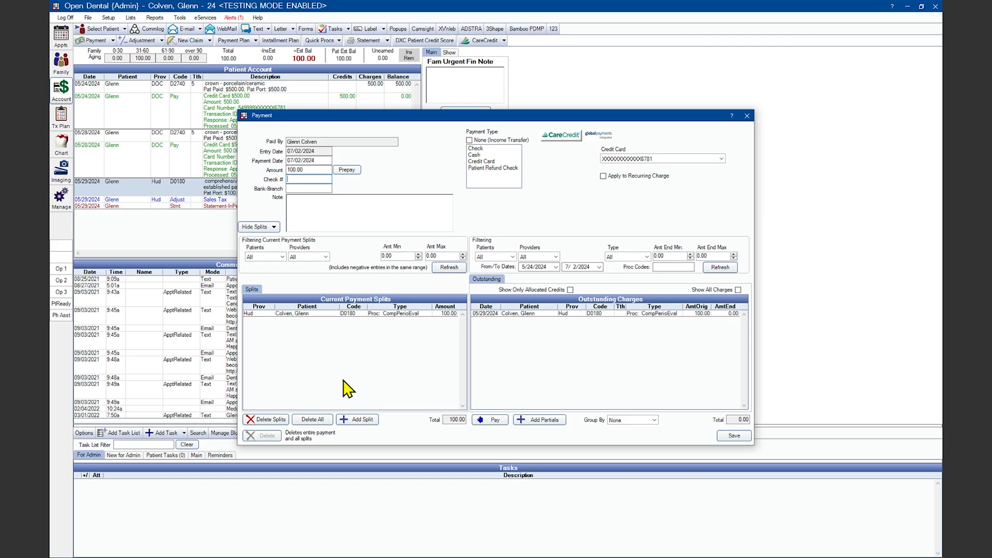
mouse_move(340, 345)
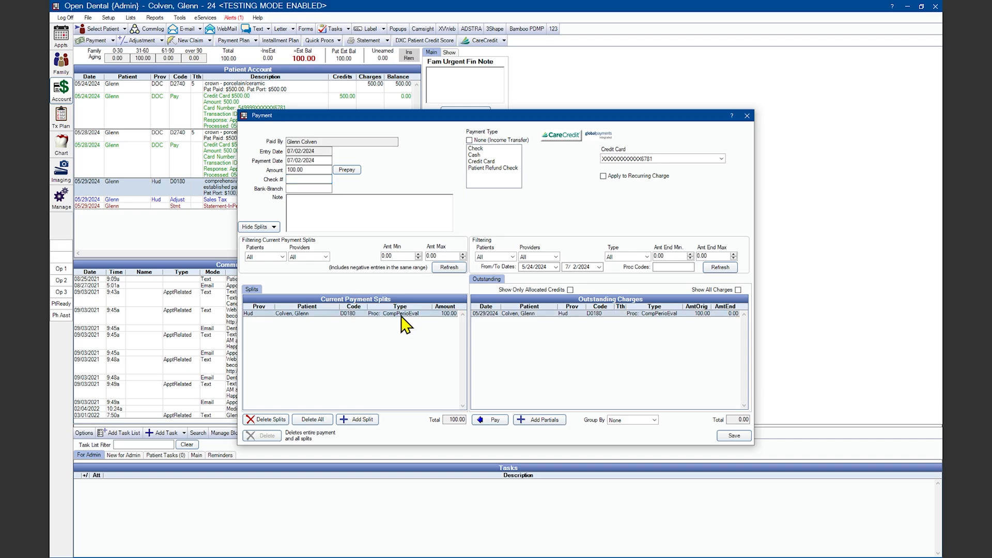
mouse_move(424, 321)
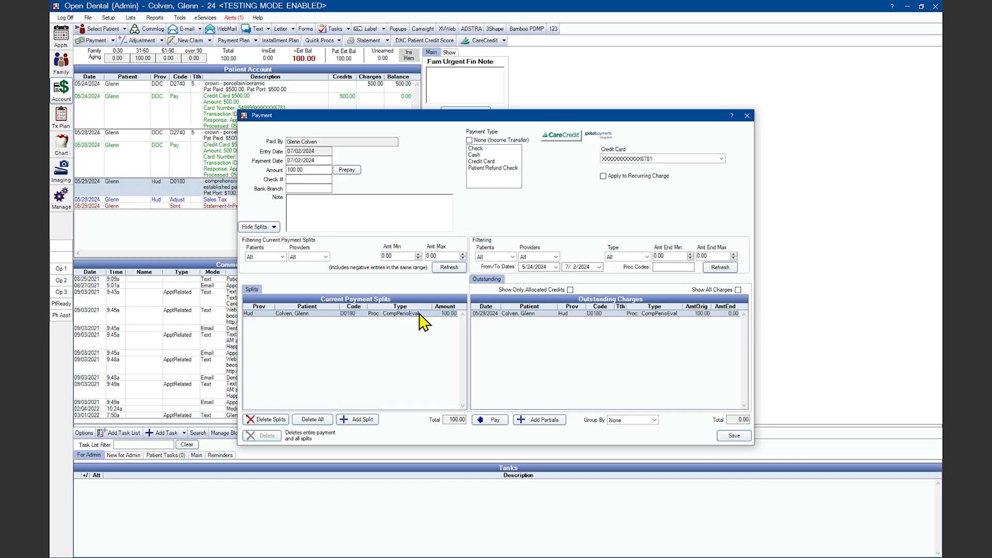
mouse_move(436, 271)
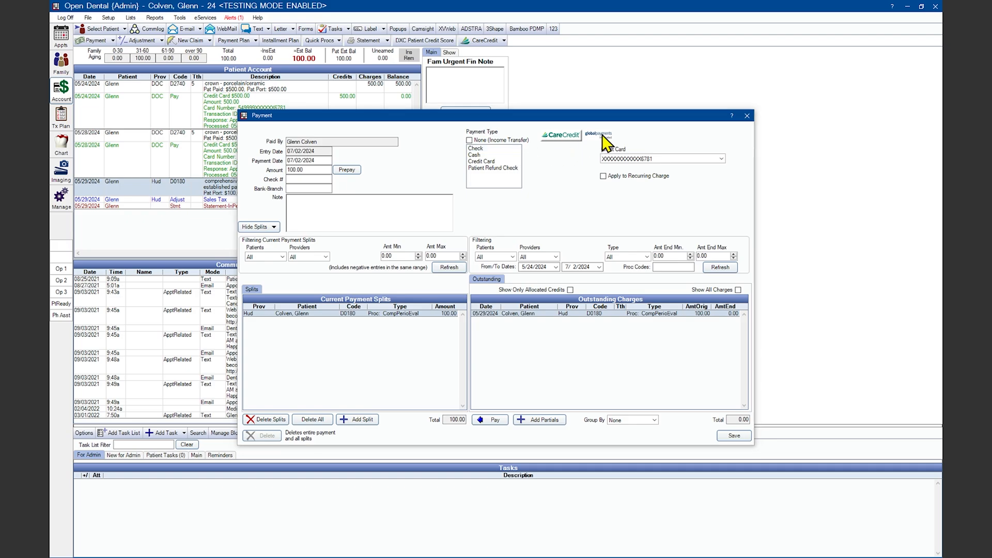
Step: Choose Global Payments to reveal EdgeExpress transaction types for the $100.00 payment
left_click(598, 134)
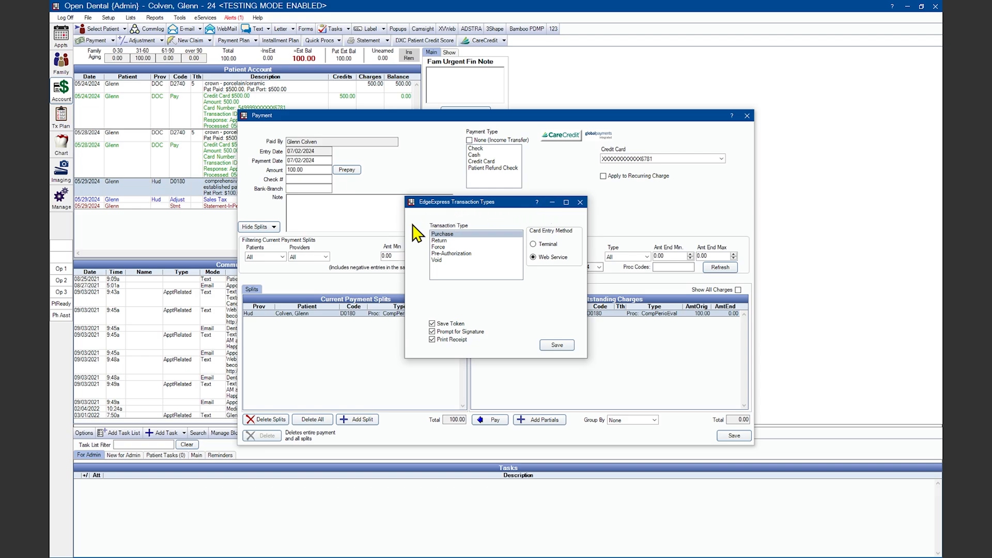
mouse_move(503, 241)
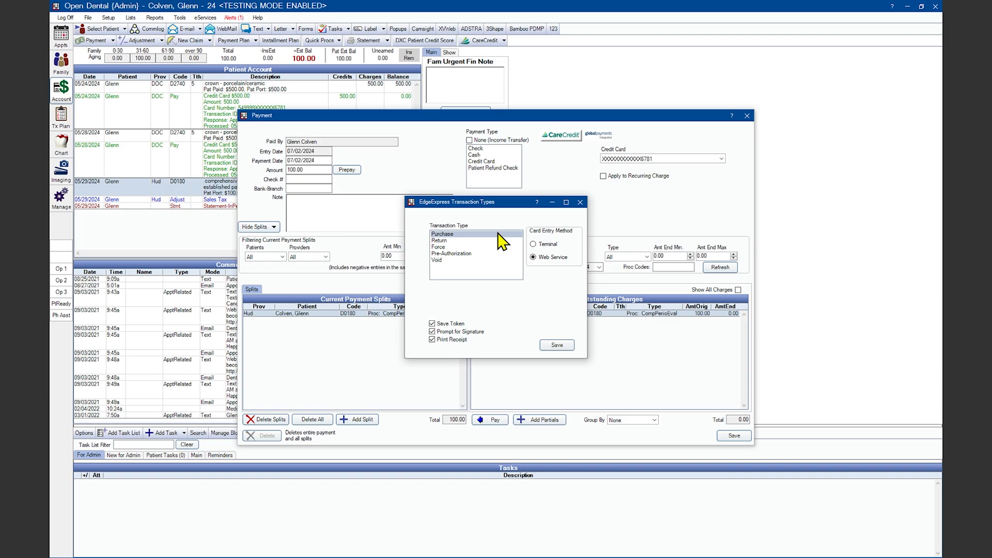
mouse_move(462, 252)
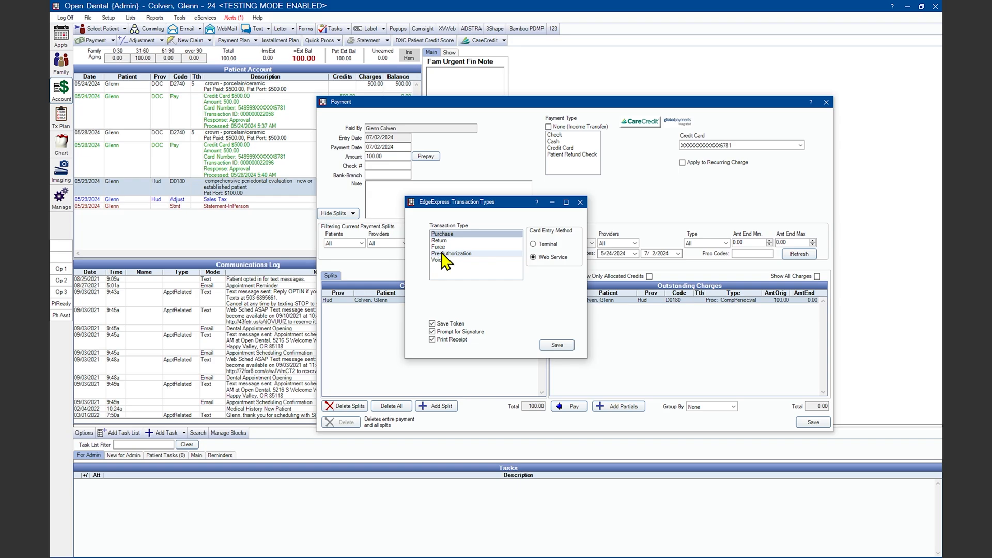
Step: Select Purchase with Web Service card entry, keeping Save Token, Prompt for Signature and Print Receipt on
left_click(438, 261)
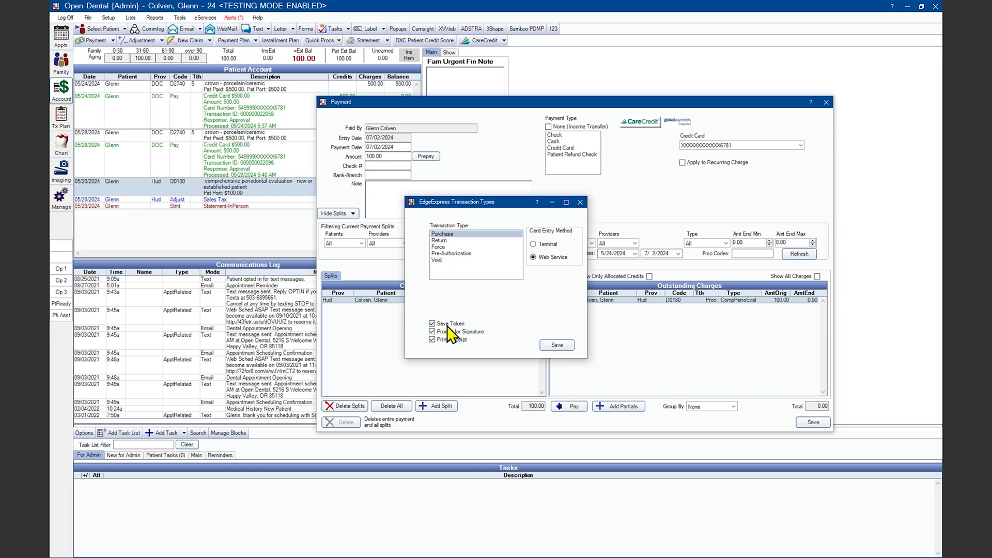
mouse_move(495, 335)
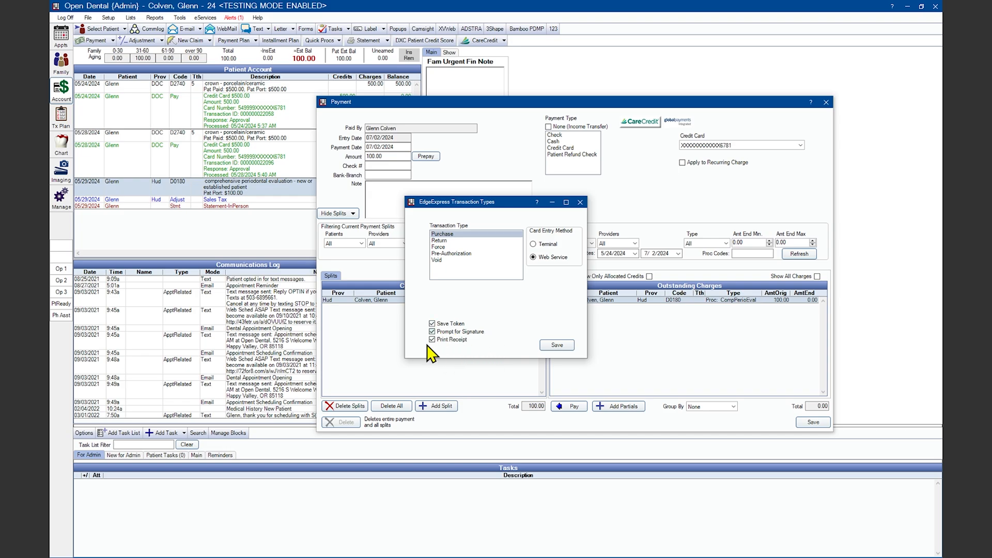
mouse_move(515, 315)
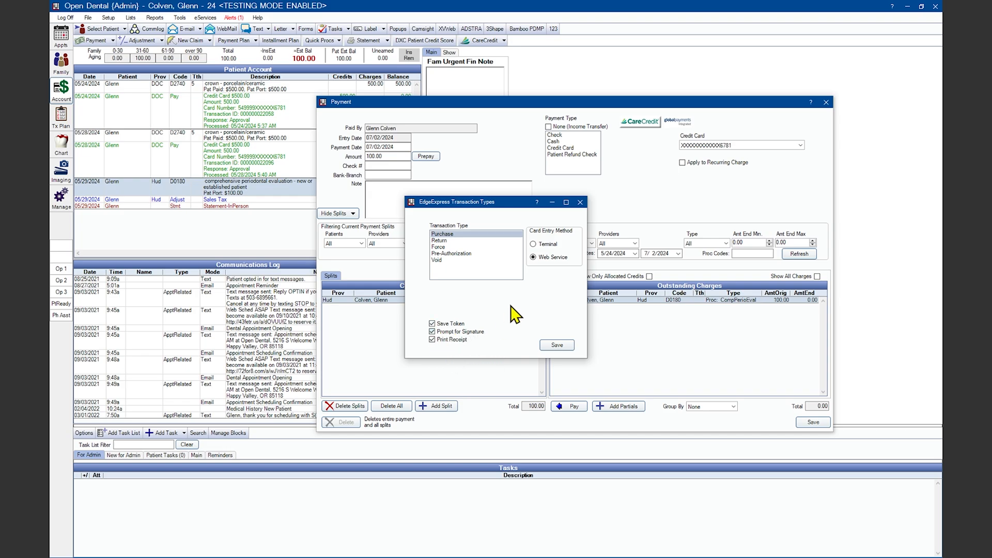
mouse_move(563, 238)
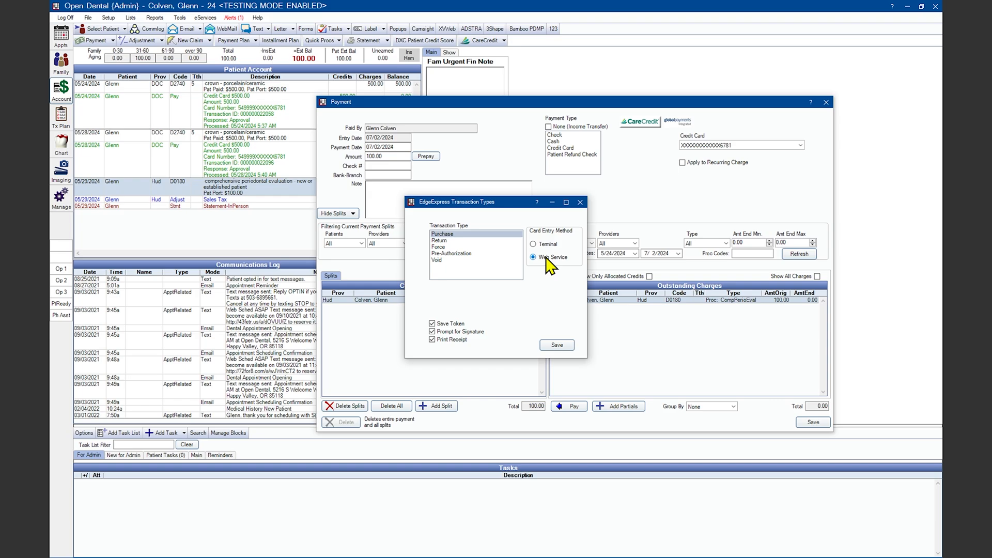
mouse_move(549, 266)
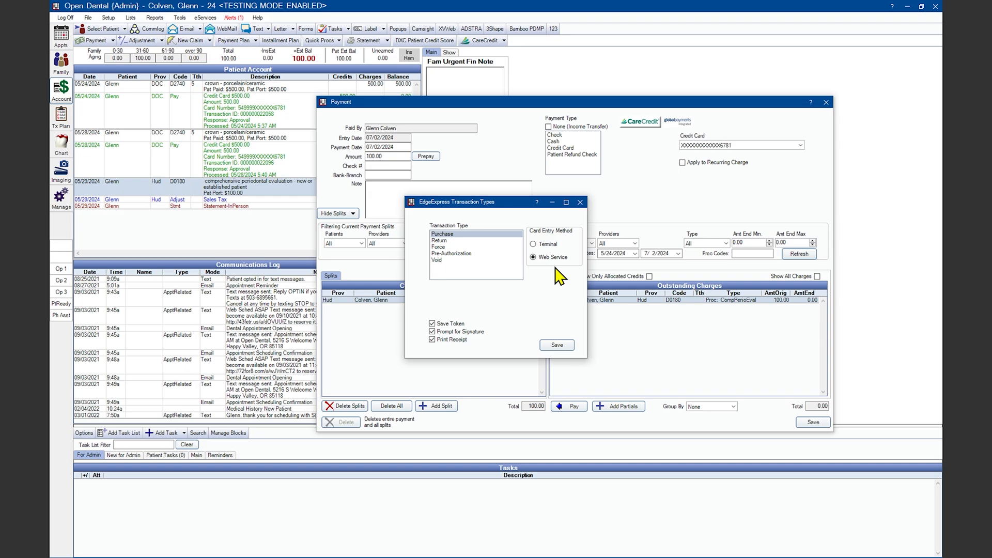
mouse_move(566, 272)
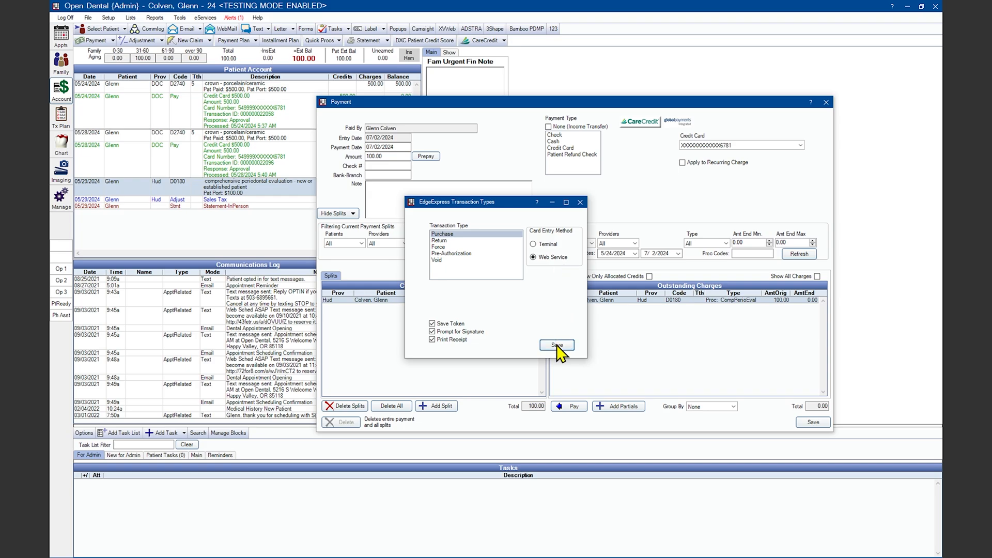
Step: Submit the card purchase, then dismiss the Duplicate Transaction Error result page
left_click(556, 345)
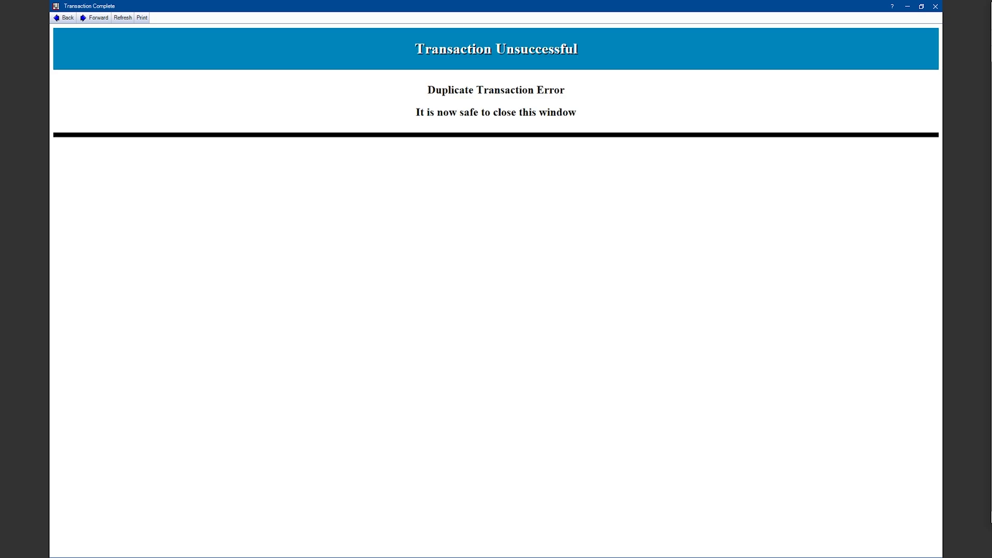
mouse_move(609, 196)
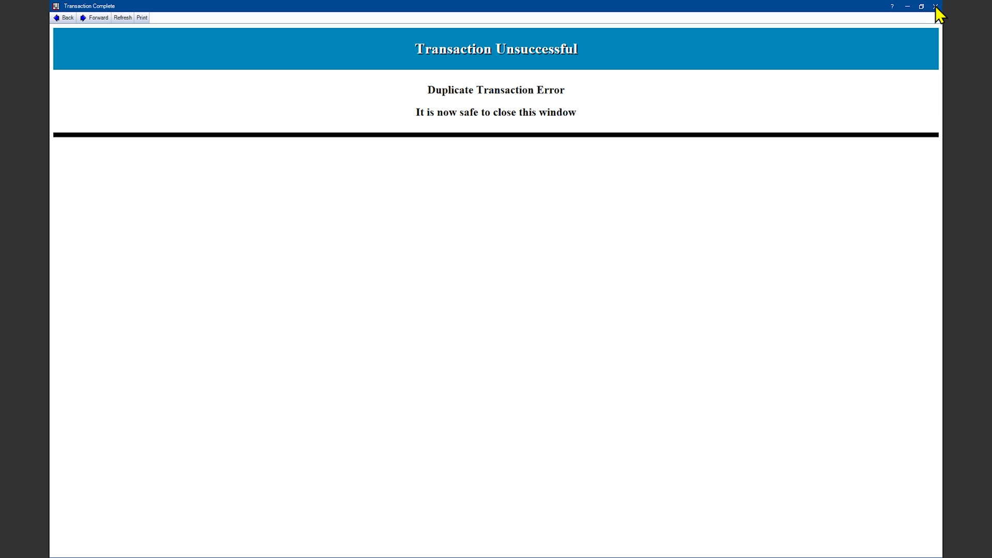
left_click(937, 6)
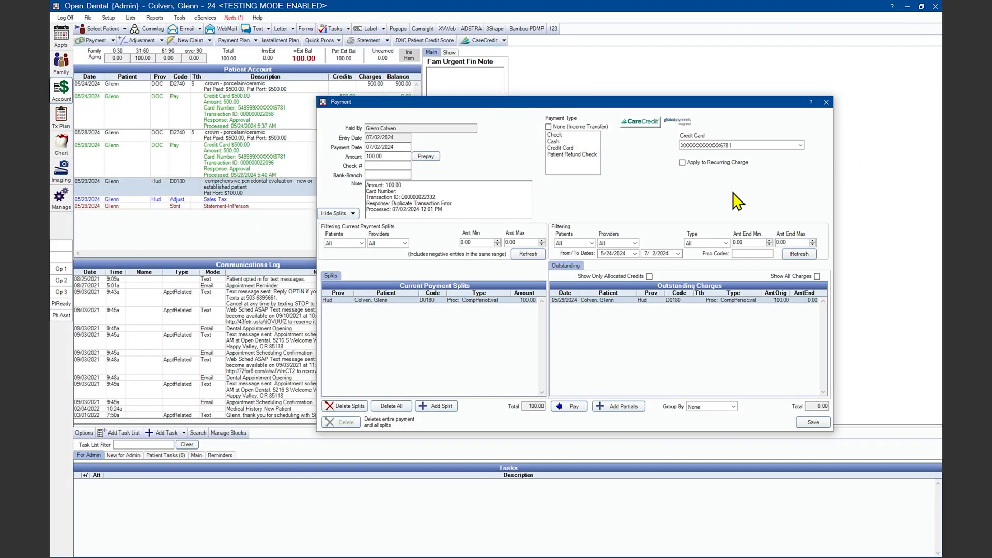
mouse_move(704, 216)
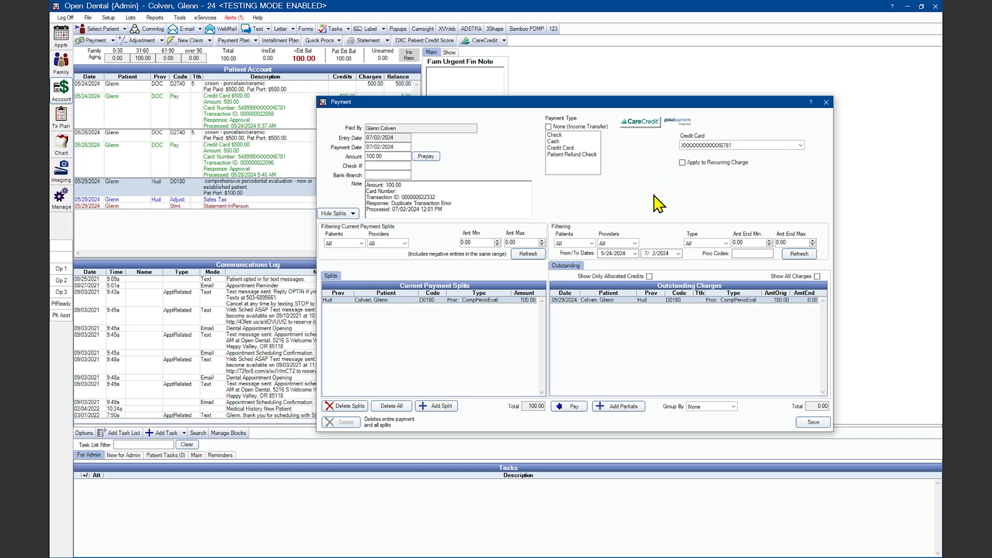
mouse_move(634, 214)
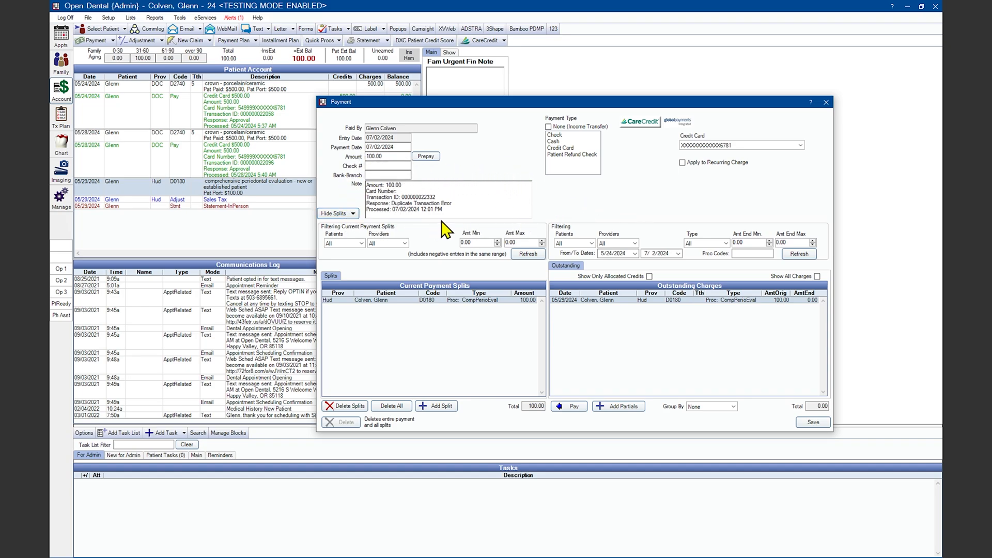
mouse_move(460, 213)
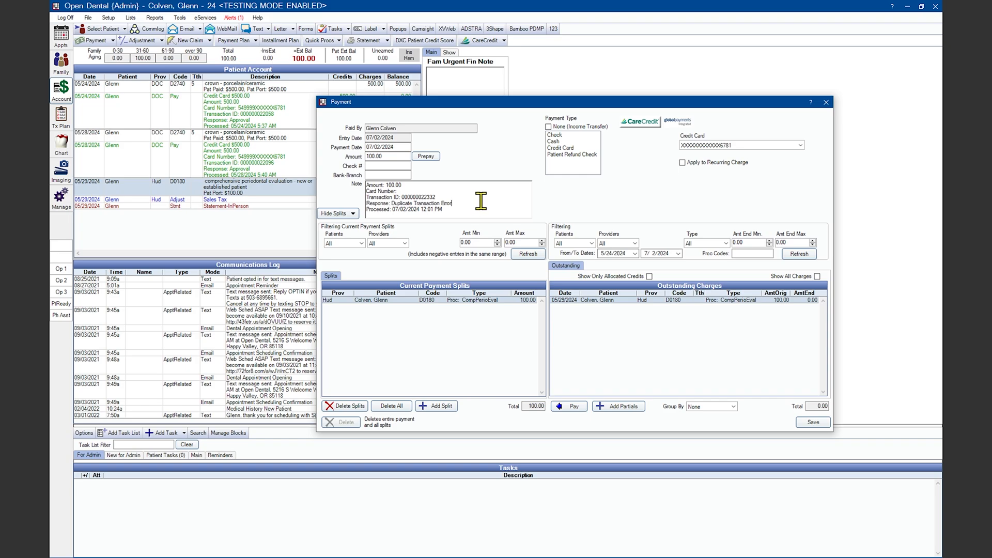
left_click(813, 423)
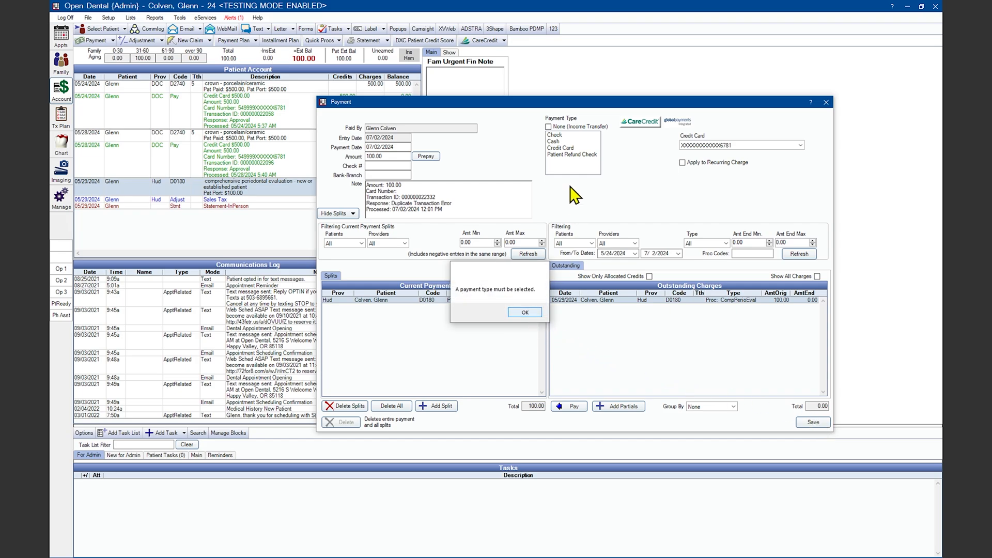
Step: Acknowledge the missing payment type warning and save the payment as Credit Card
left_click(525, 312)
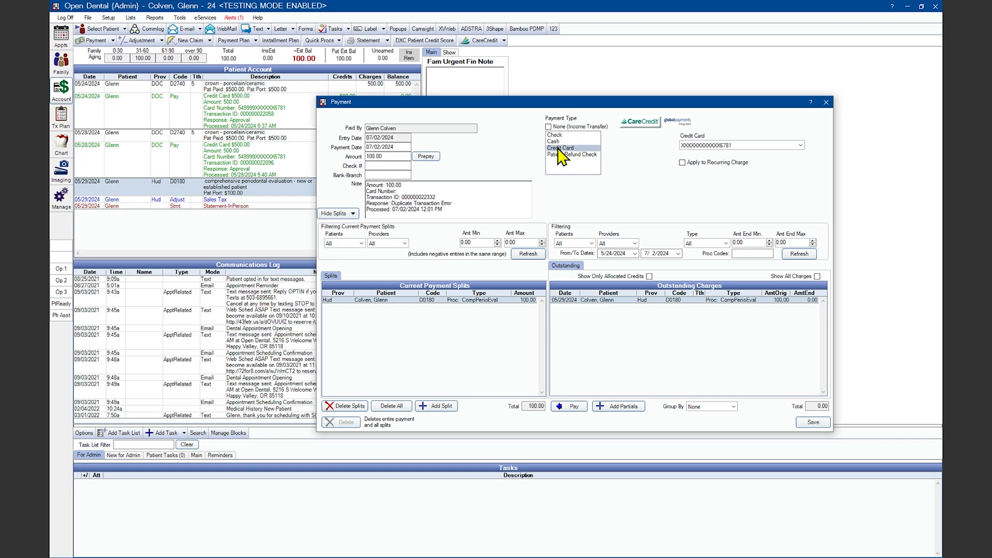
mouse_move(563, 158)
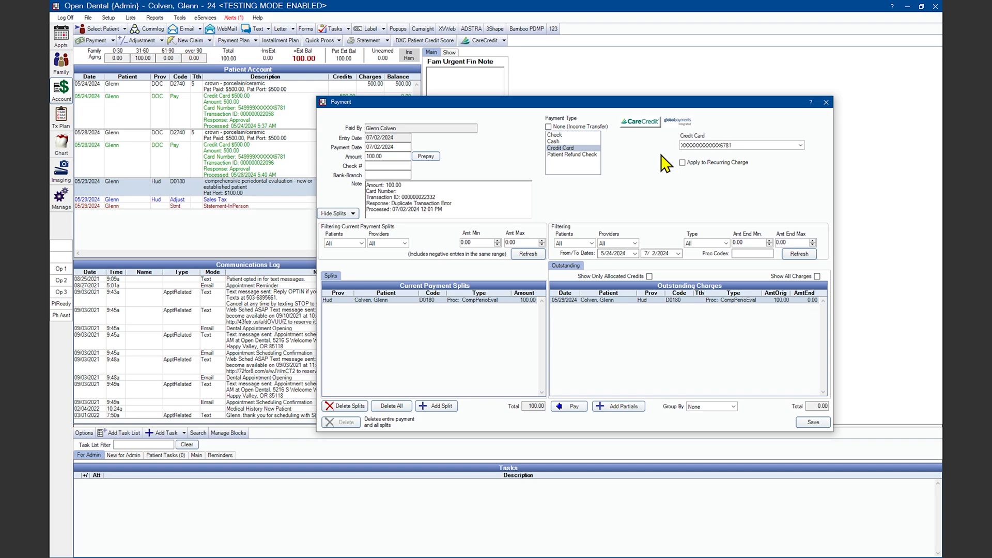
left_click(814, 422)
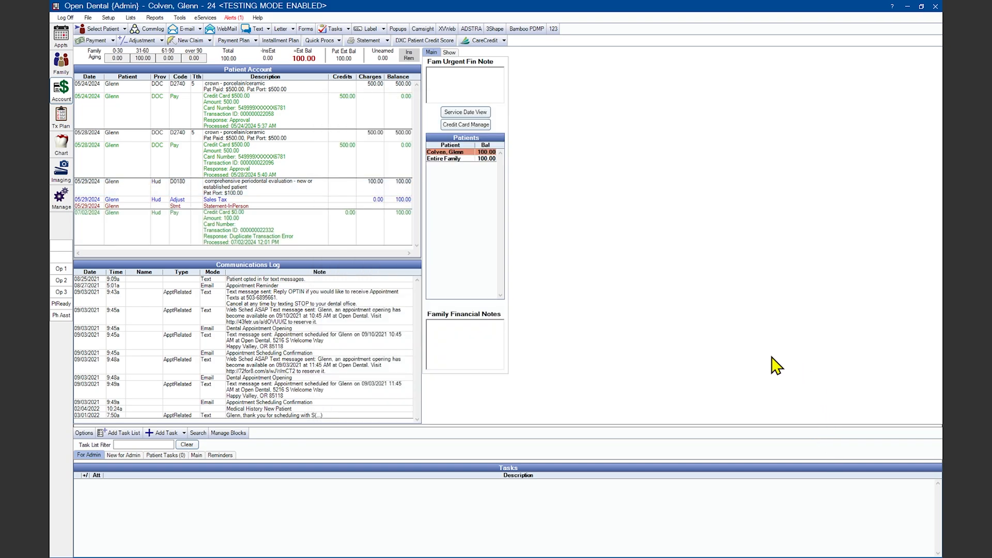
mouse_move(765, 365)
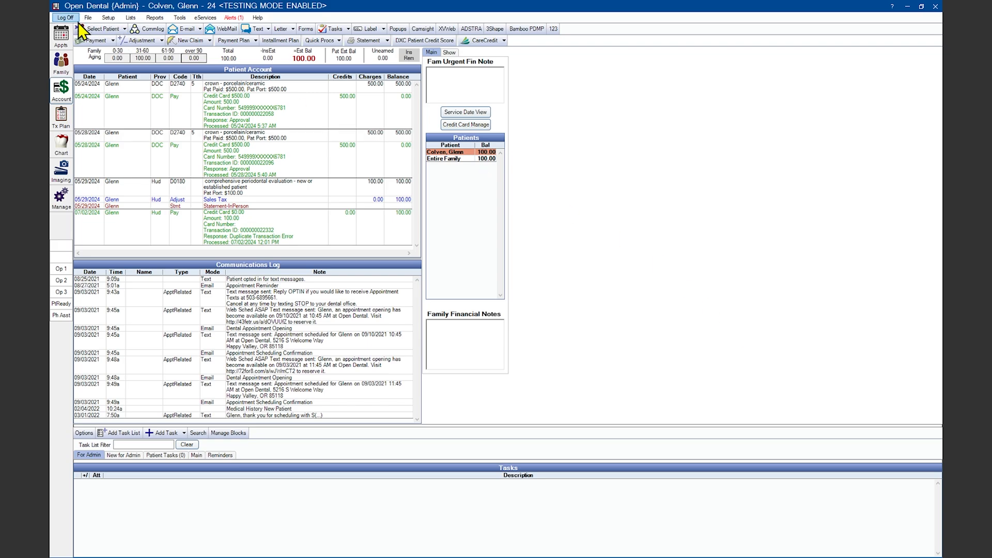
left_click(100, 28)
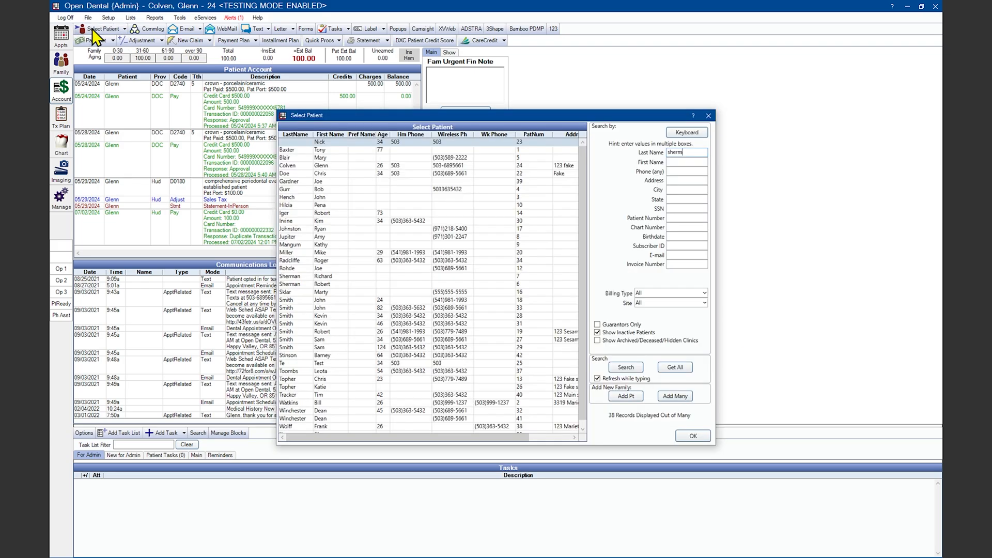
double_click(323, 276)
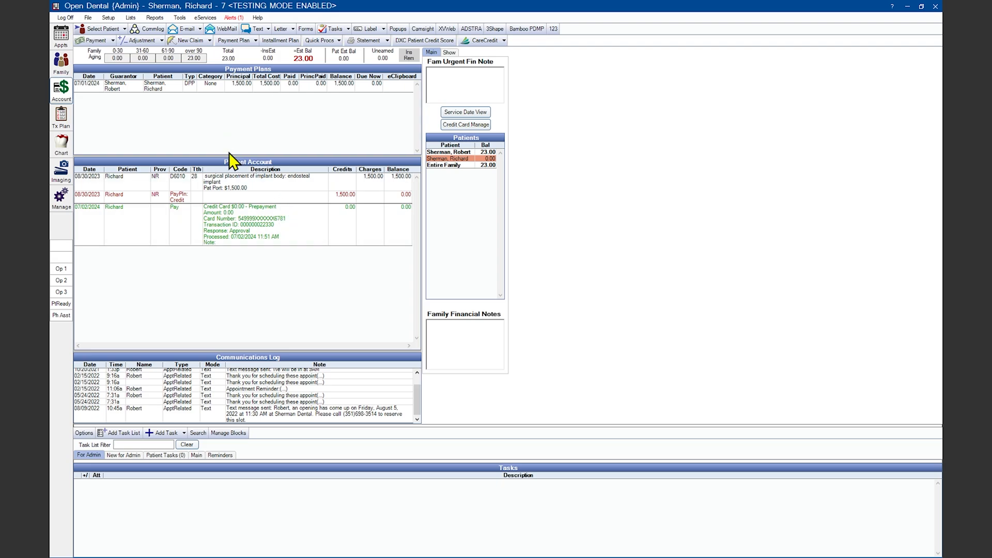
Step: Bring up the Preferences window from the Setup menu
left_click(108, 18)
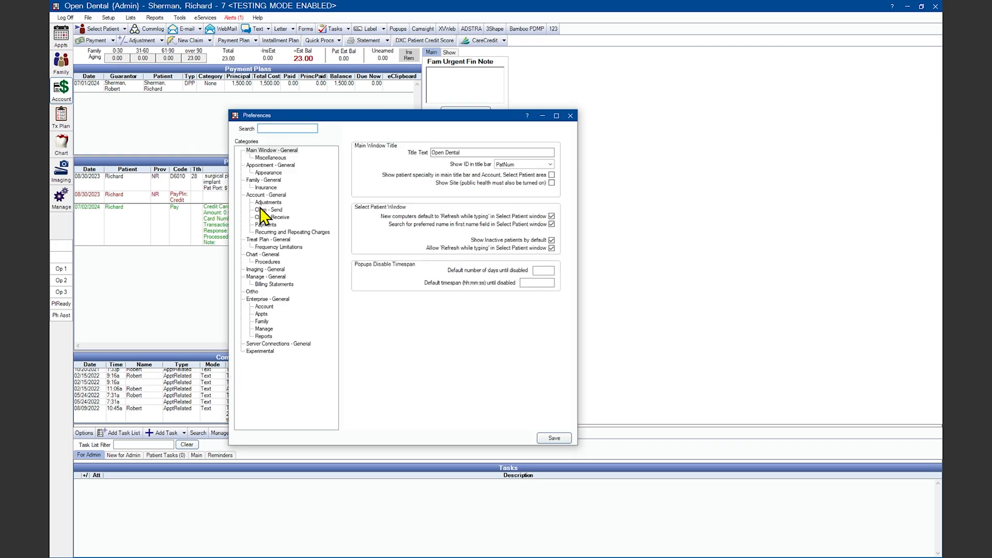
mouse_move(281, 243)
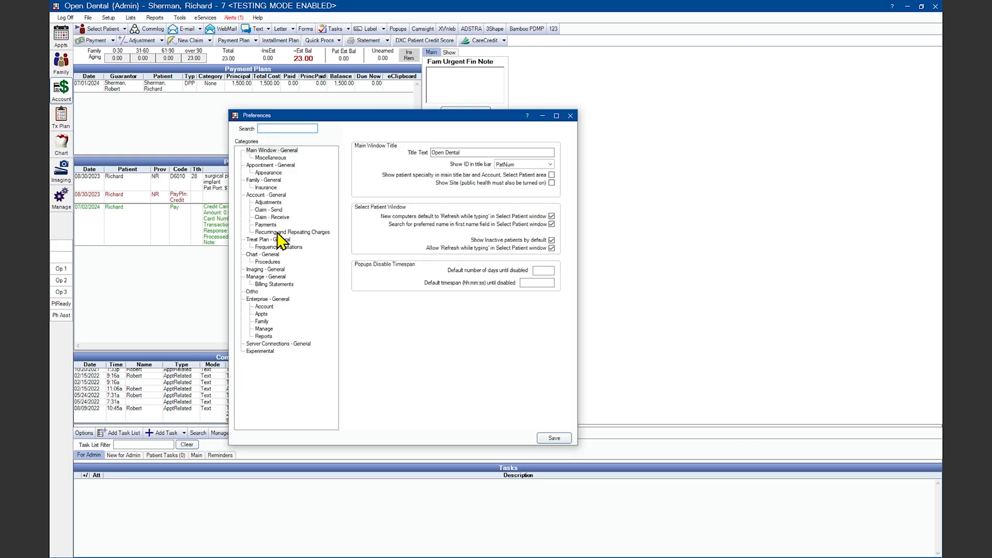
Step: In Recurring and Repeating Charges, toggle automatic recurring runs on then off, and save
left_click(291, 232)
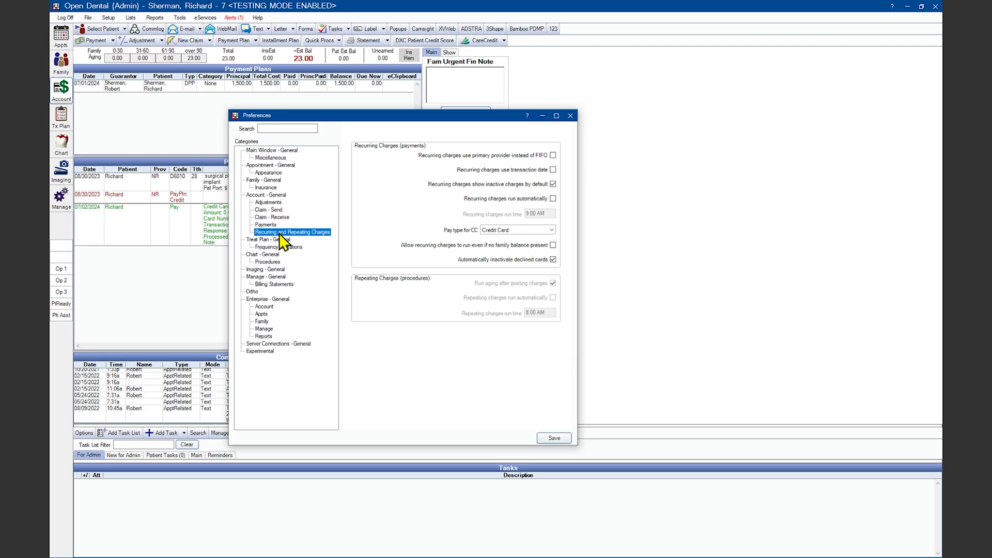
mouse_move(540, 161)
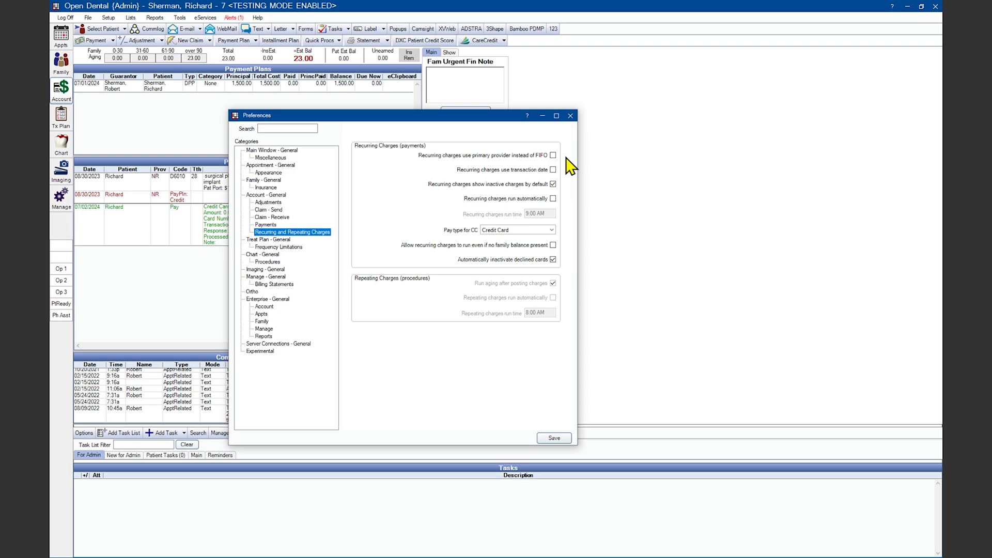
mouse_move(569, 164)
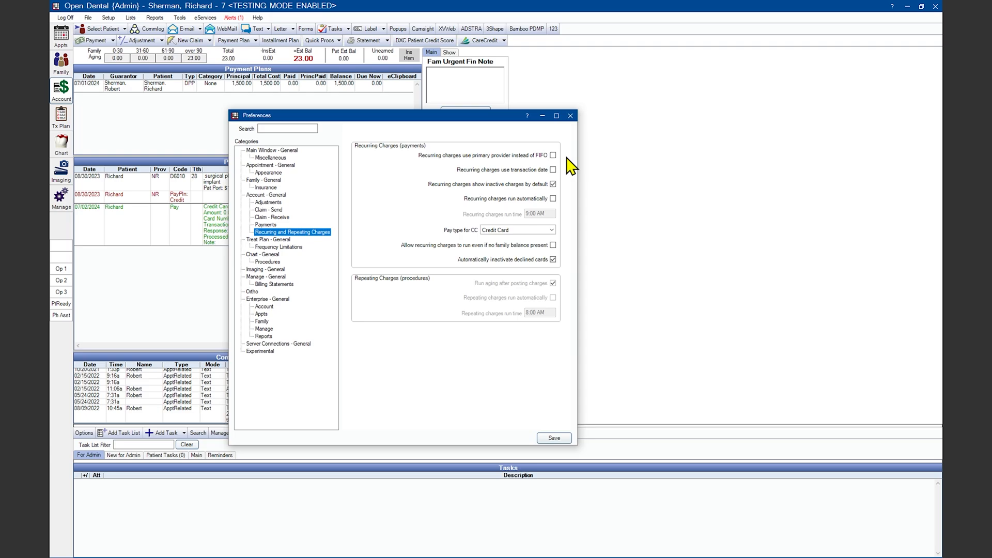
mouse_move(569, 164)
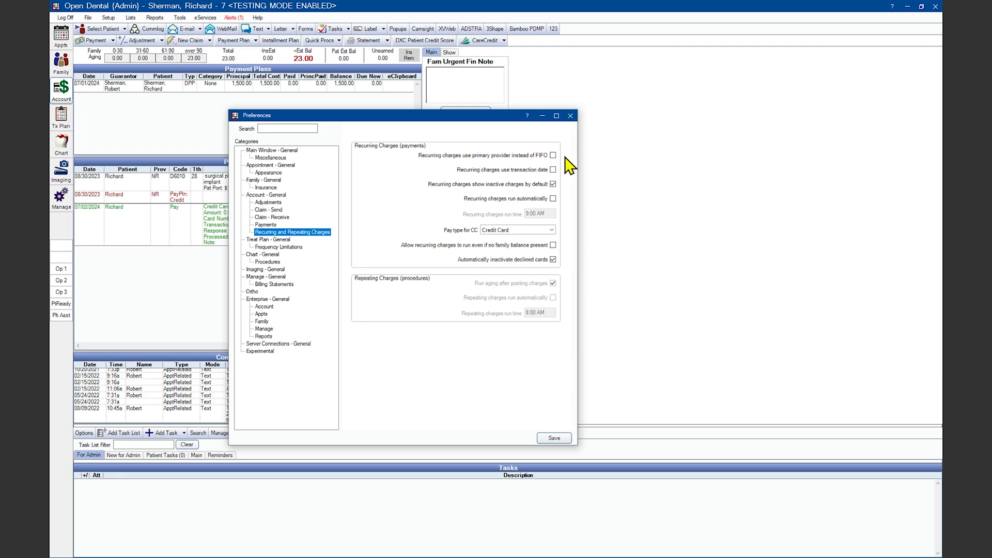
mouse_move(565, 173)
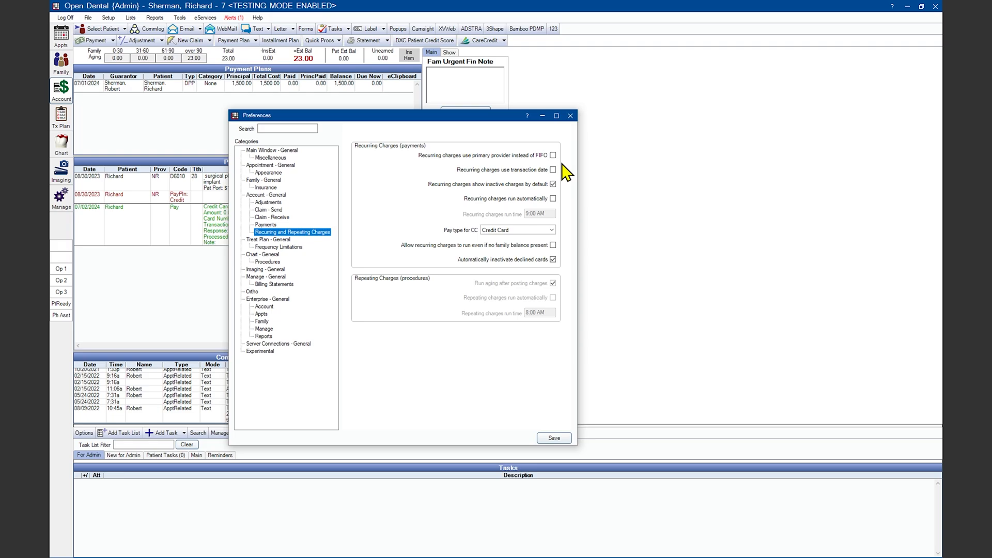
mouse_move(562, 177)
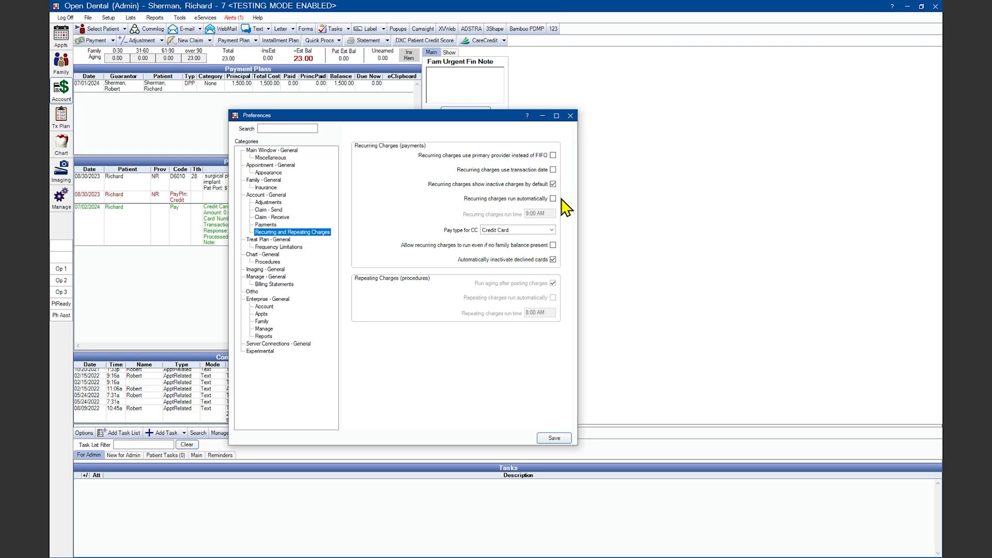
mouse_move(560, 206)
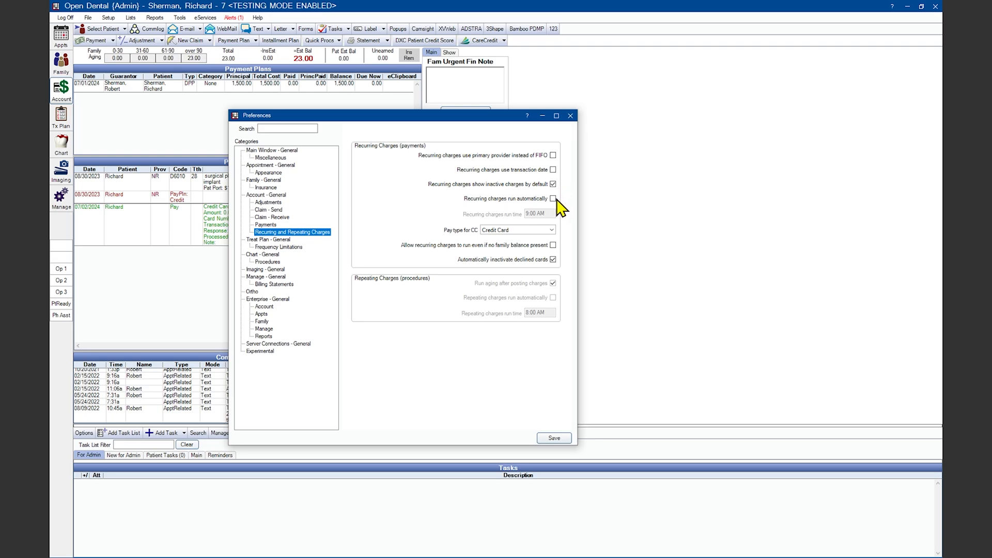
left_click(553, 199)
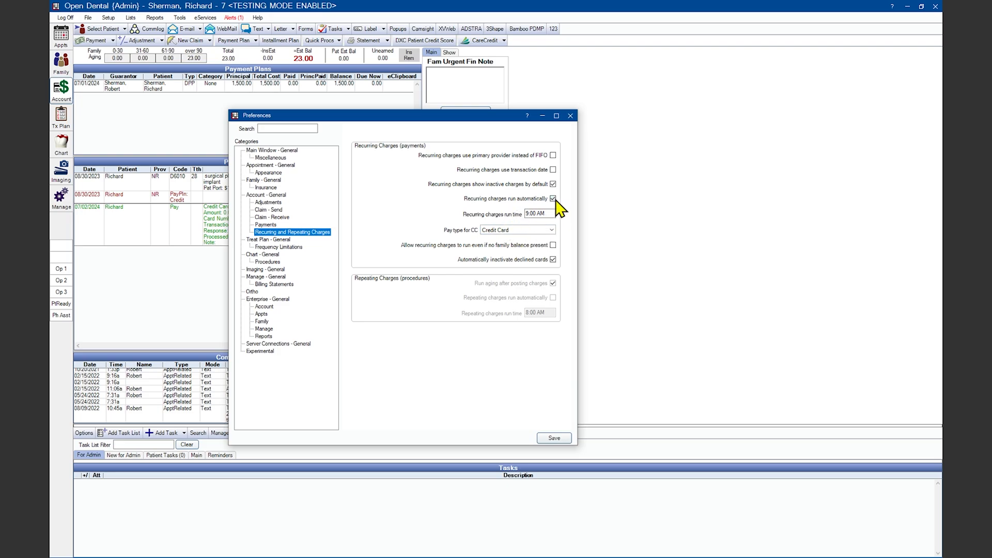
left_click(553, 198)
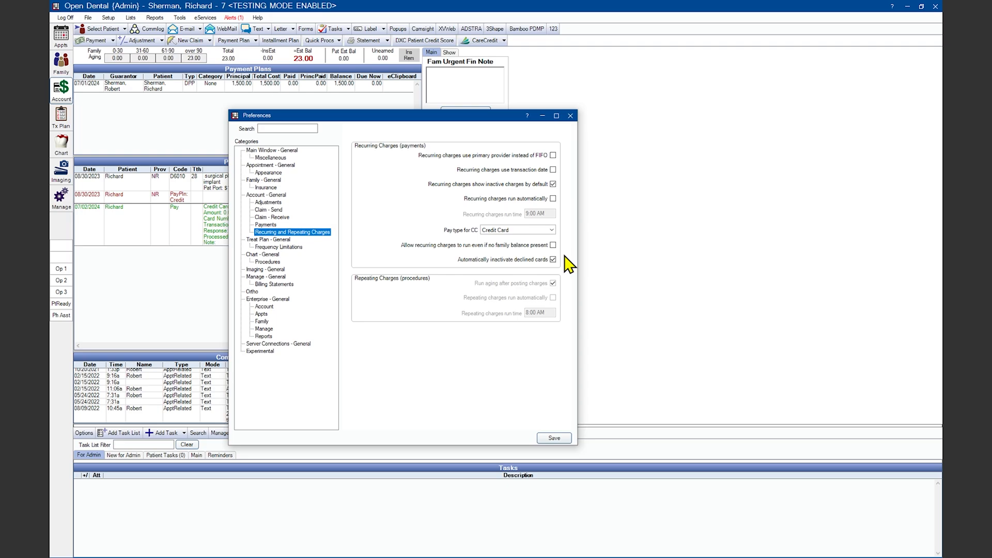
mouse_move(562, 268)
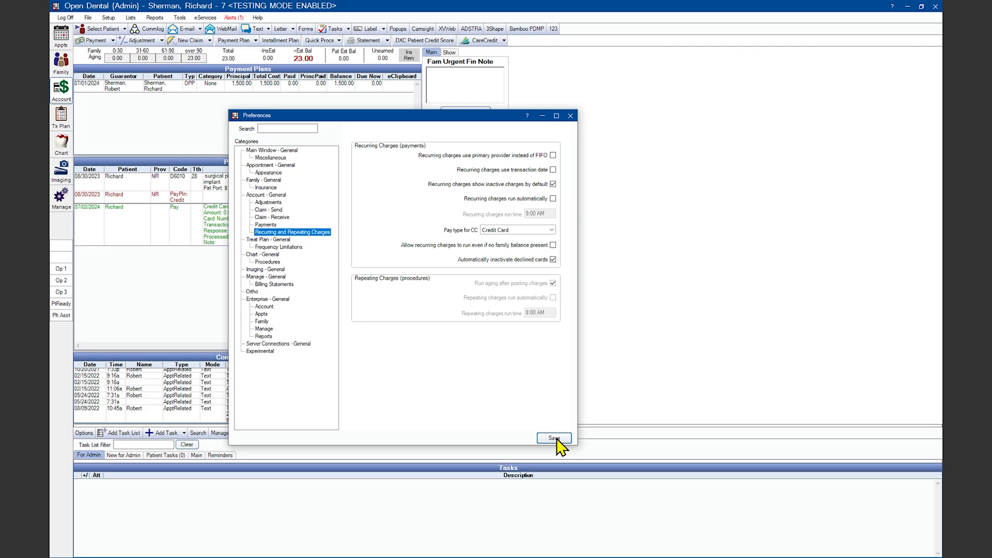
left_click(554, 438)
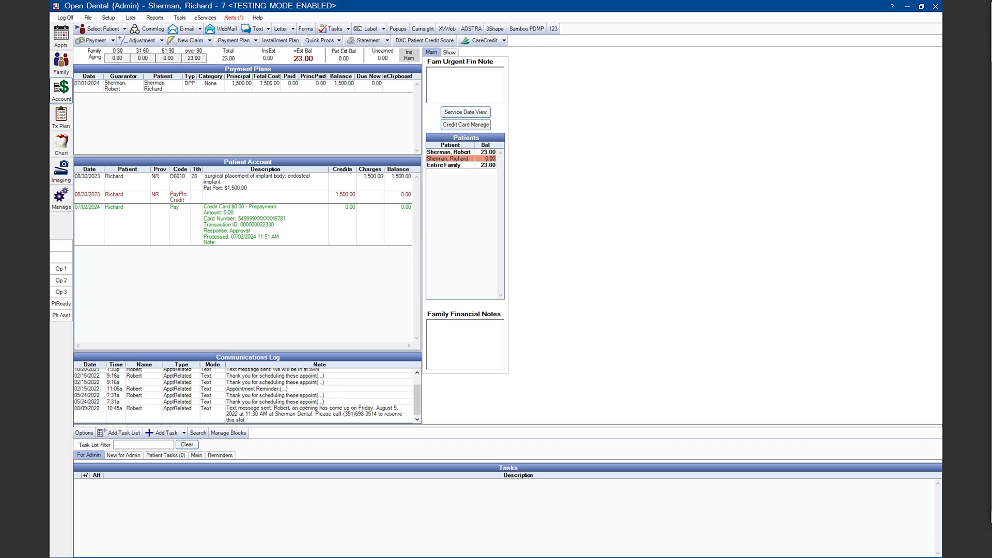
mouse_move(726, 286)
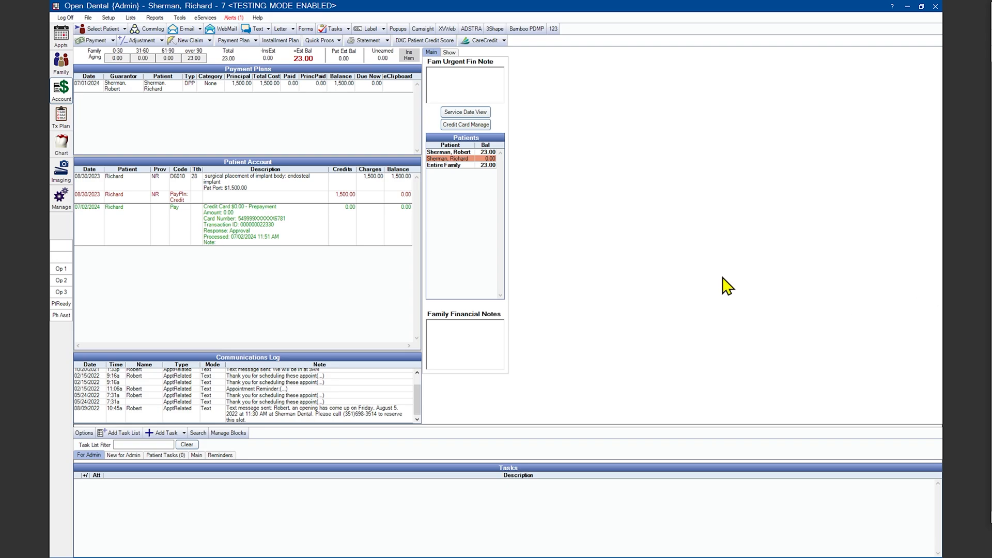
mouse_move(726, 285)
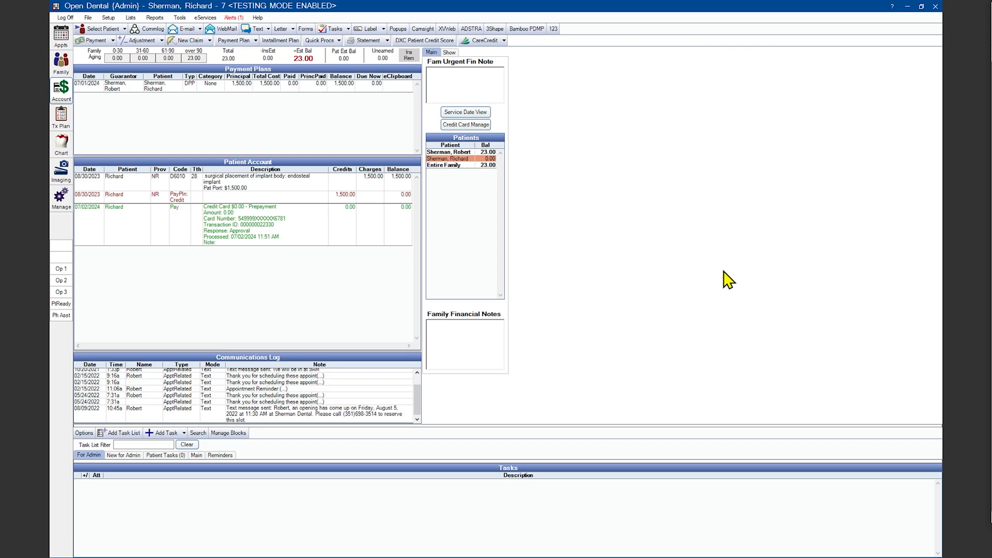
mouse_move(736, 267)
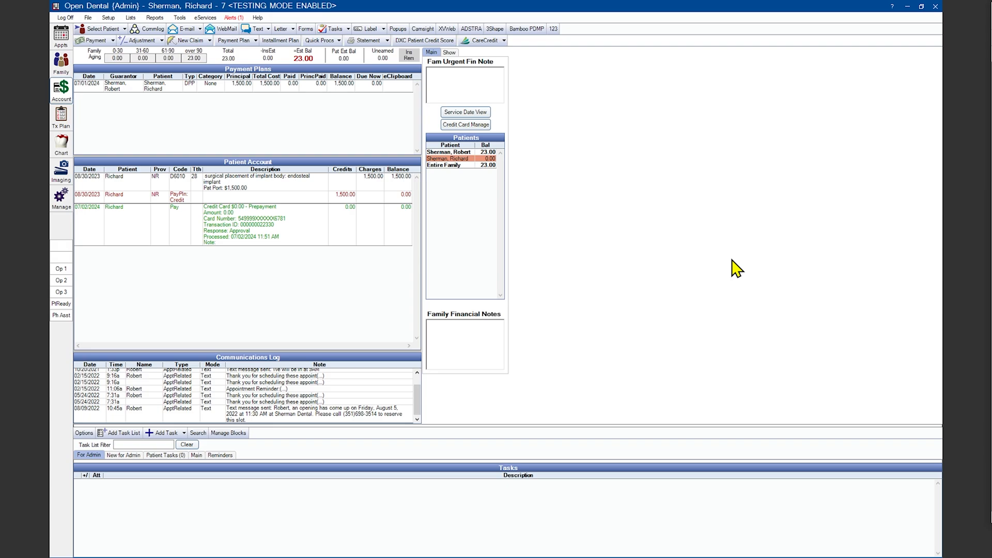
mouse_move(483, 139)
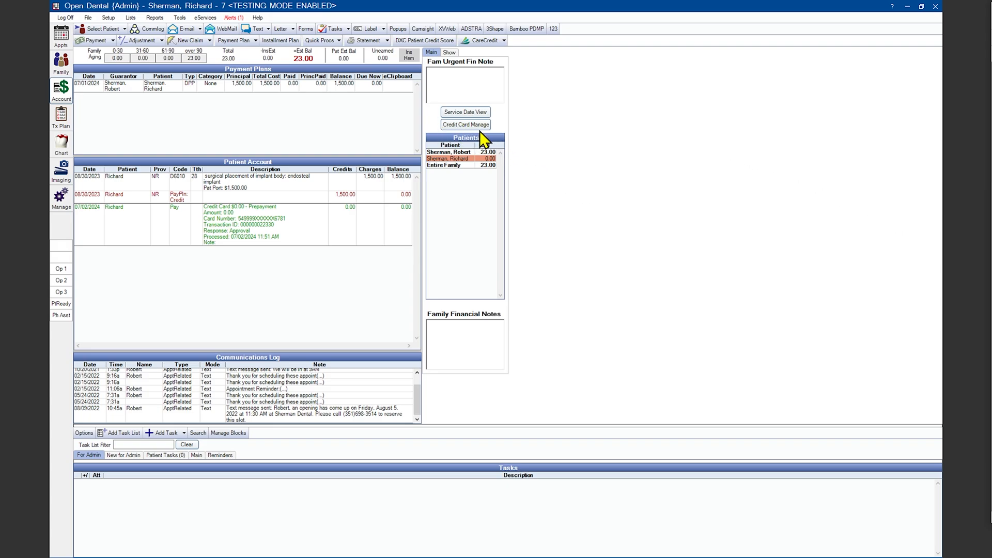
mouse_move(477, 134)
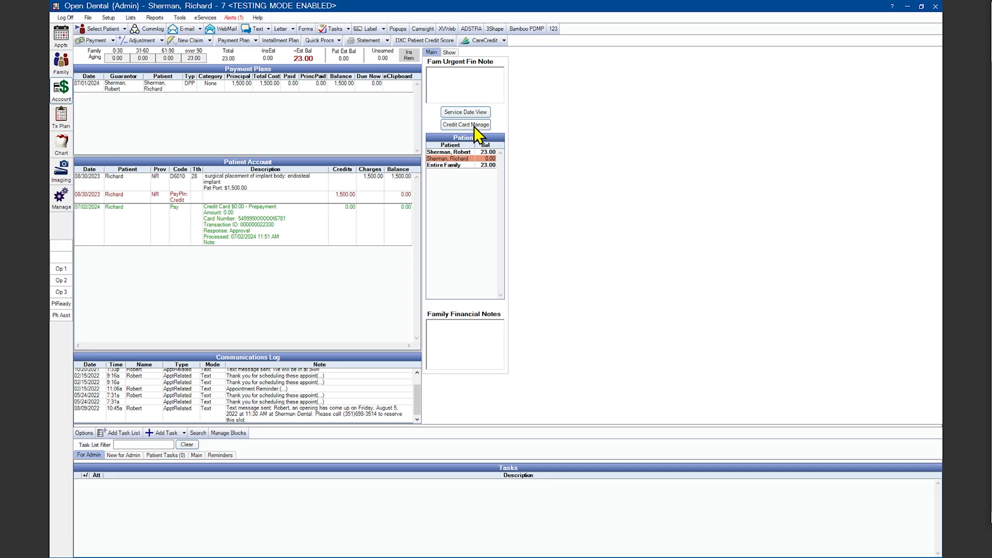
Step: Bring up Credit Card Manage for the Sherman family, with no cards on file yet
left_click(466, 124)
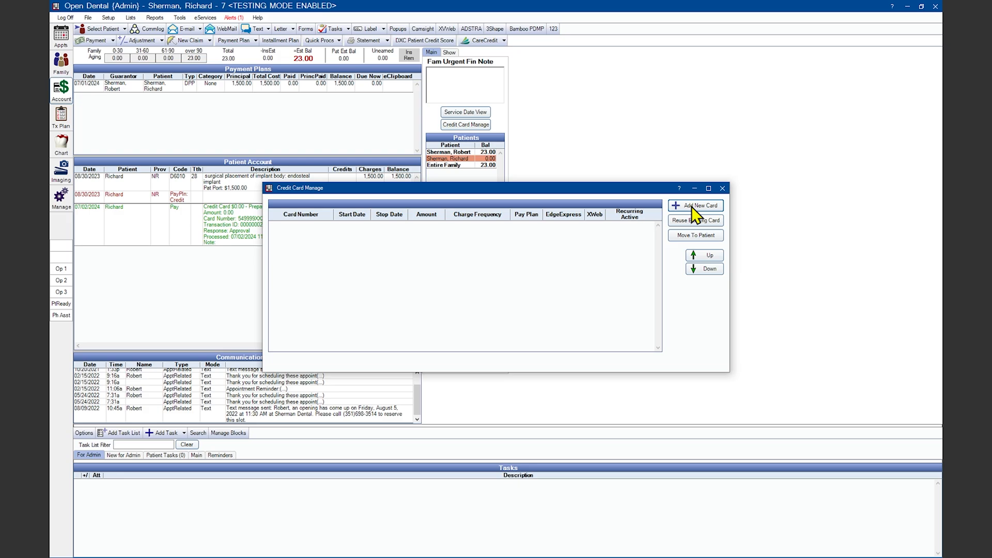
Step: Add a new card, declining the terminal so a blank manual card entry form appears
left_click(696, 205)
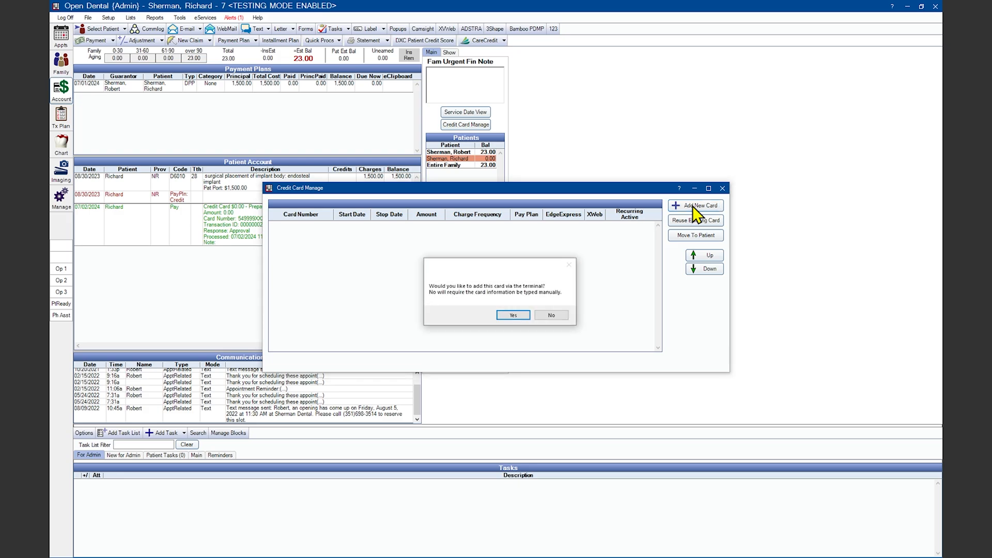
mouse_move(453, 271)
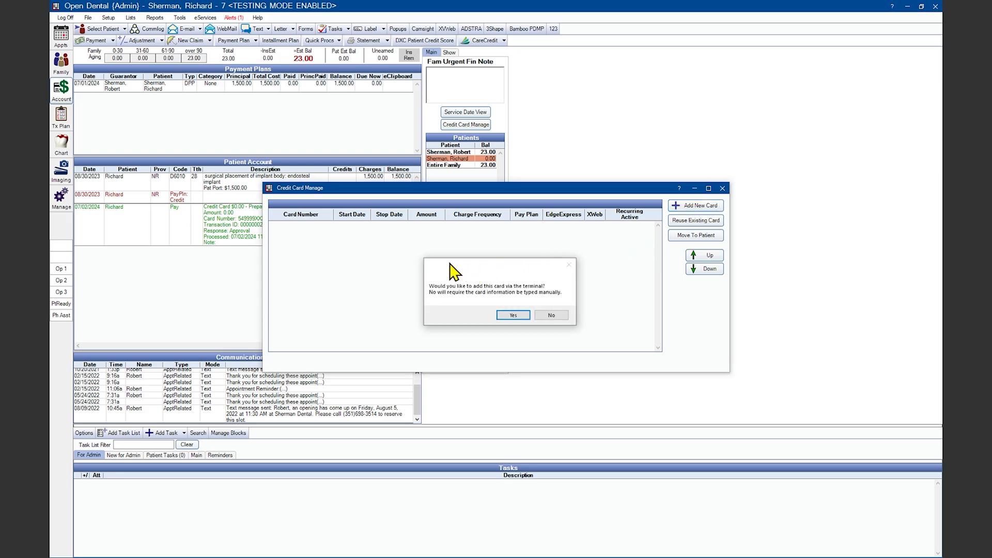
mouse_move(444, 302)
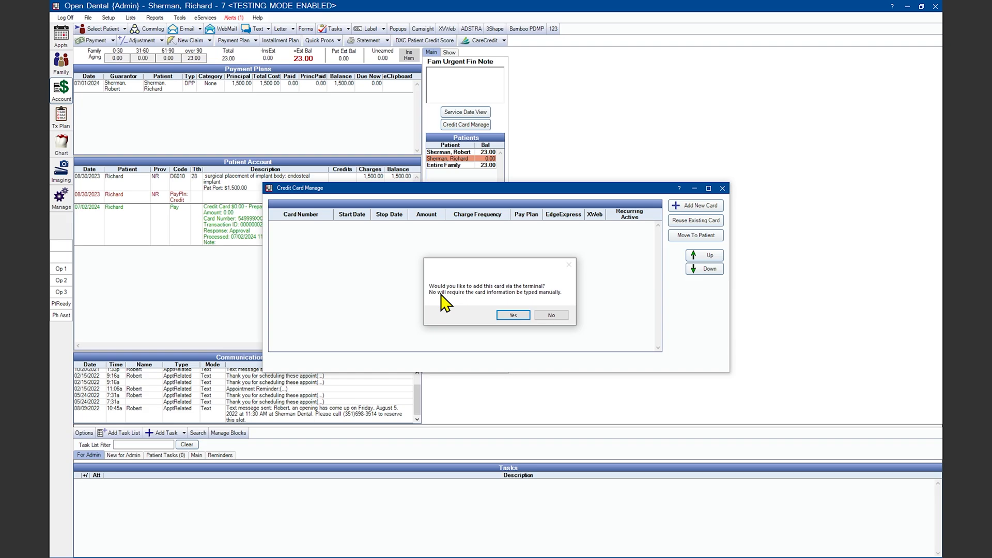
mouse_move(544, 310)
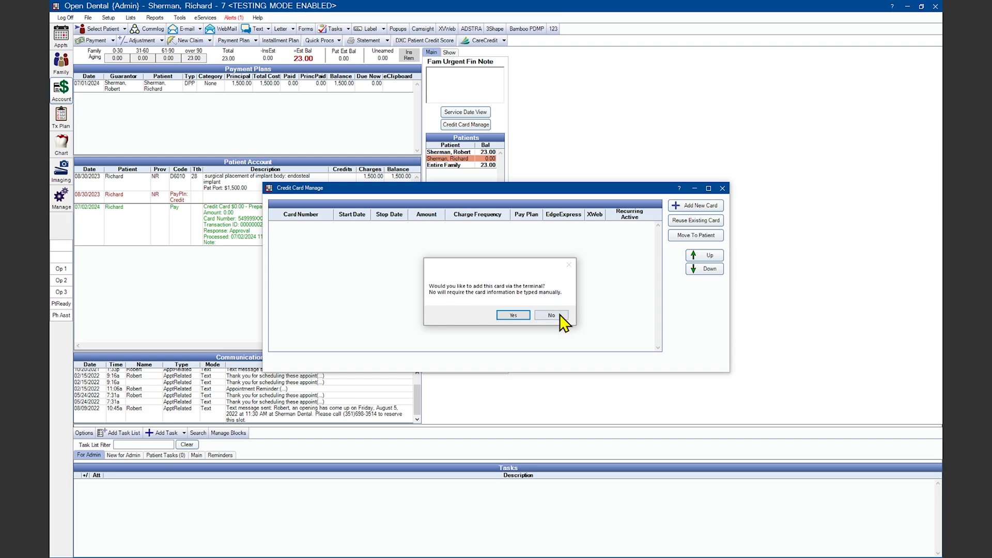
left_click(549, 316)
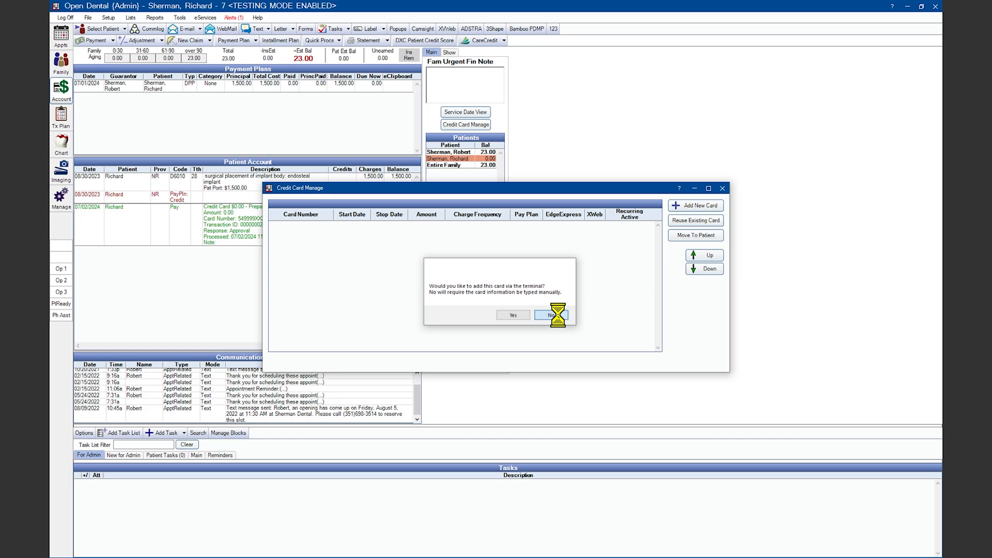
left_click(551, 315)
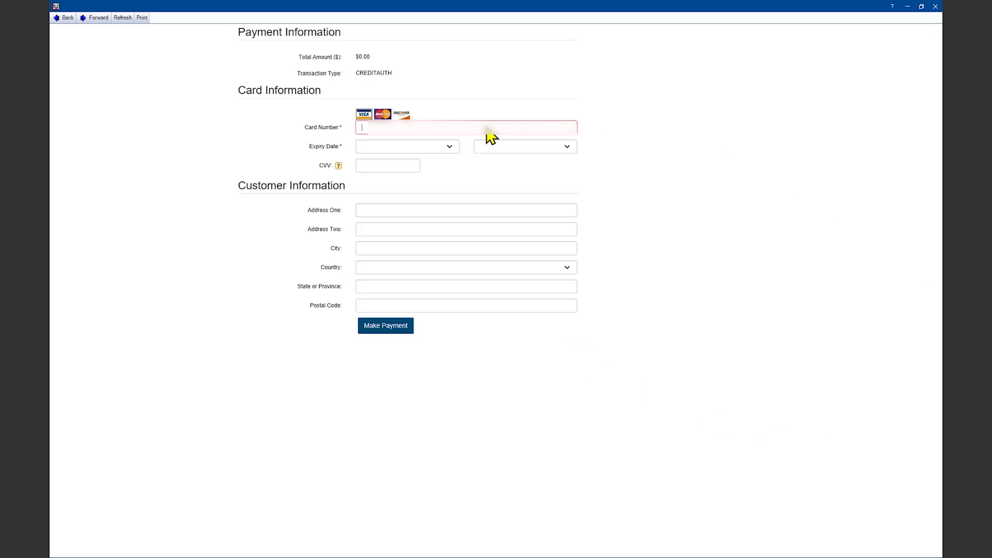
Step: Enter the card number, expiry 2/2027 and CVV, authorize it, and dismiss the approval
type("54")
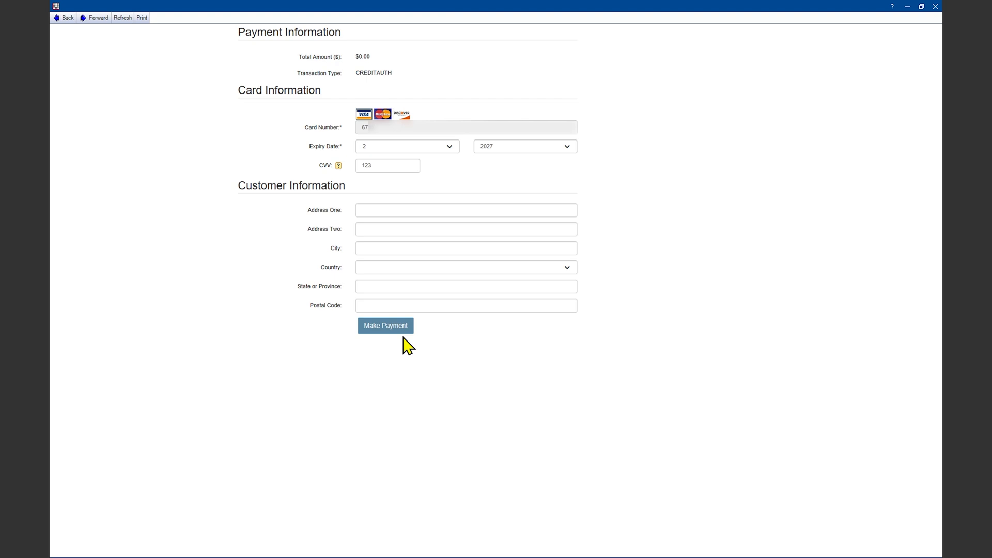
left_click(385, 326)
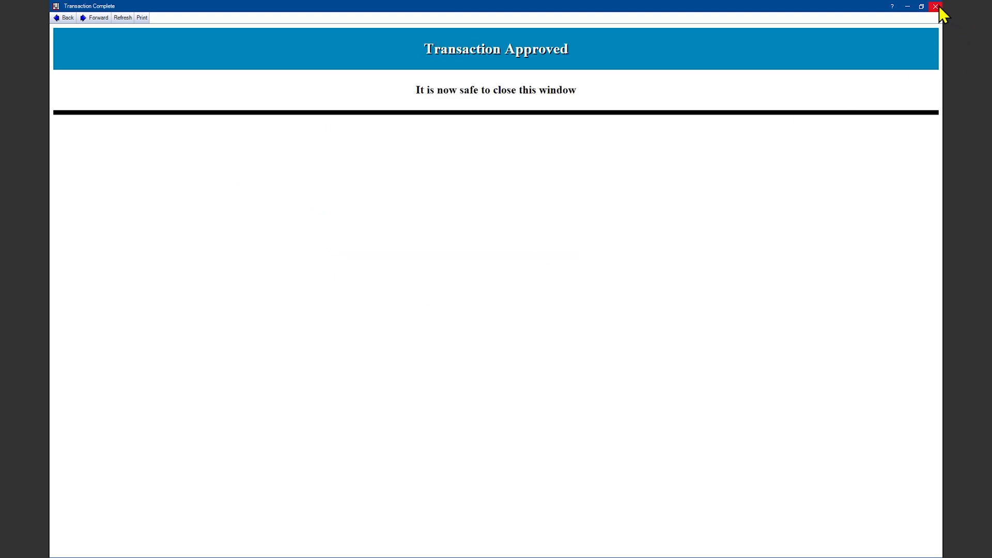
left_click(936, 6)
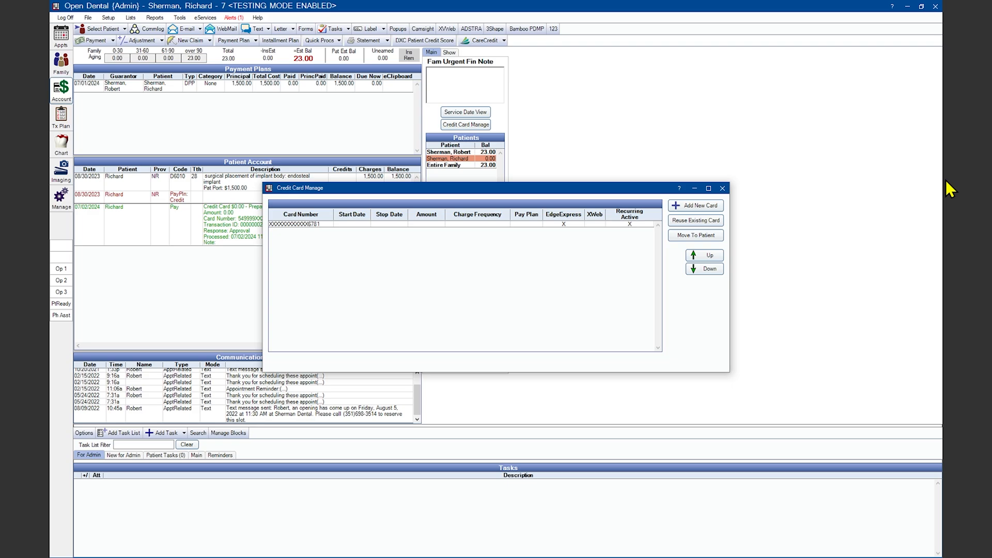
mouse_move(397, 289)
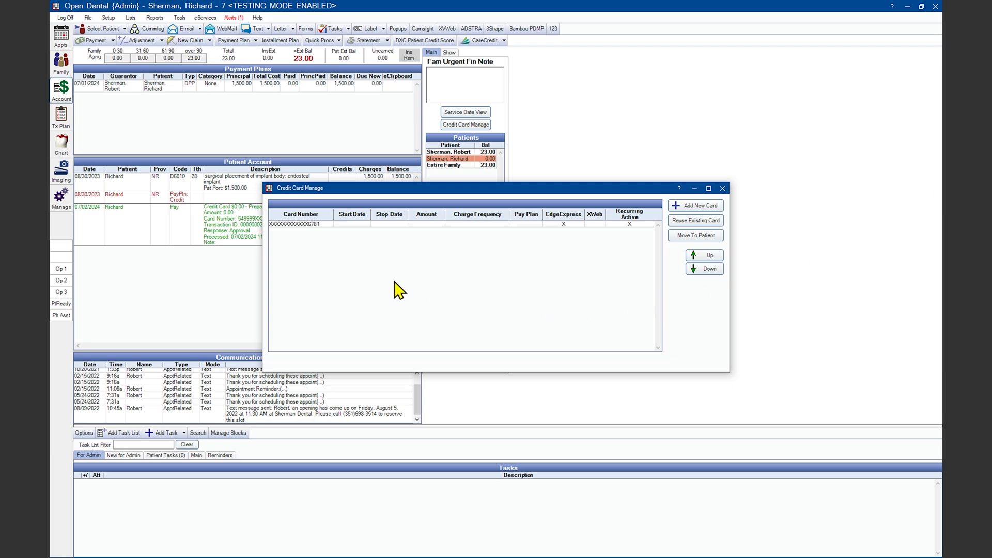
mouse_move(272, 232)
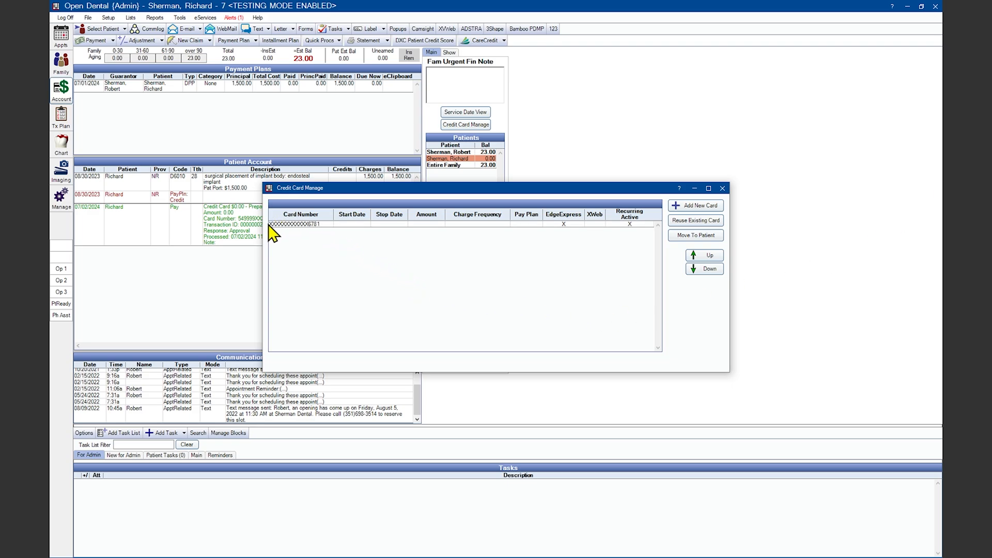
mouse_move(310, 237)
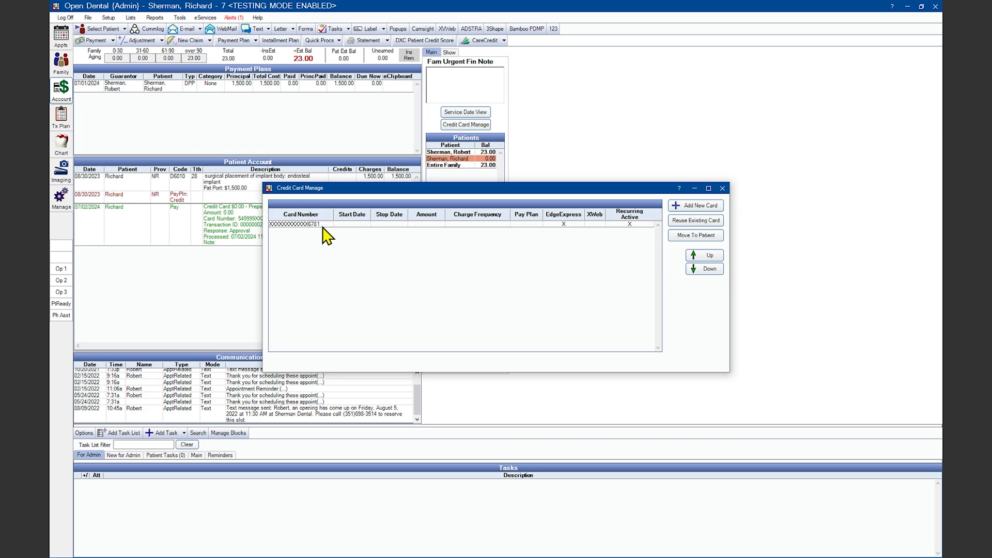
mouse_move(581, 233)
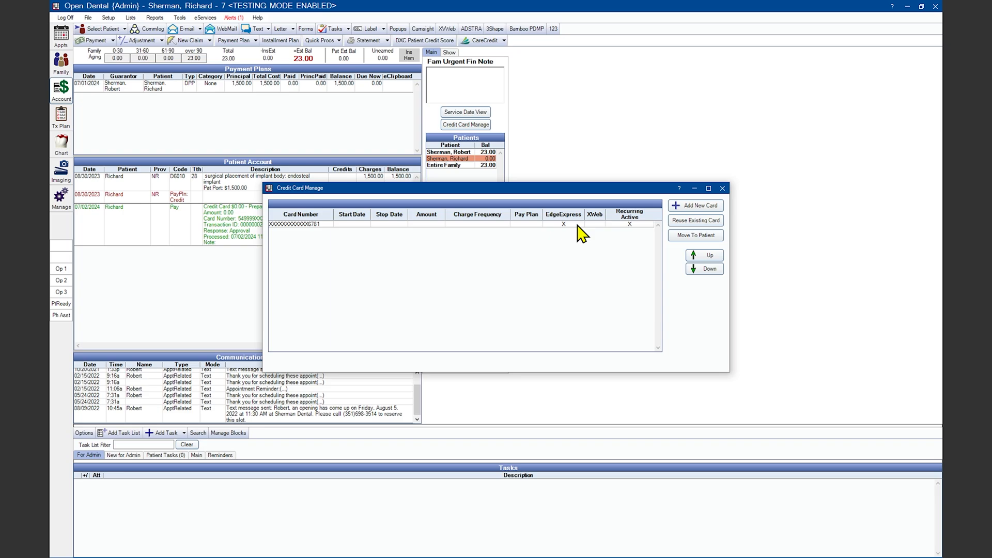
mouse_move(577, 239)
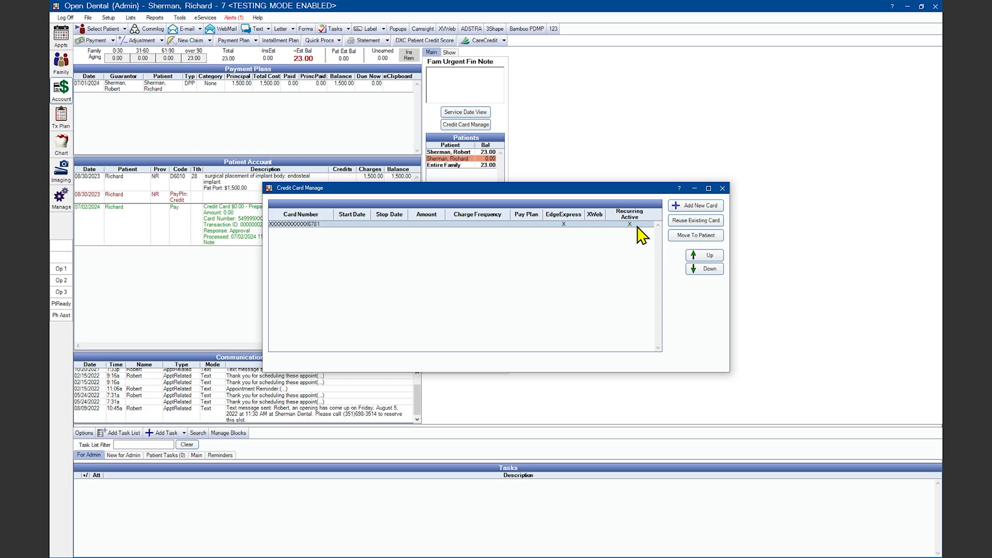
mouse_move(436, 234)
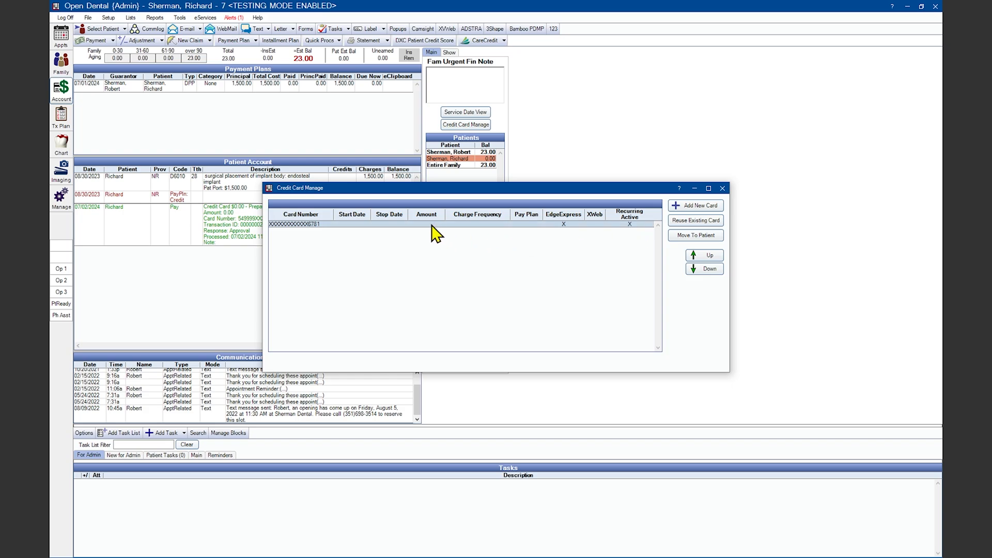
Step: Bring up the saved EdgeExpress card's Credit Card Edit form
double_click(301, 224)
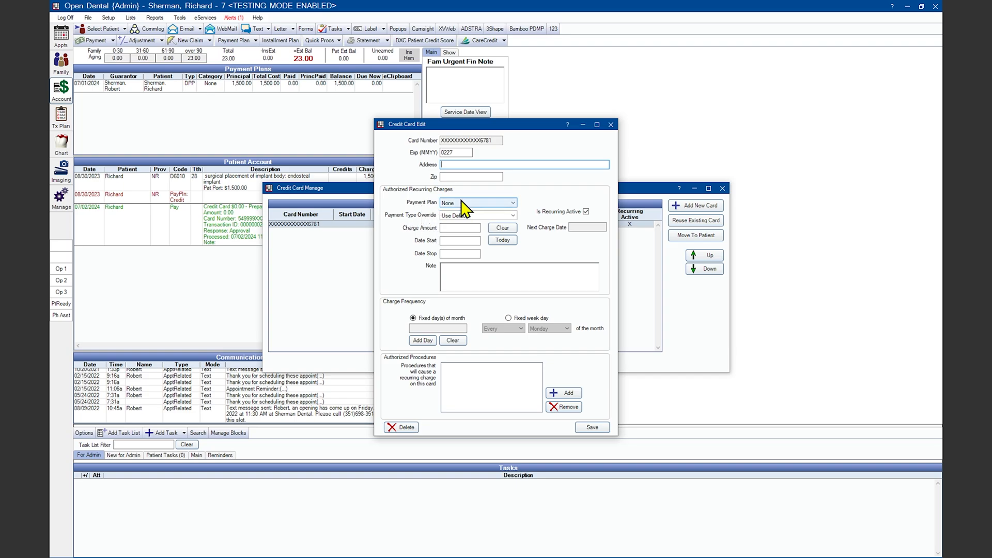
mouse_move(513, 210)
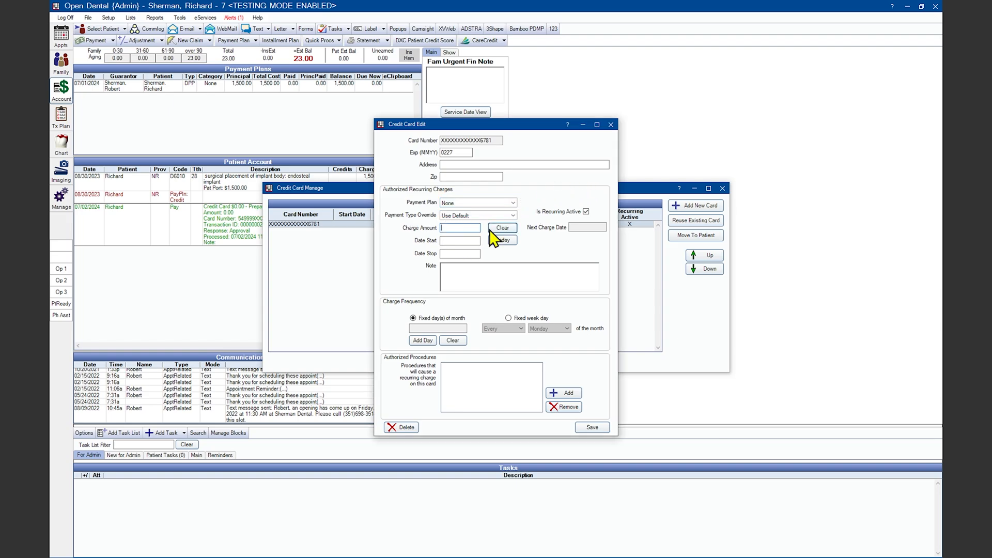
Step: Enter a 150.00 charge amount and an 08/01/2024 start date for the recurring charge
type("150.00")
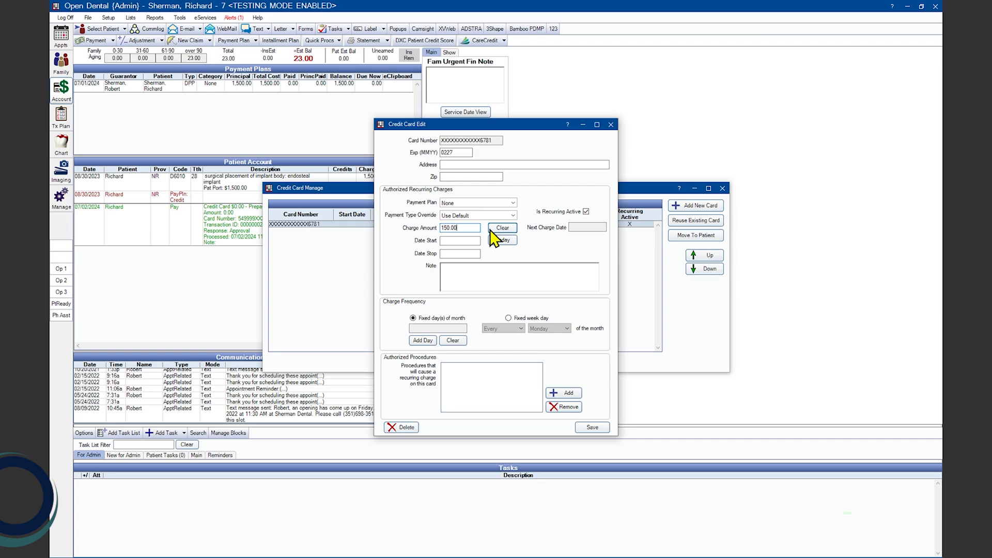
type("08/01/2024")
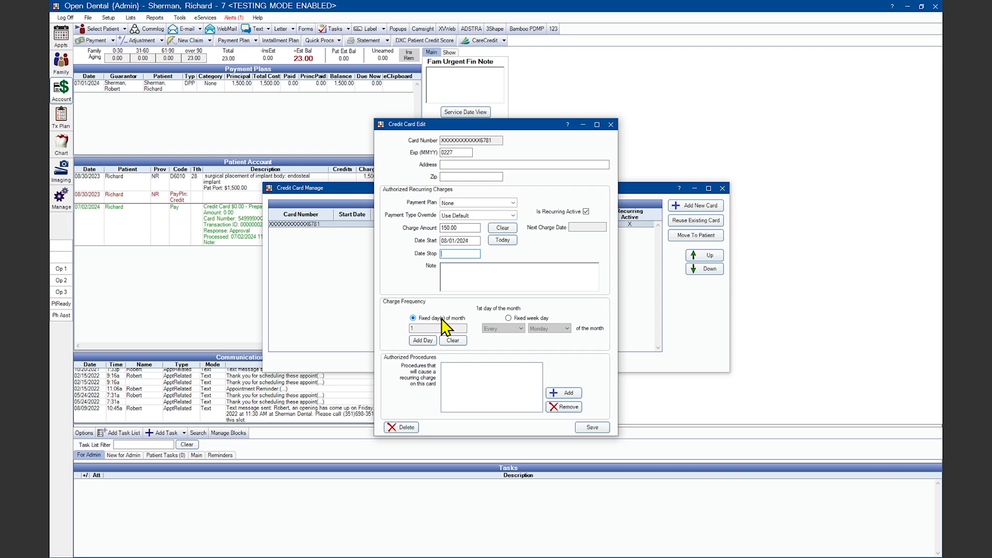
Step: Add the 15th as an extra fixed charge day of the month
left_click(421, 340)
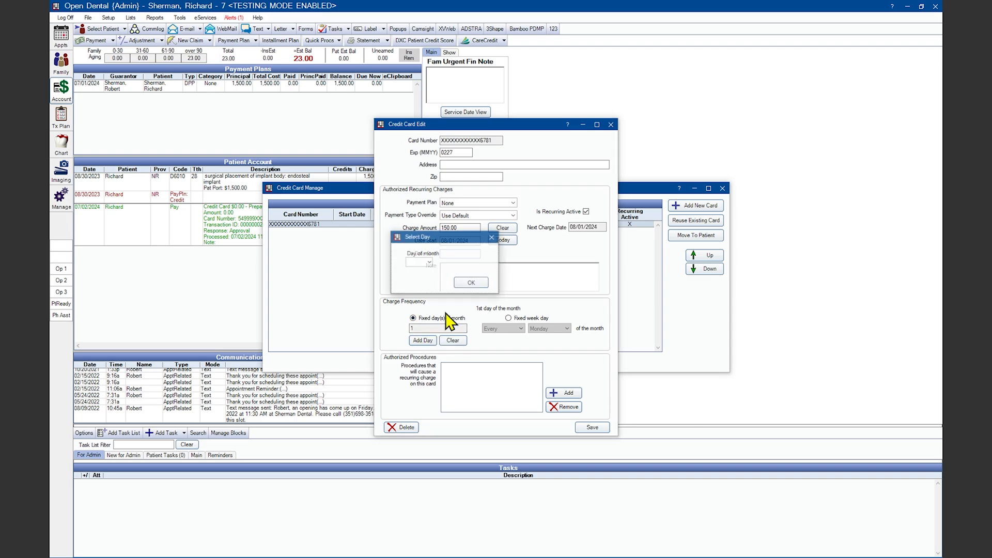
left_click(427, 262)
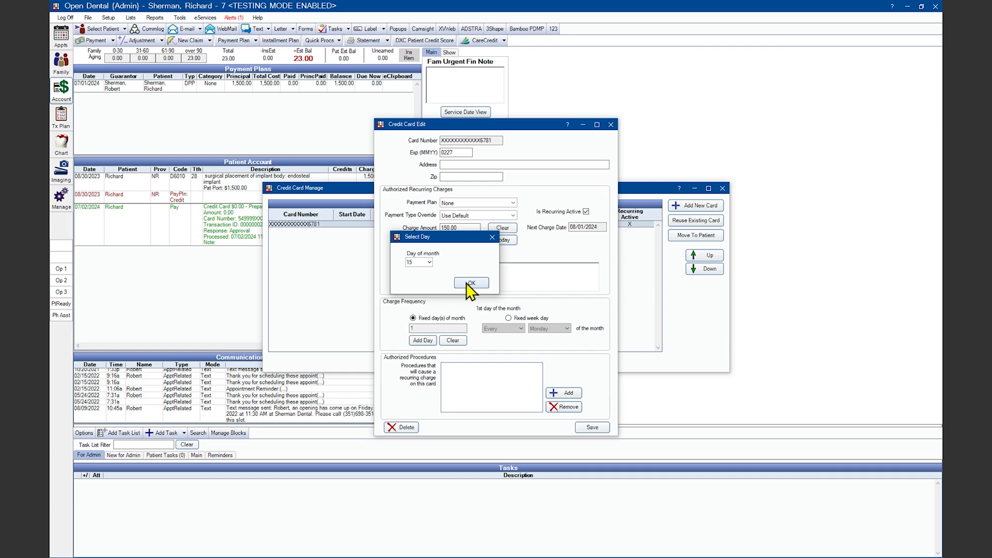
left_click(471, 282)
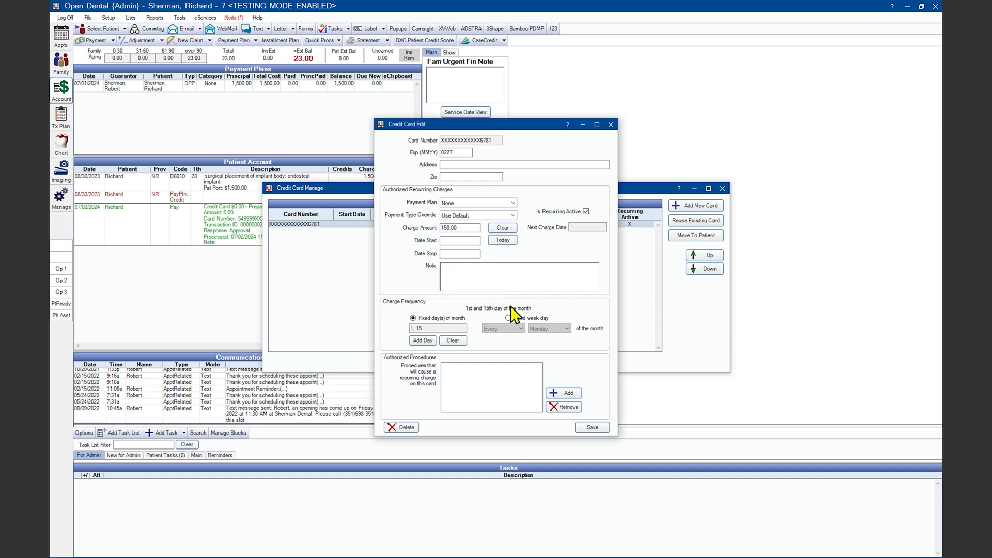
Step: Switch to a fixed week day of Second Friday, start 08/01/2024, and save the schedule
left_click(509, 318)
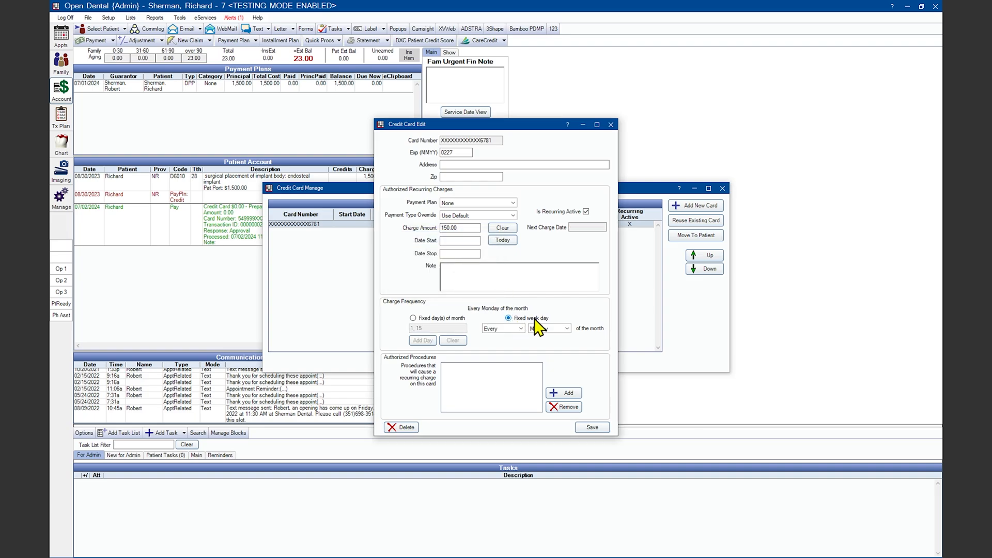
left_click(548, 328)
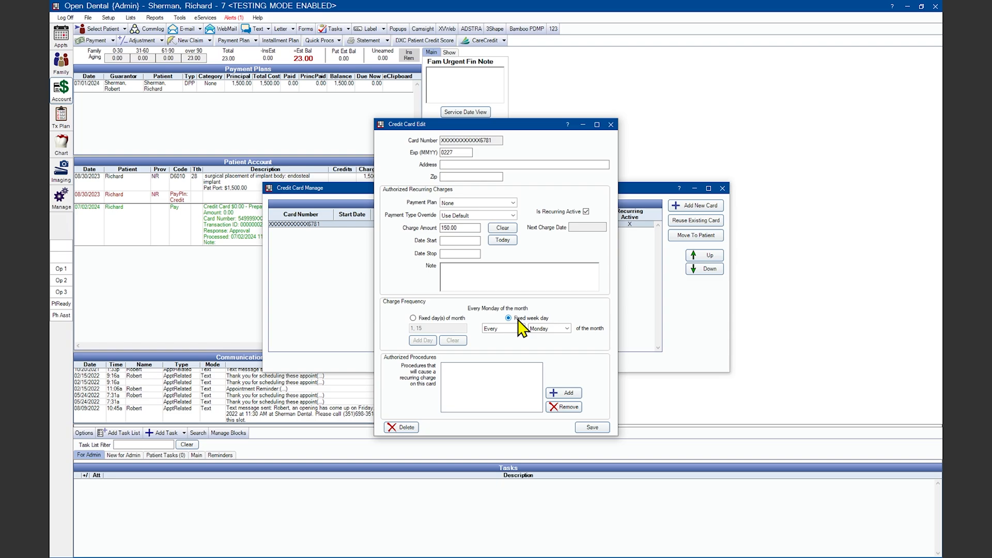
left_click(501, 328)
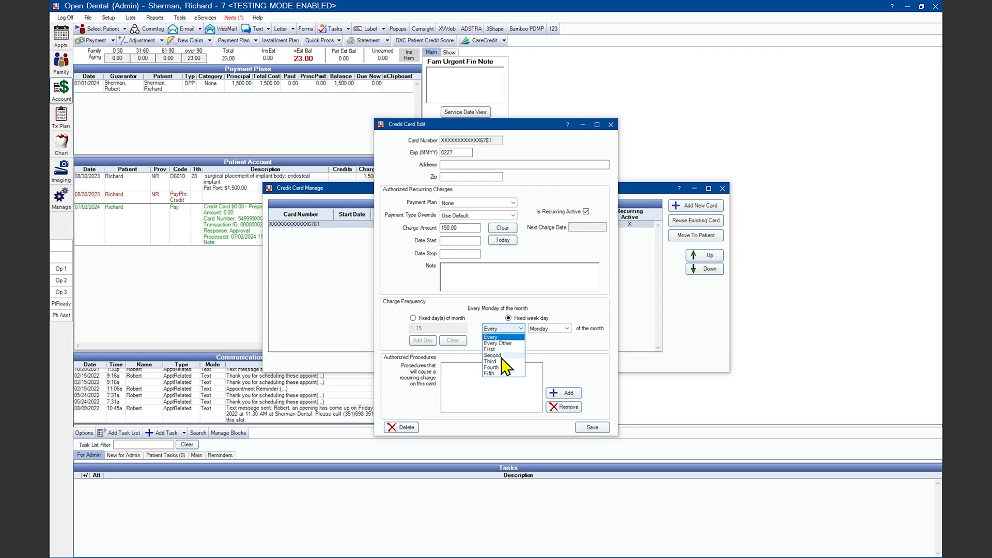
left_click(493, 355)
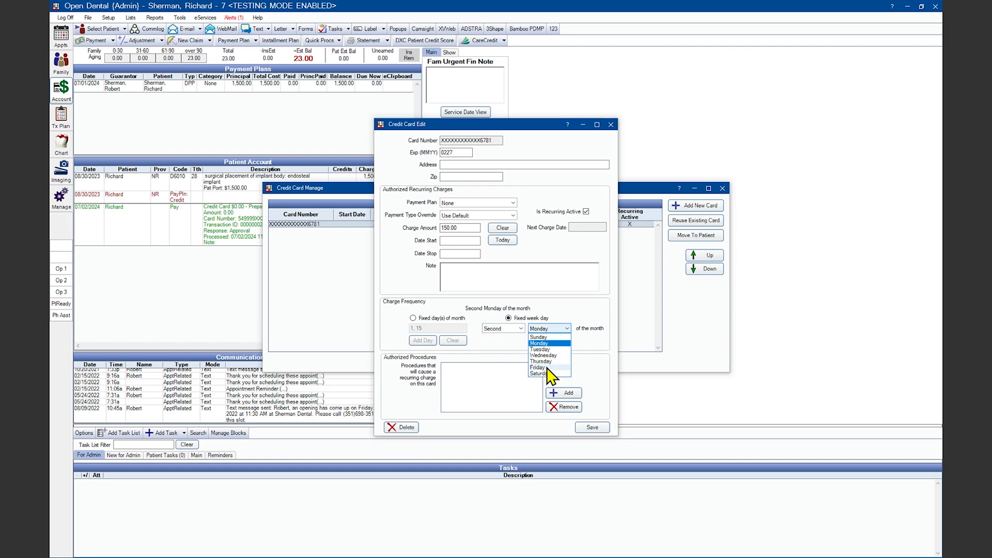
left_click(538, 369)
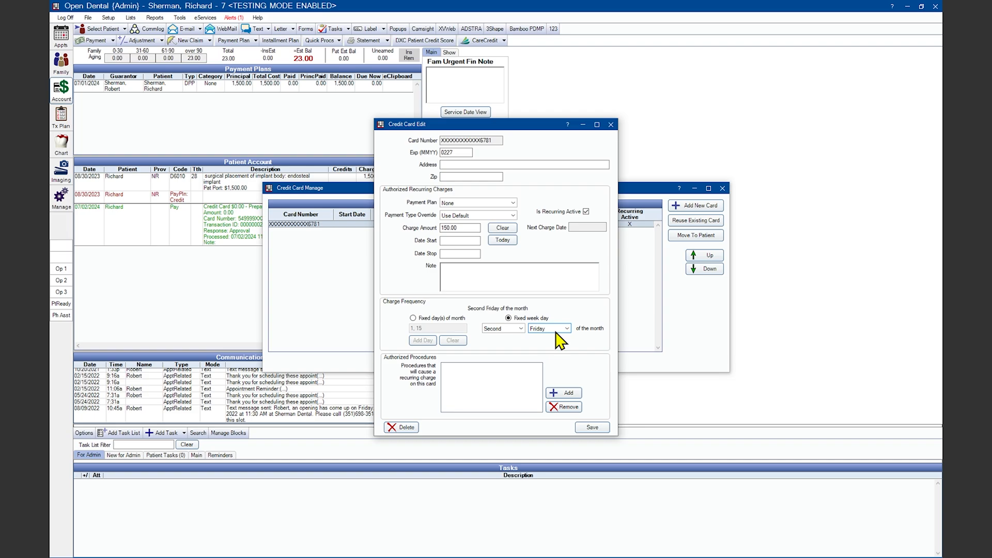
mouse_move(547, 351)
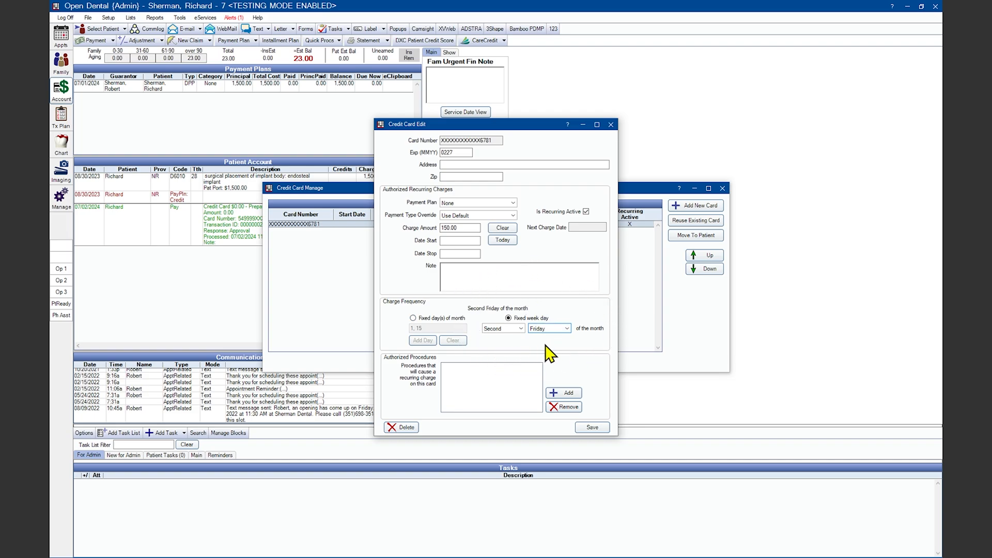
mouse_move(585, 349)
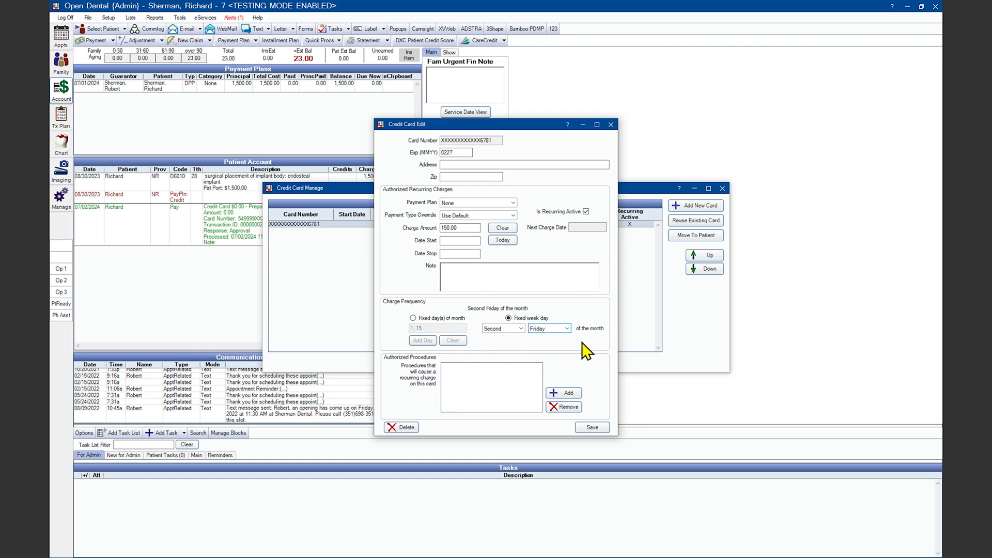
mouse_move(516, 355)
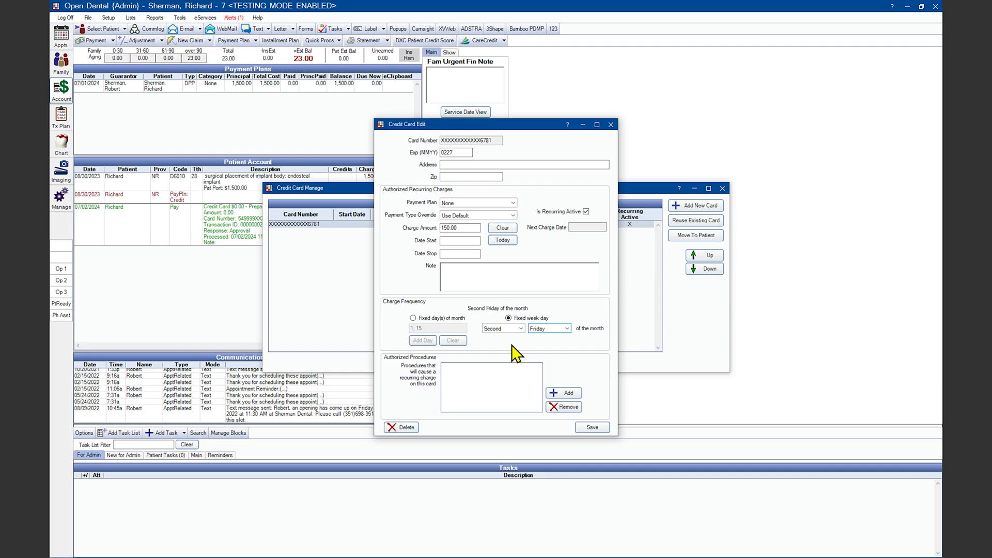
left_click(460, 241)
type("08/01/2024")
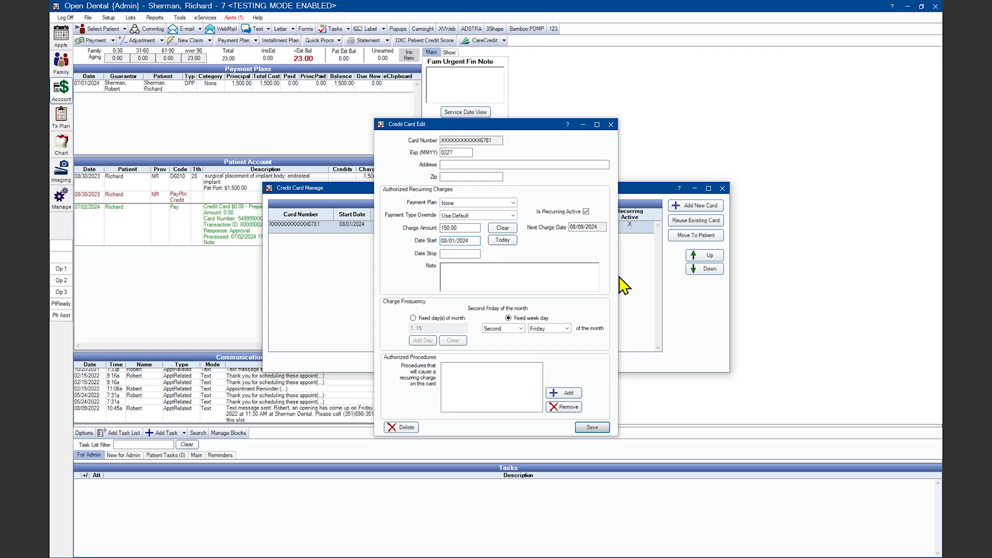
left_click(592, 427)
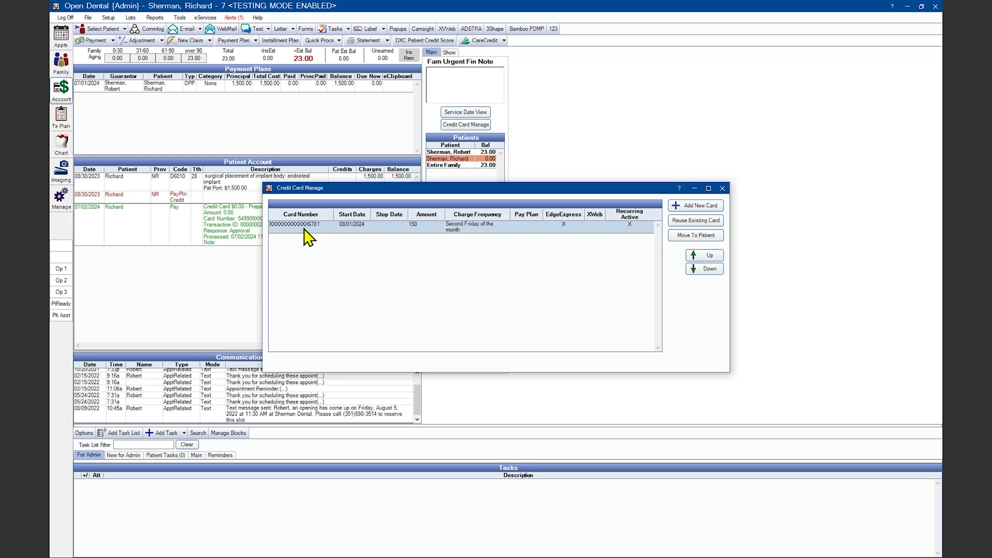
mouse_move(365, 233)
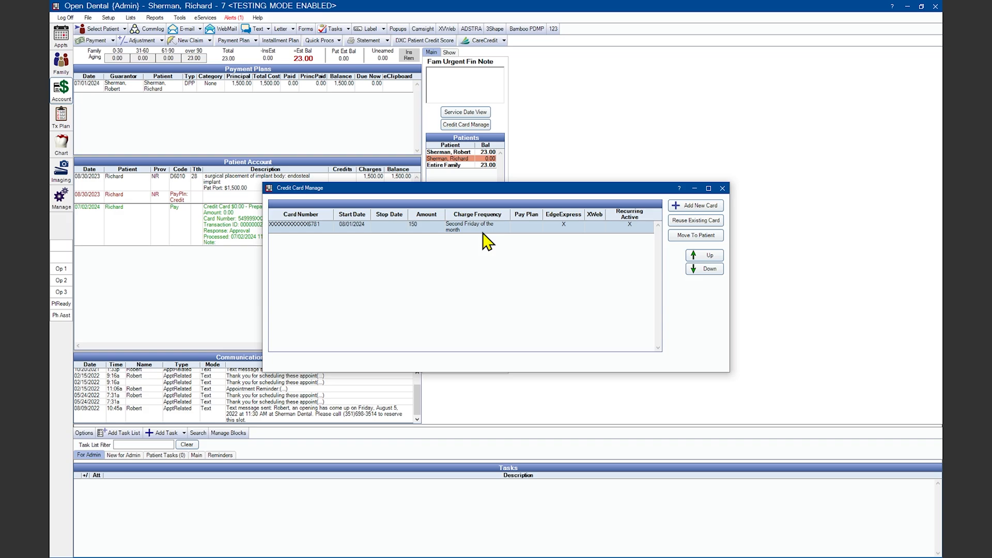
mouse_move(476, 236)
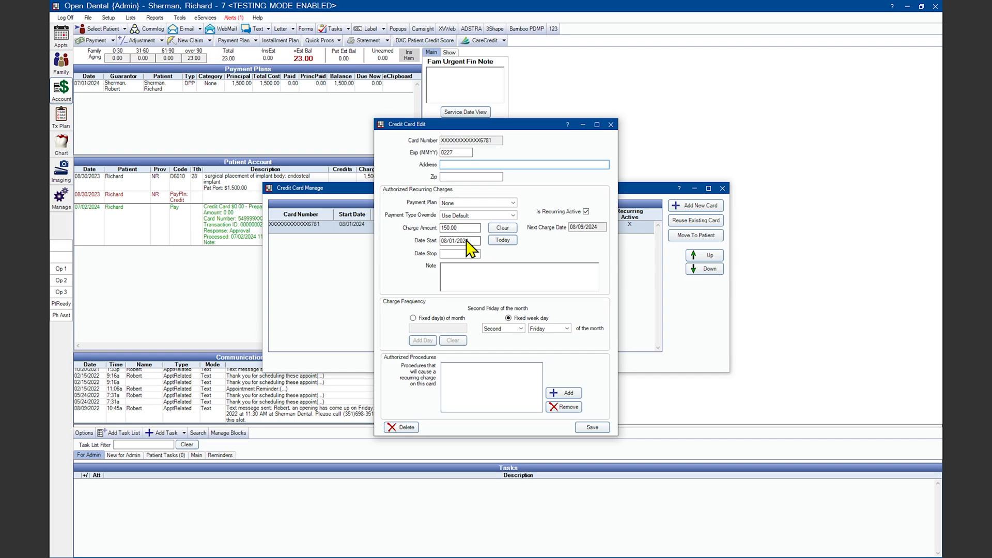
Step: Set fixed day 1 of month with start 08/01/2024, save, and close Credit Card Manage
left_click(414, 317)
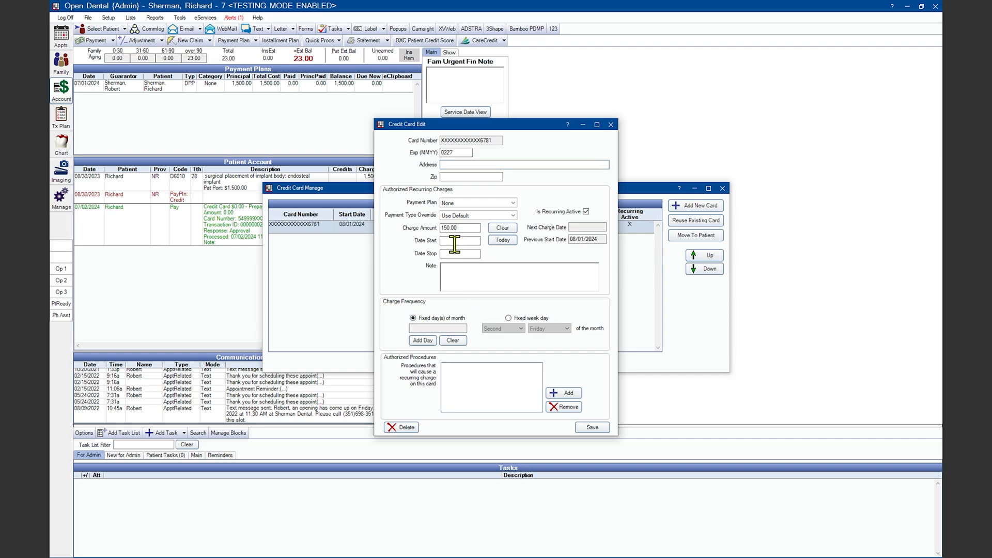
type("08/01/2024")
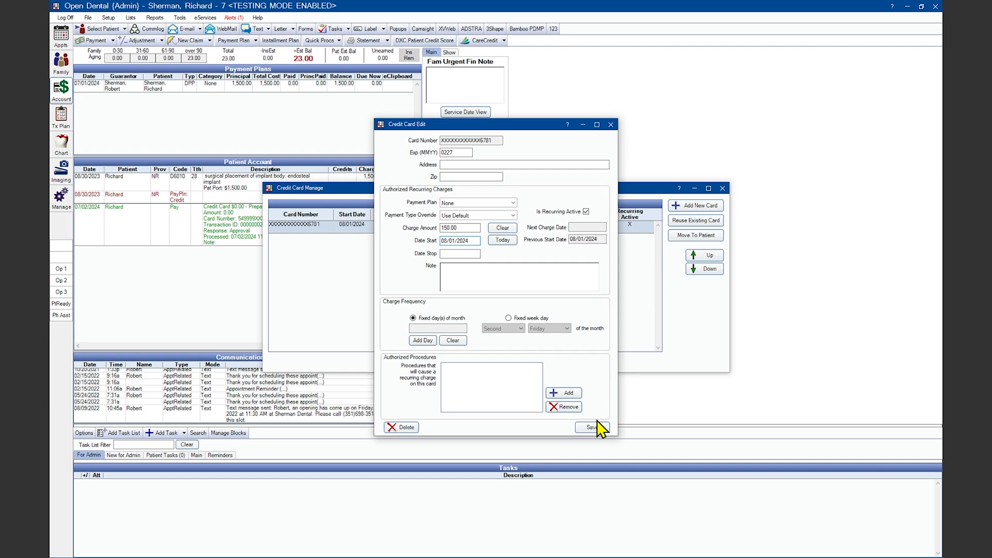
left_click(592, 427)
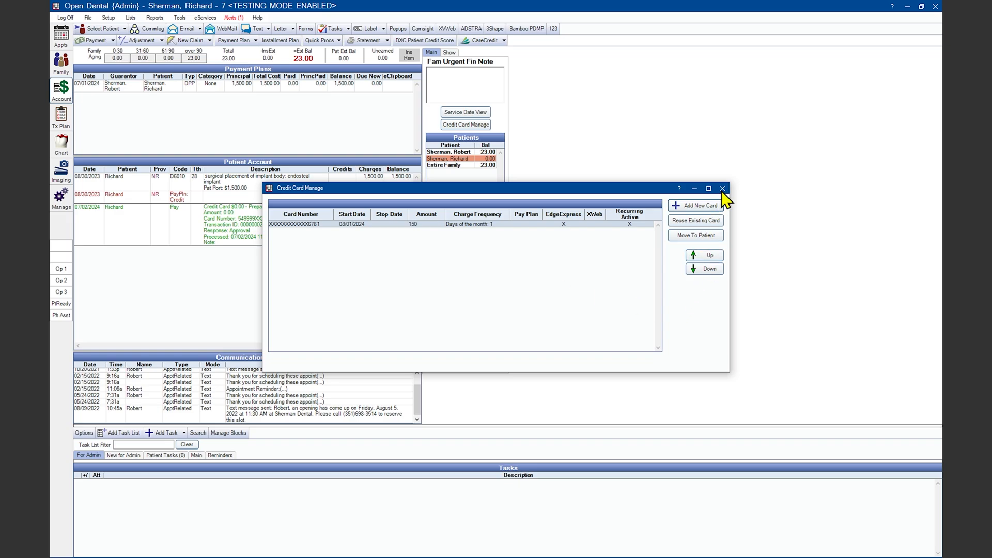
left_click(722, 188)
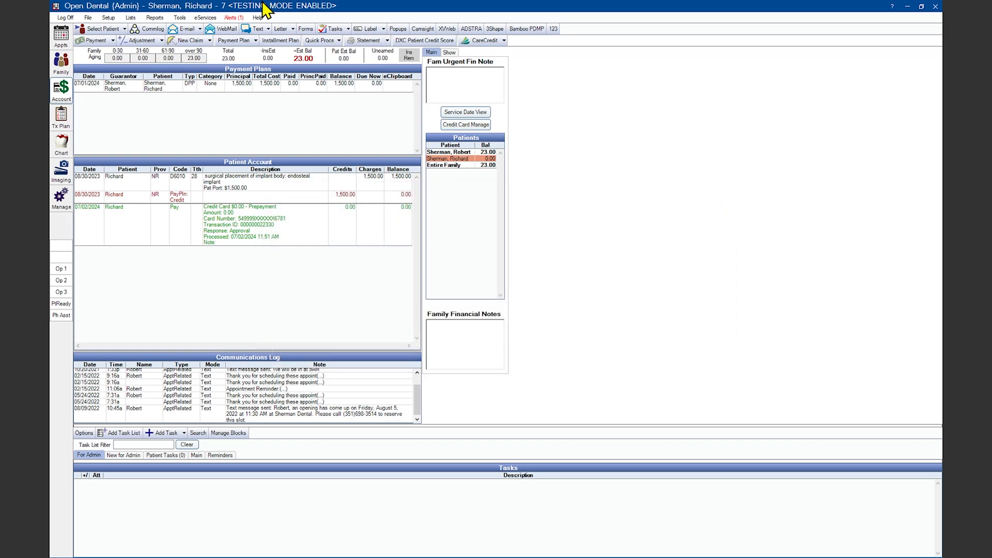
left_click(179, 18)
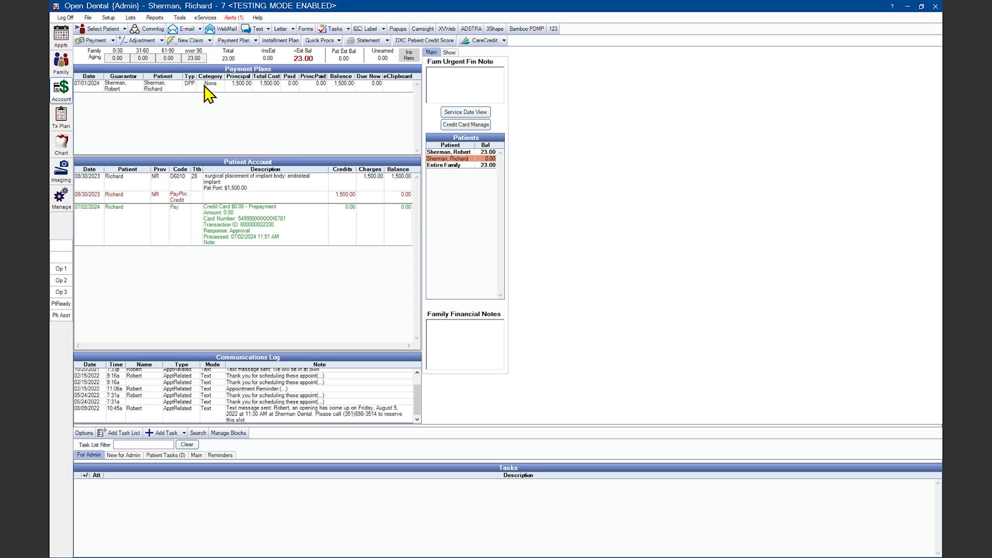
Step: Reopen the card and change its start date to today, 07/02/2024, then save
left_click(464, 124)
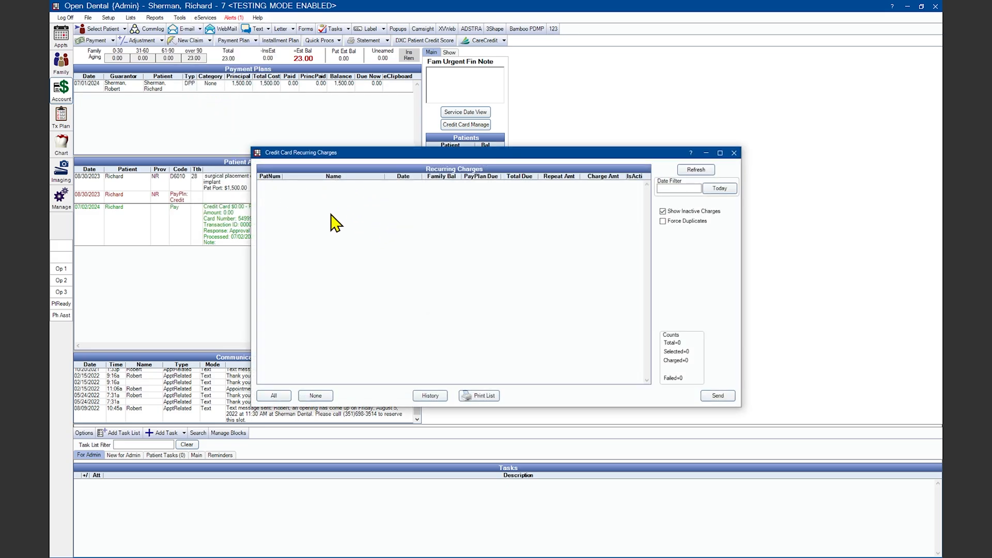
mouse_move(466, 287)
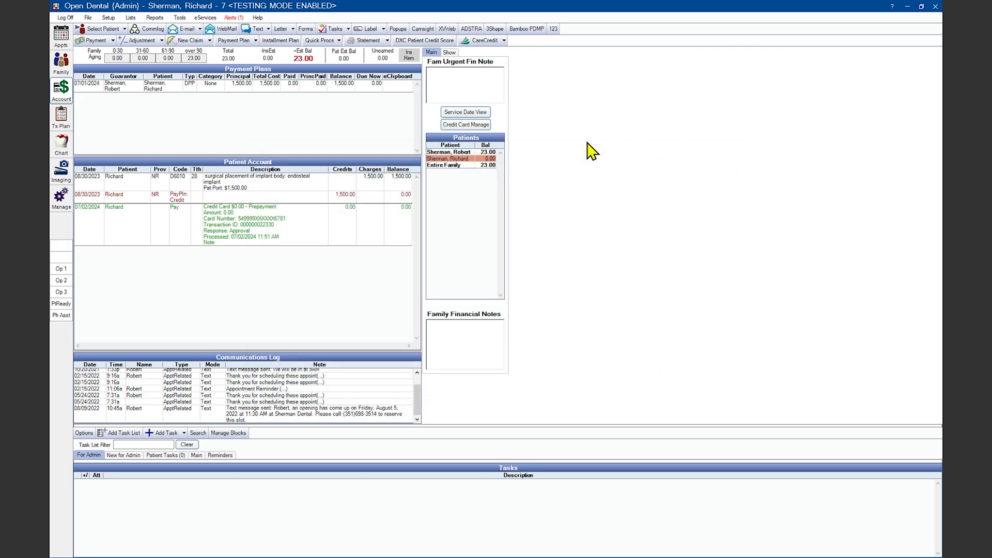
left_click(466, 125)
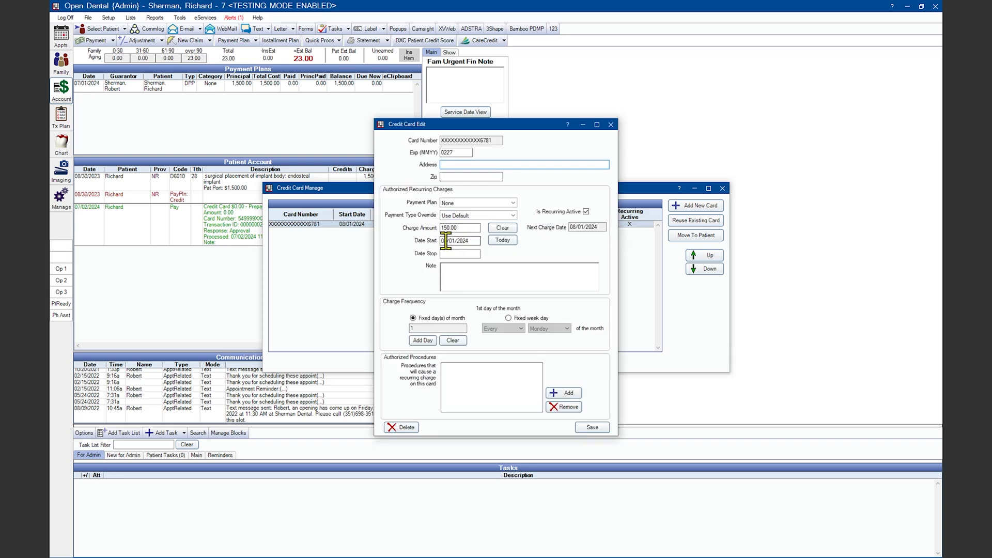
left_click(502, 240)
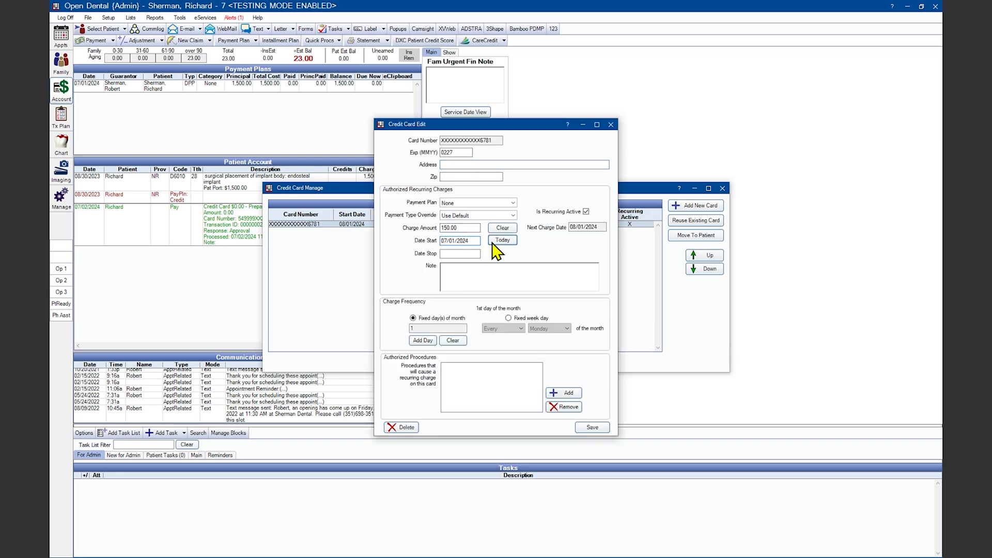
left_click(502, 240)
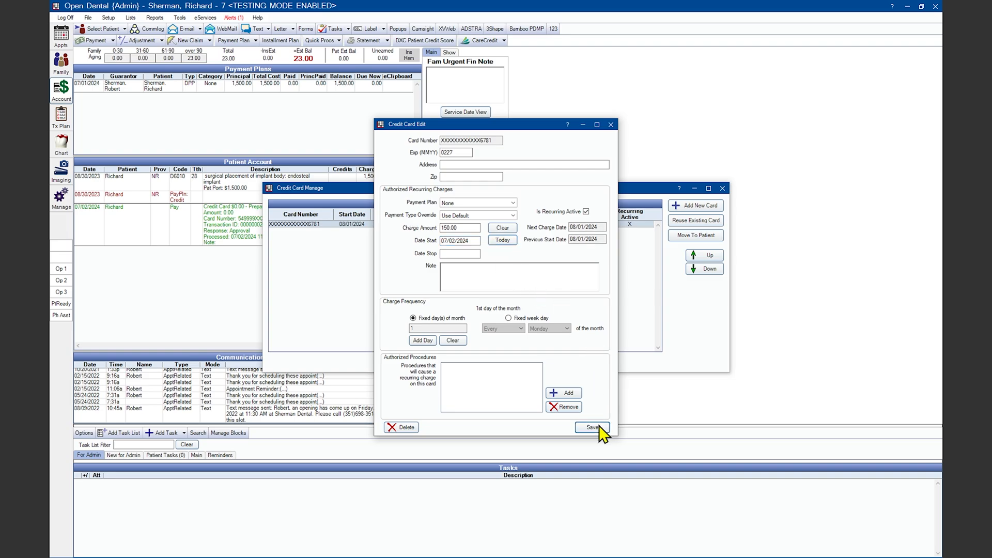
left_click(591, 427)
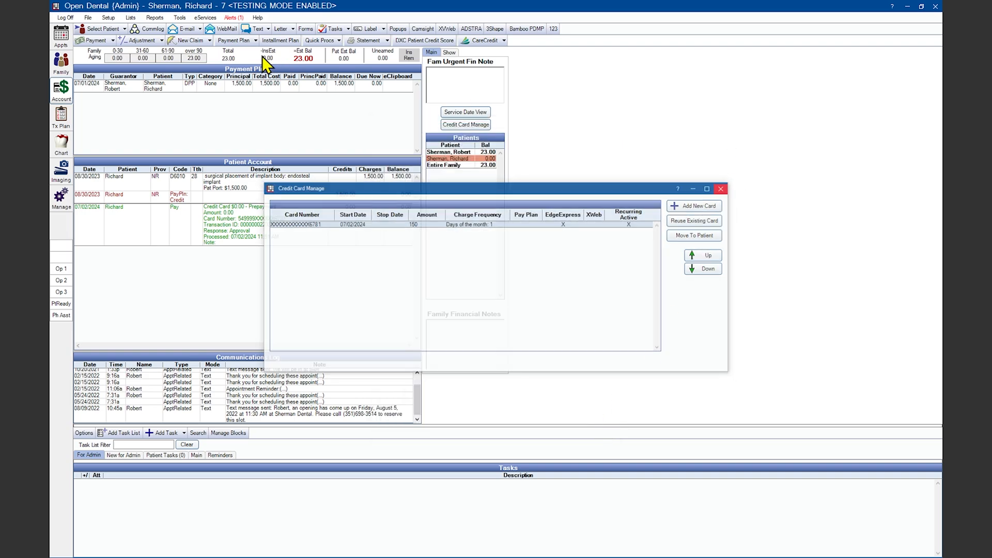
Step: Bring up CC Recurring Charges from Tools and select all pending charges, reviewing History
left_click(178, 18)
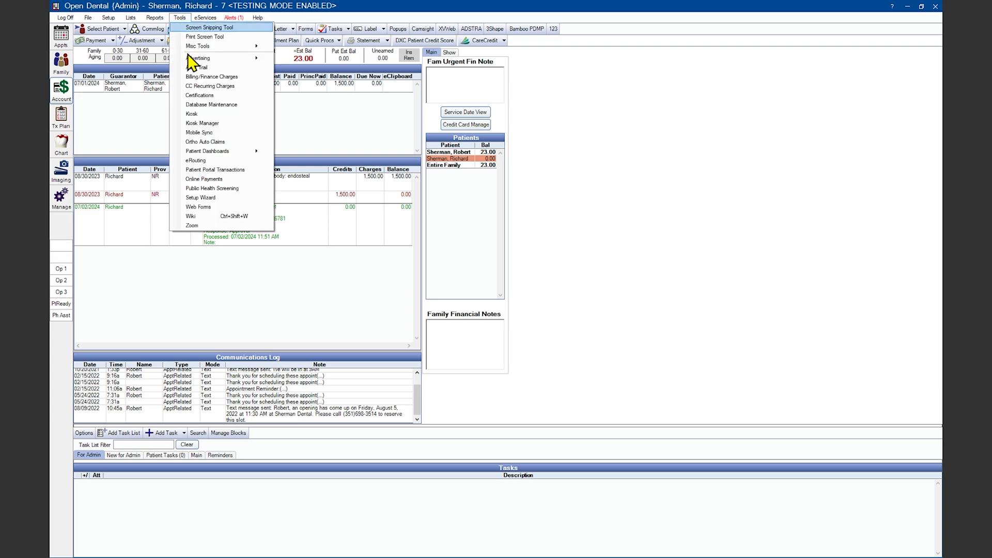
left_click(210, 86)
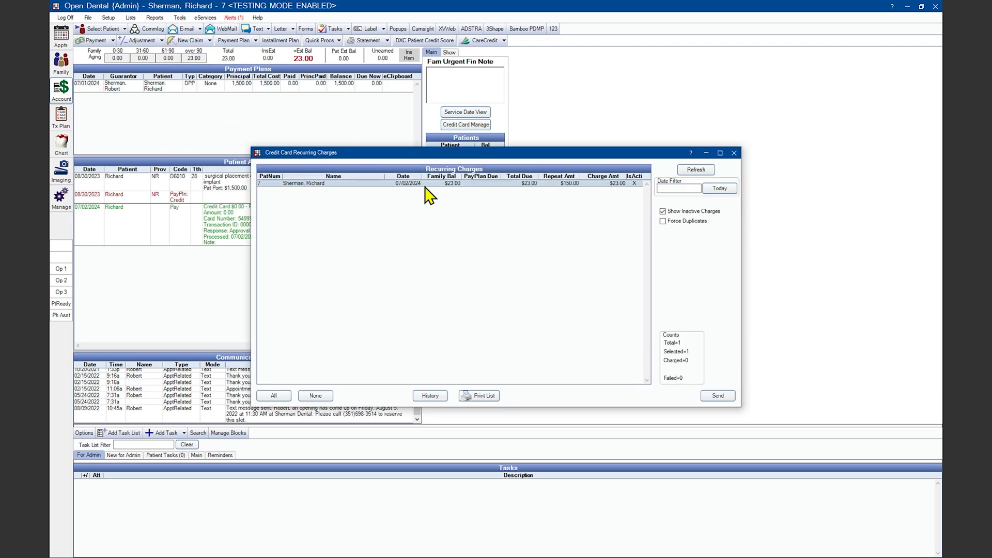
mouse_move(460, 197)
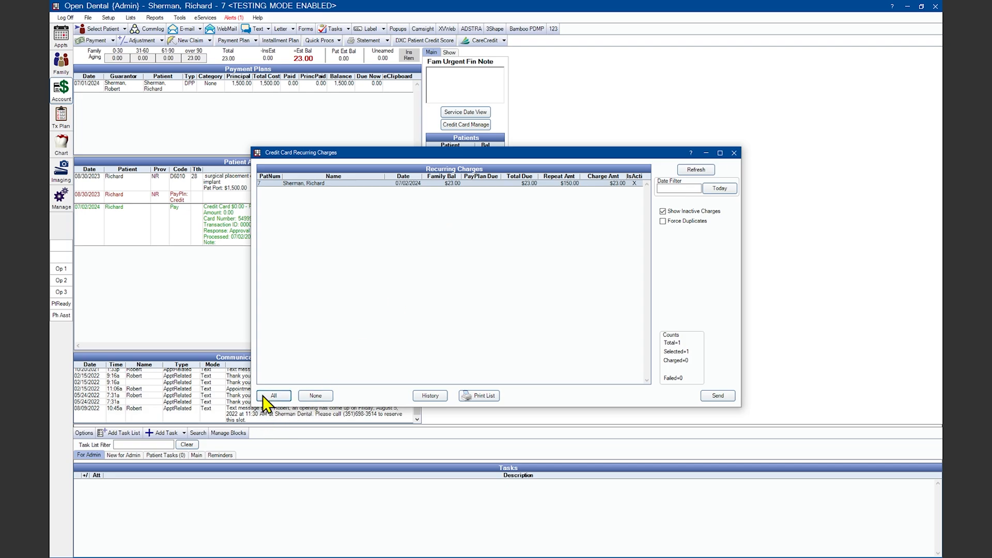
left_click(273, 396)
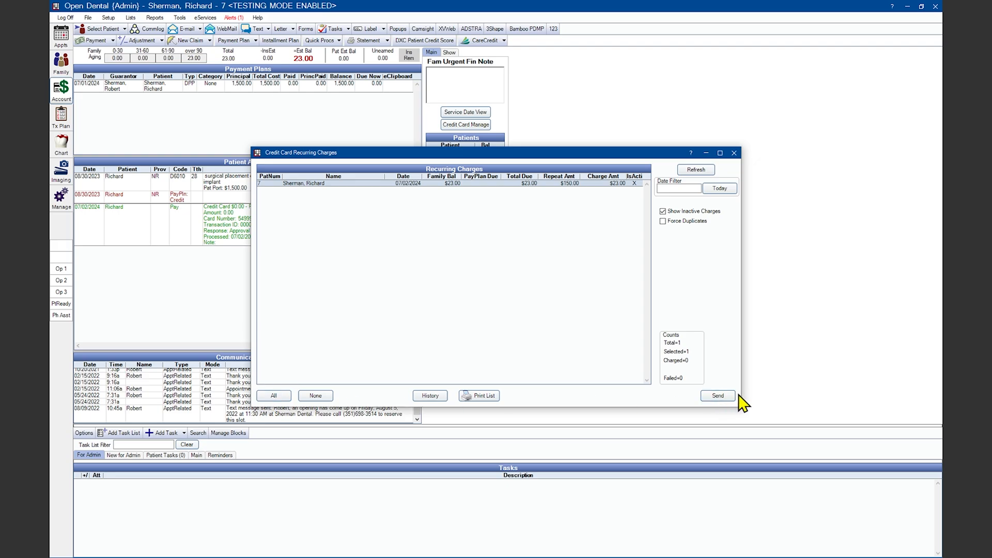
mouse_move(356, 192)
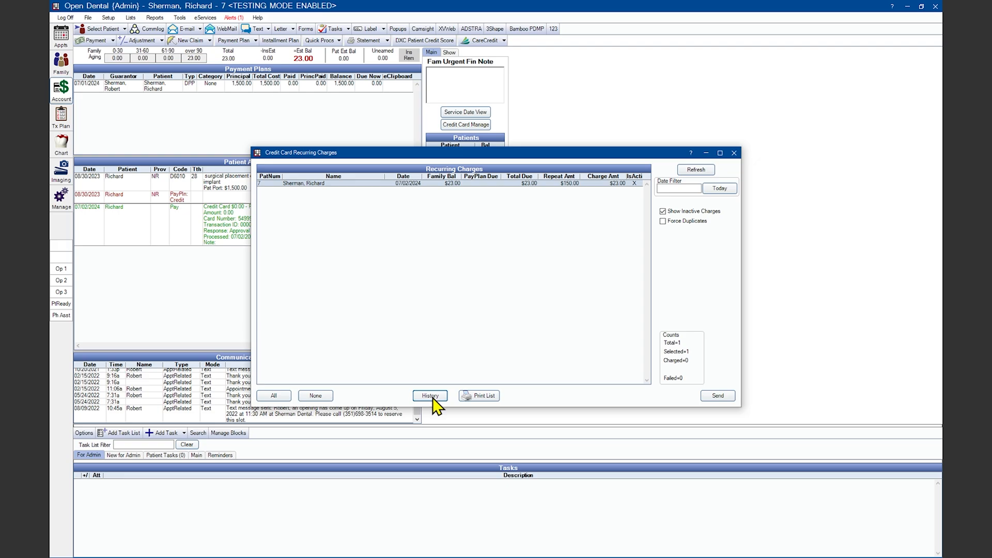
left_click(429, 396)
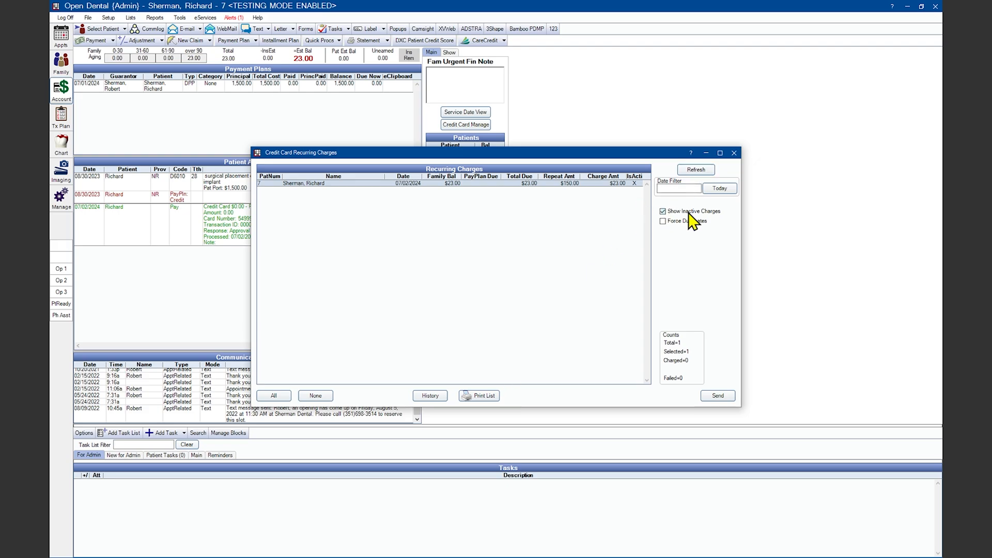
mouse_move(665, 228)
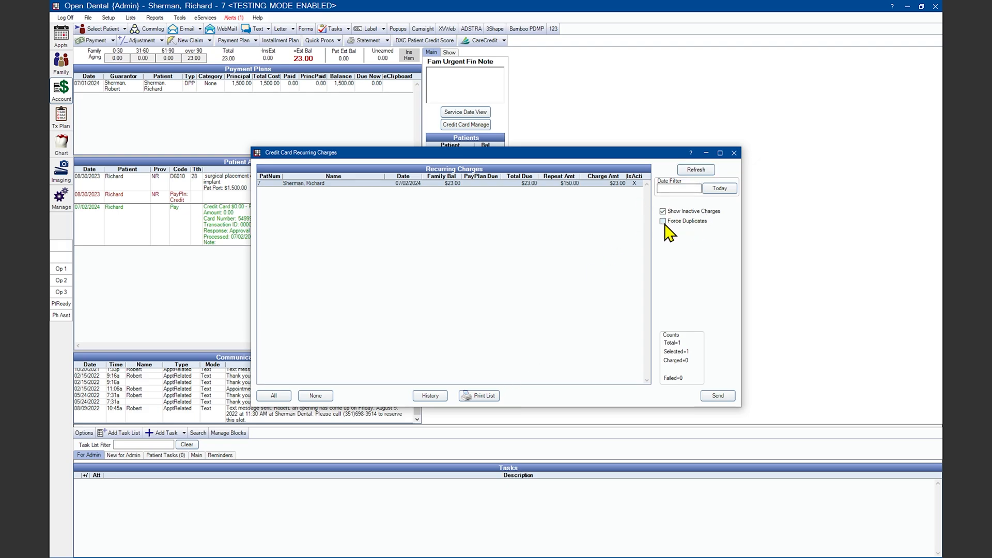
mouse_move(676, 252)
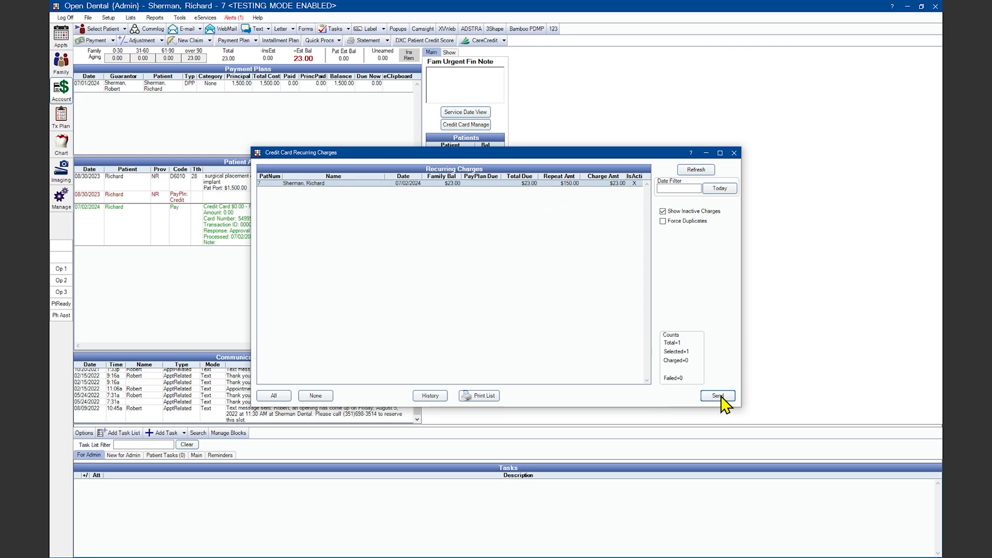
Step: Run the selected recurring card charges and acknowledge the 'Done charging cards' notice
left_click(718, 396)
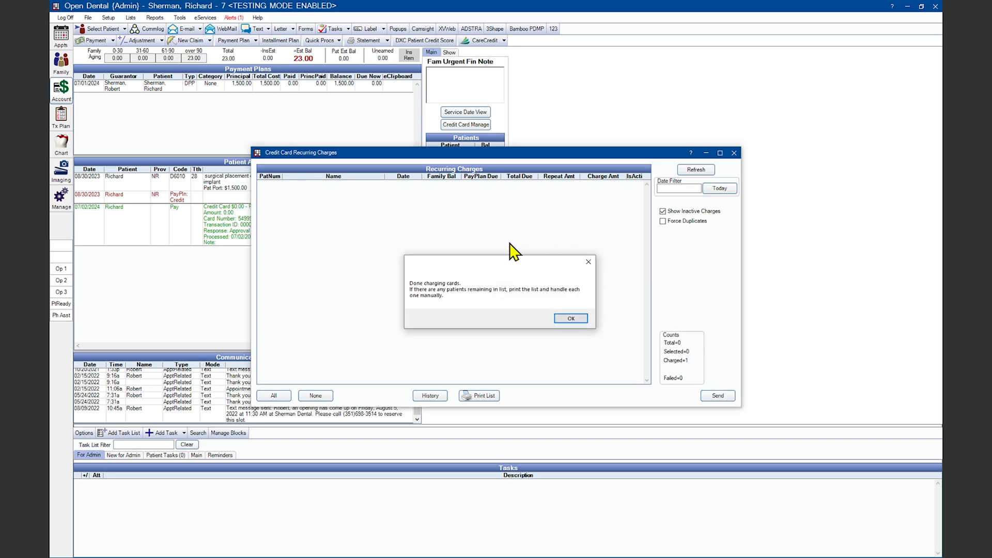
mouse_move(472, 270)
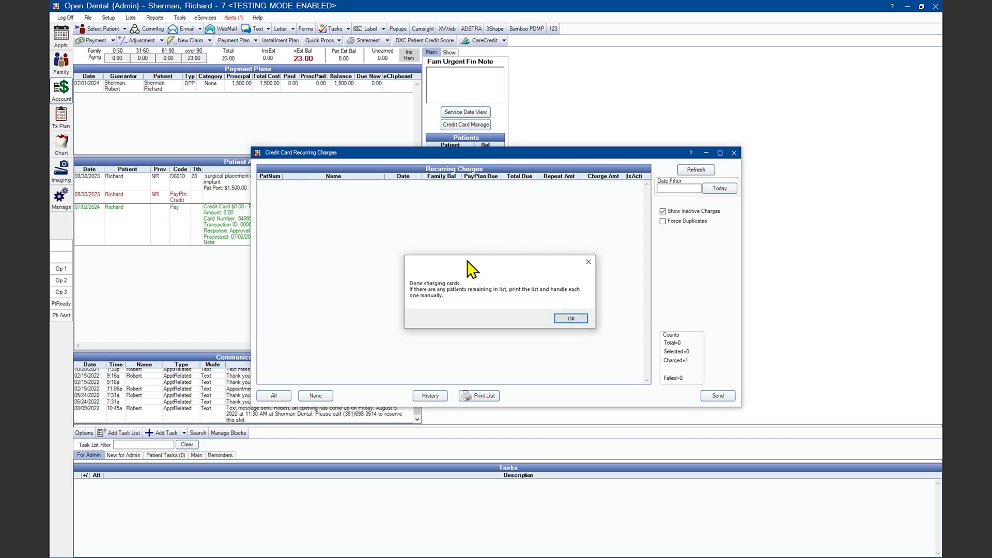
mouse_move(480, 272)
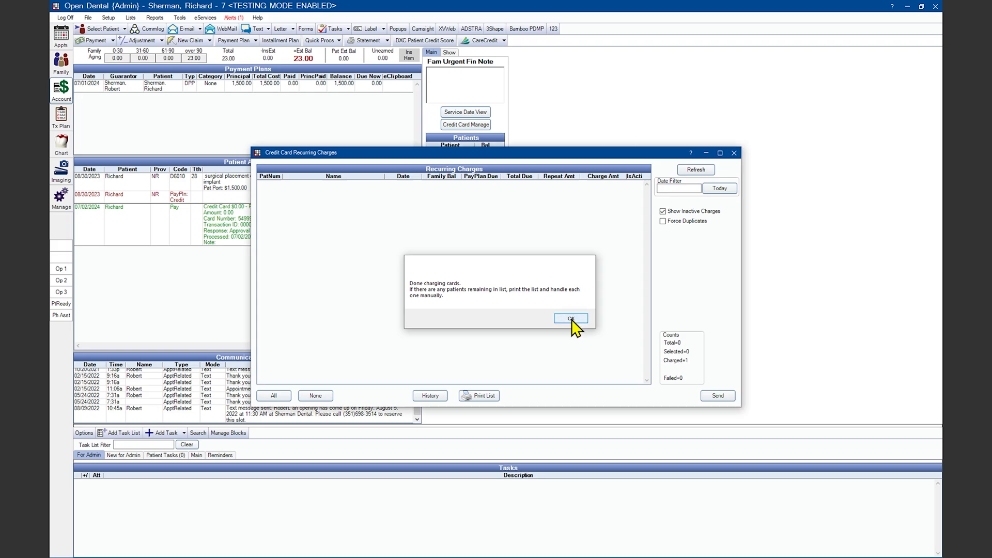
left_click(568, 318)
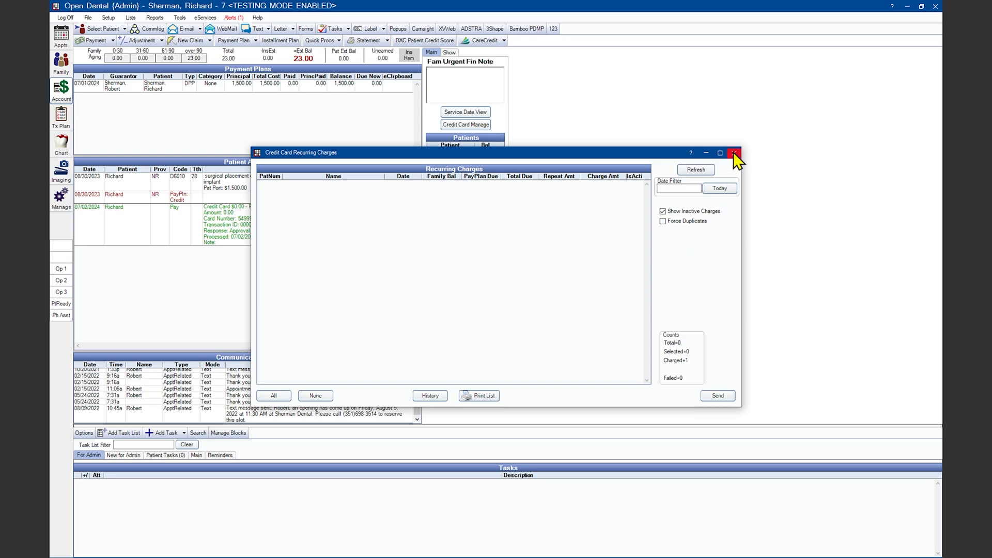
Step: Close recurring charges and review the eServices Payment Portal URL and Message-to-Pay template
left_click(734, 153)
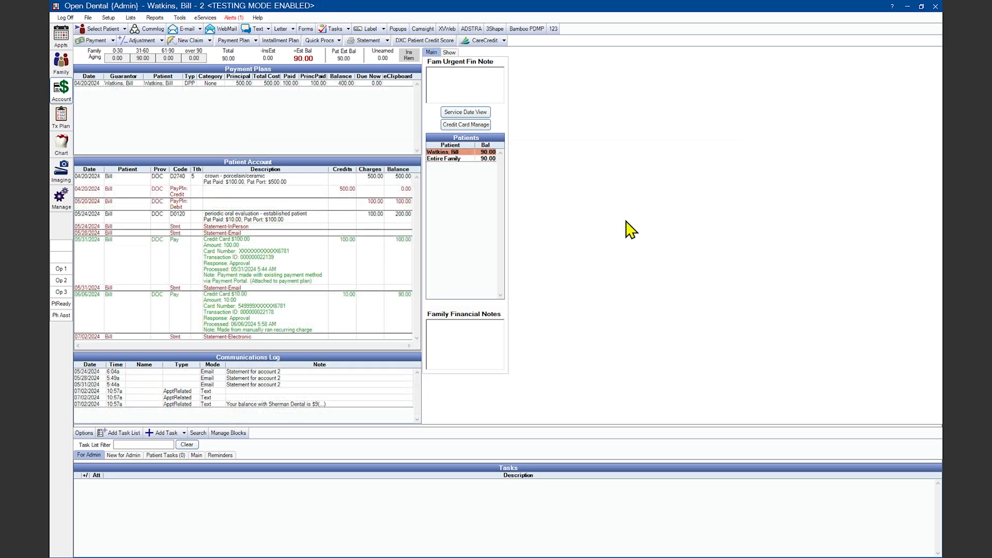
mouse_move(660, 217)
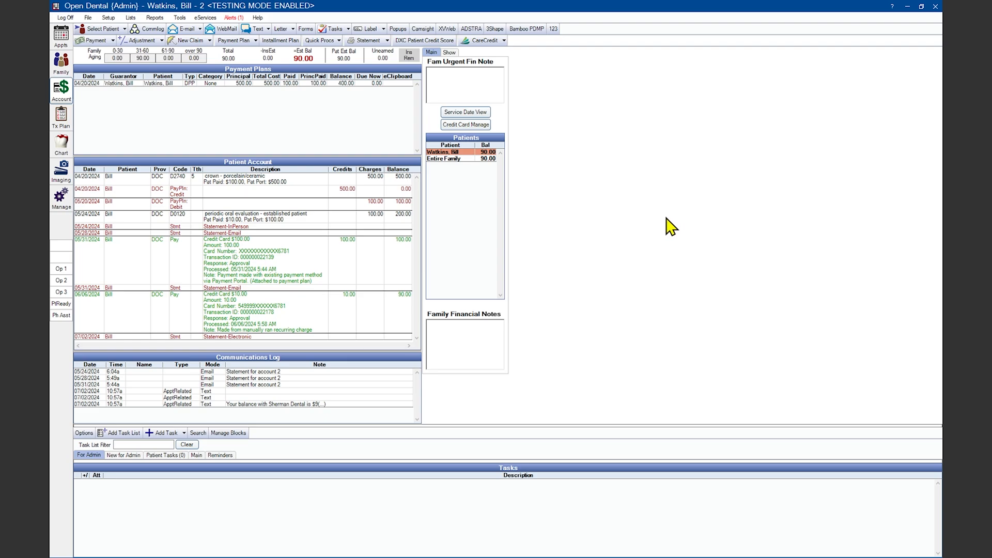
mouse_move(659, 239)
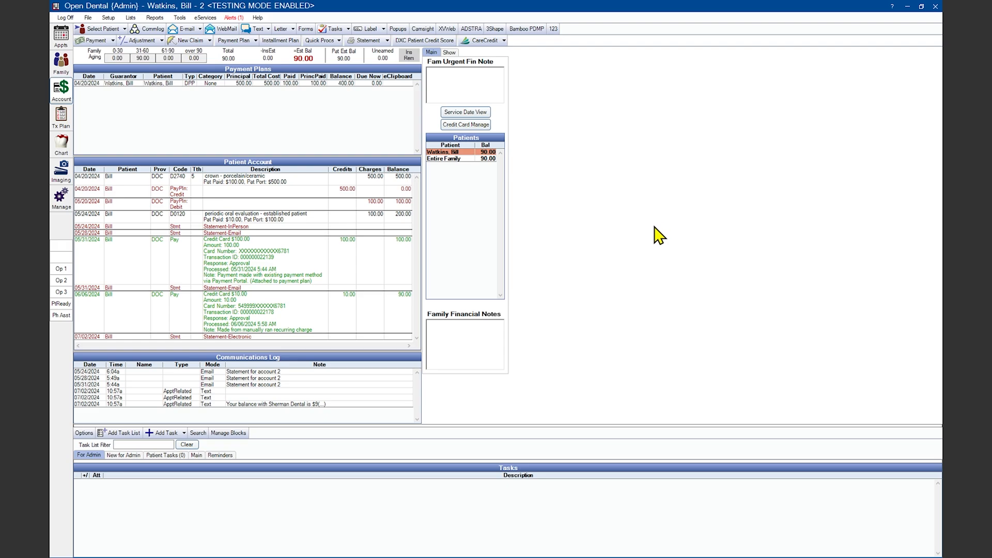
mouse_move(562, 217)
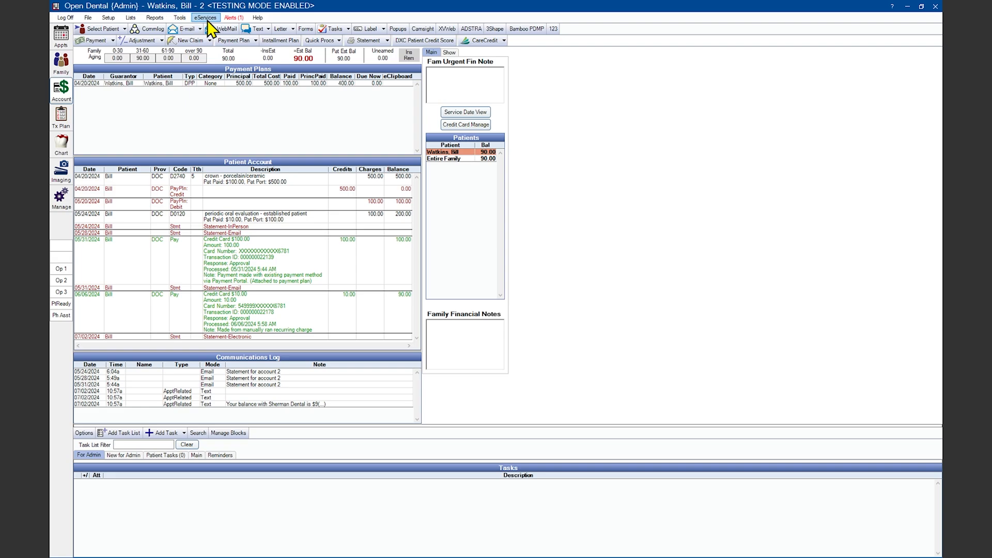
left_click(205, 18)
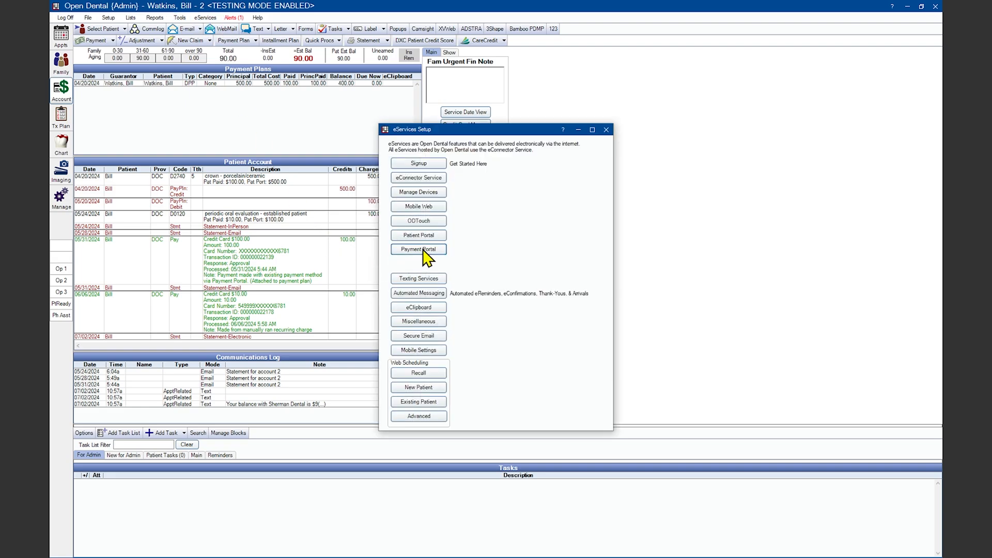
left_click(417, 249)
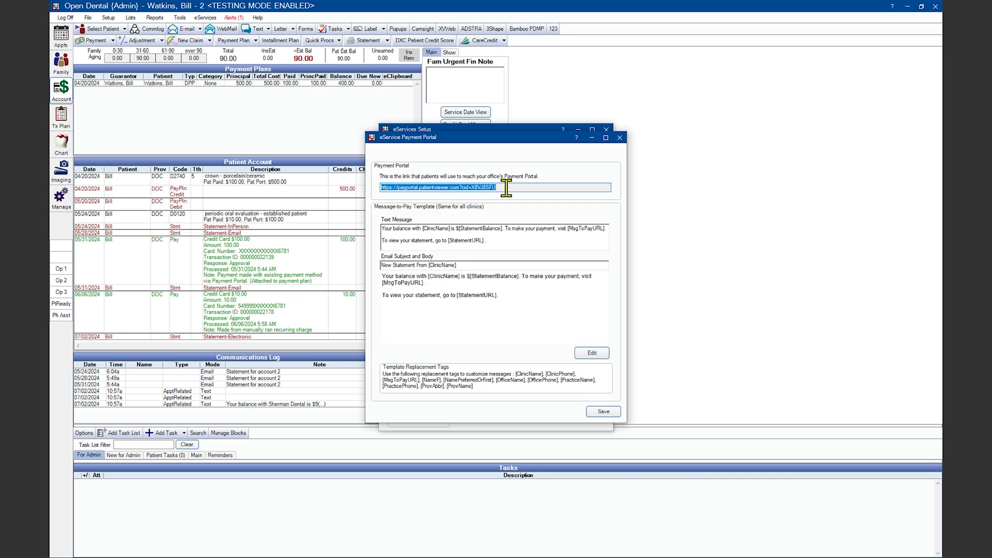
mouse_move(625, 131)
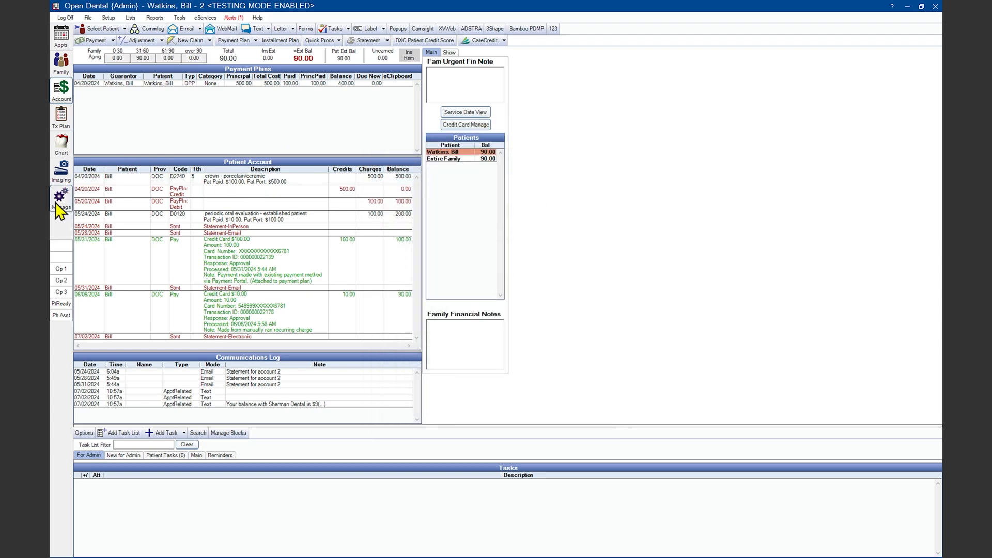
left_click(61, 199)
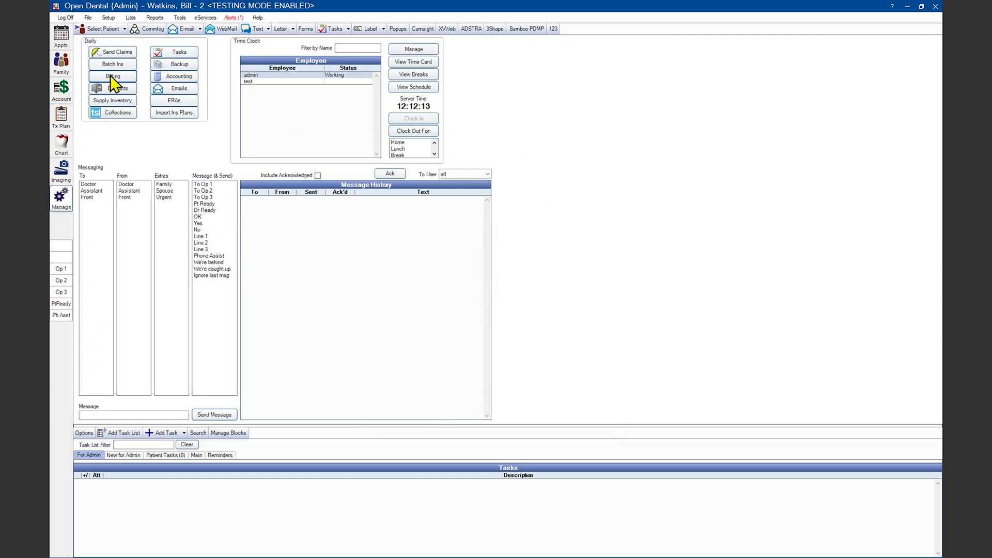
left_click(113, 75)
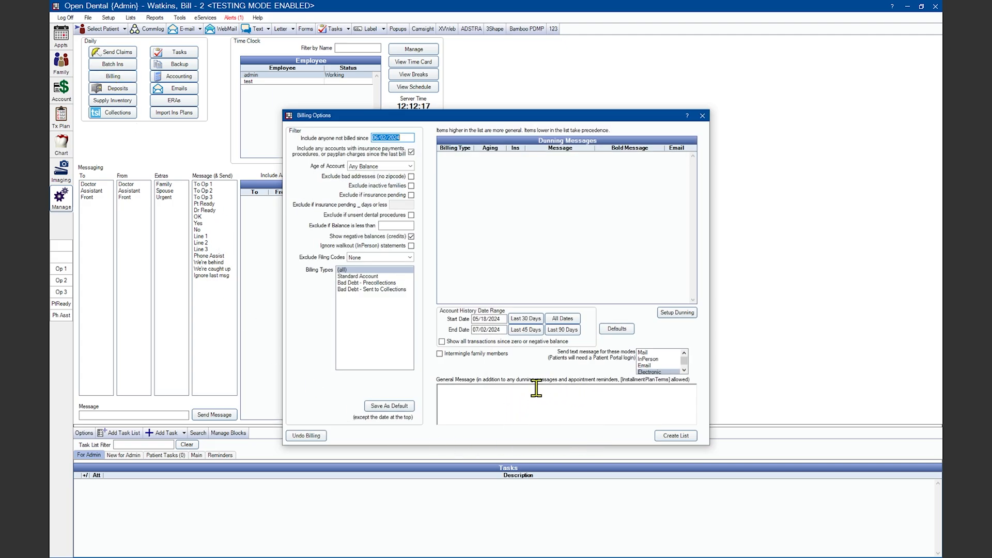
mouse_move(501, 390)
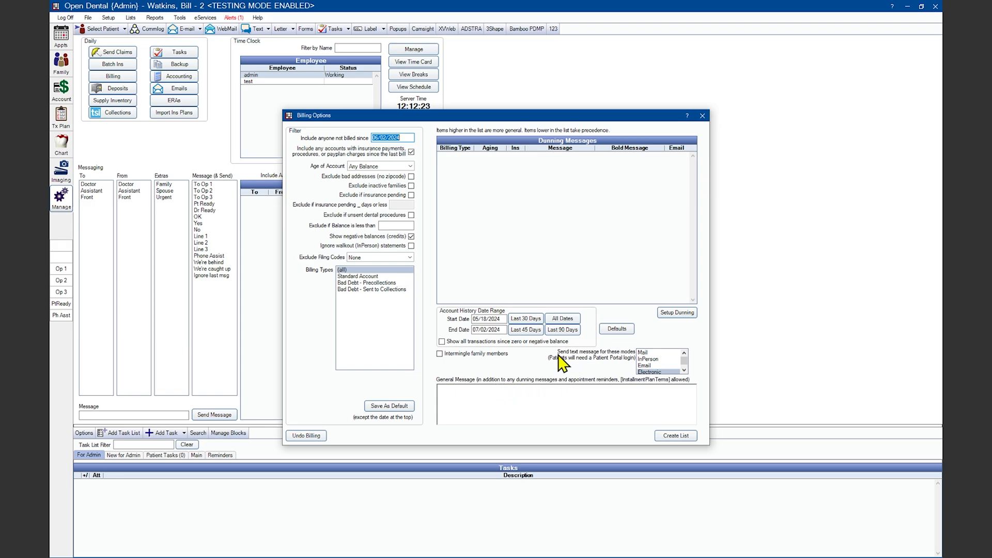
mouse_move(645, 366)
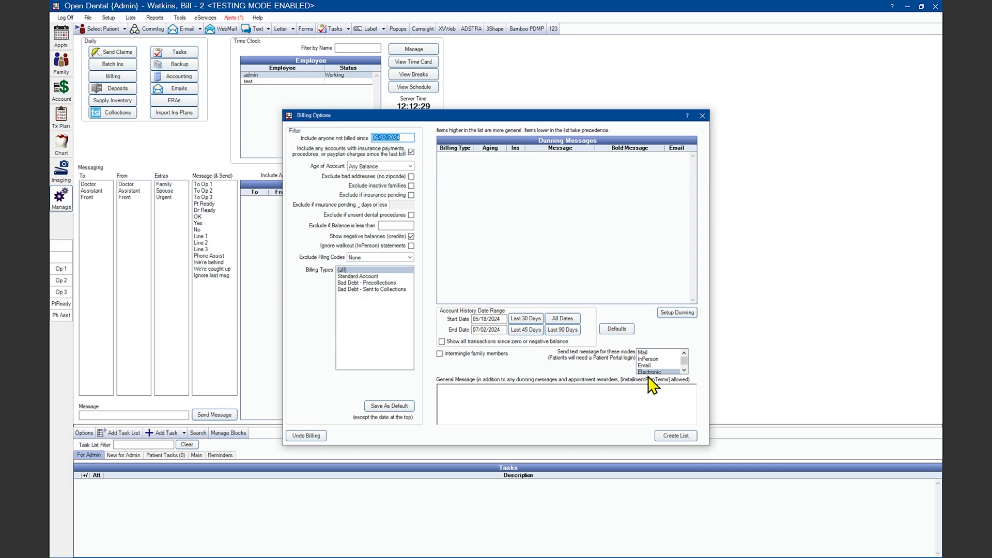
mouse_move(664, 386)
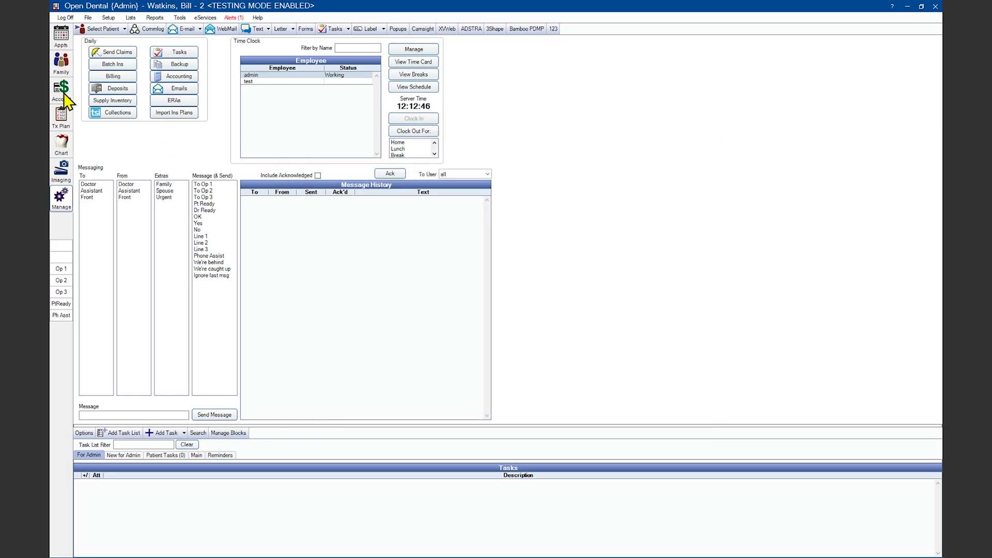
left_click(61, 92)
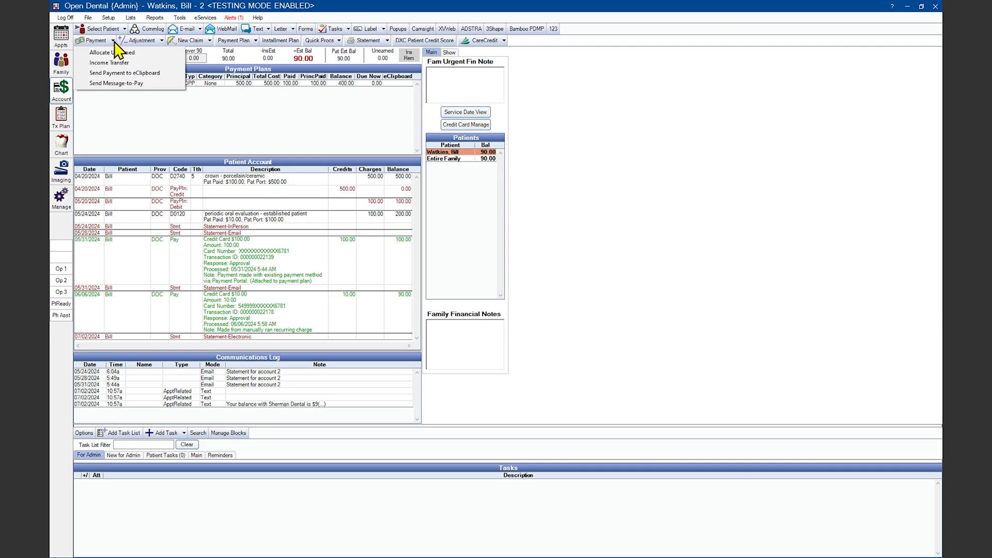
mouse_move(115, 82)
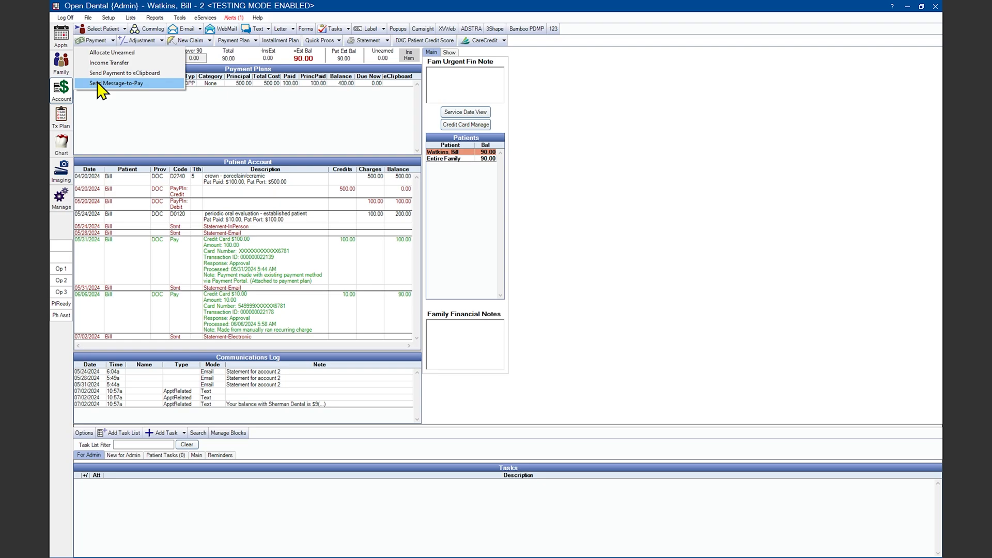
mouse_move(101, 76)
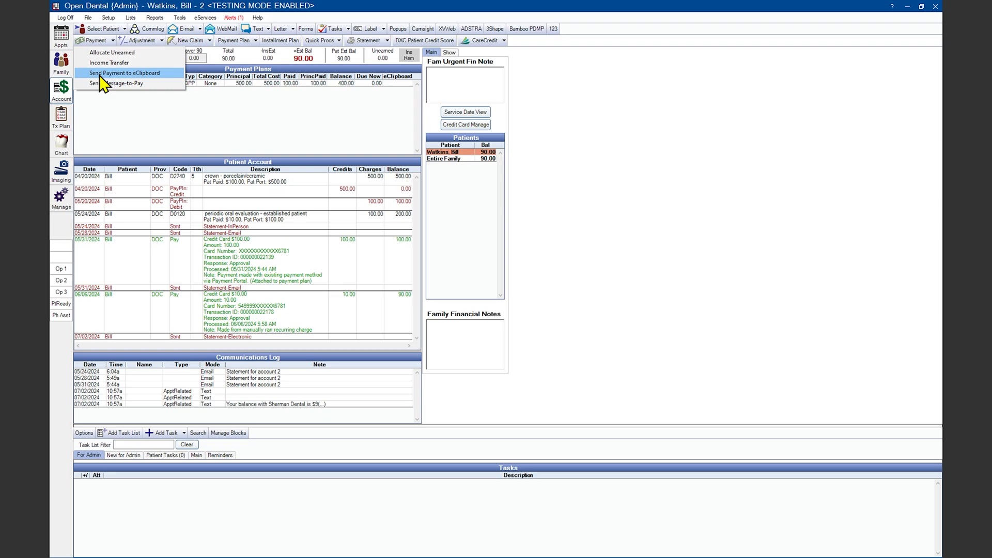
mouse_move(101, 86)
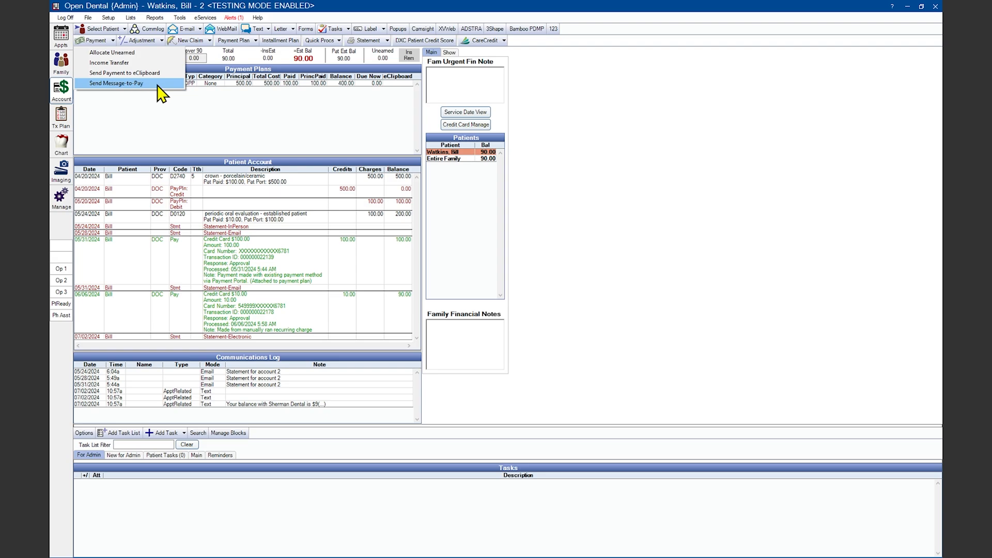
left_click(116, 82)
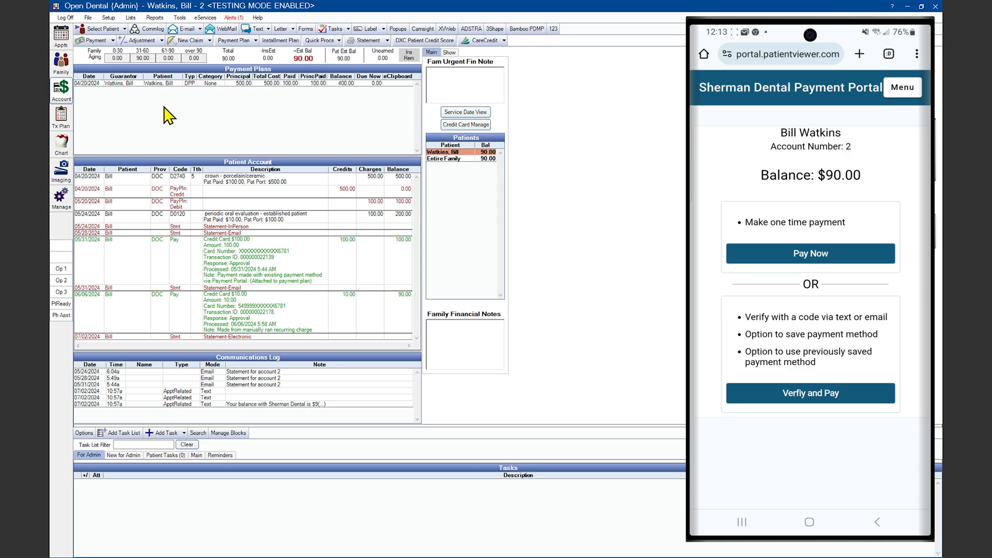
mouse_move(171, 18)
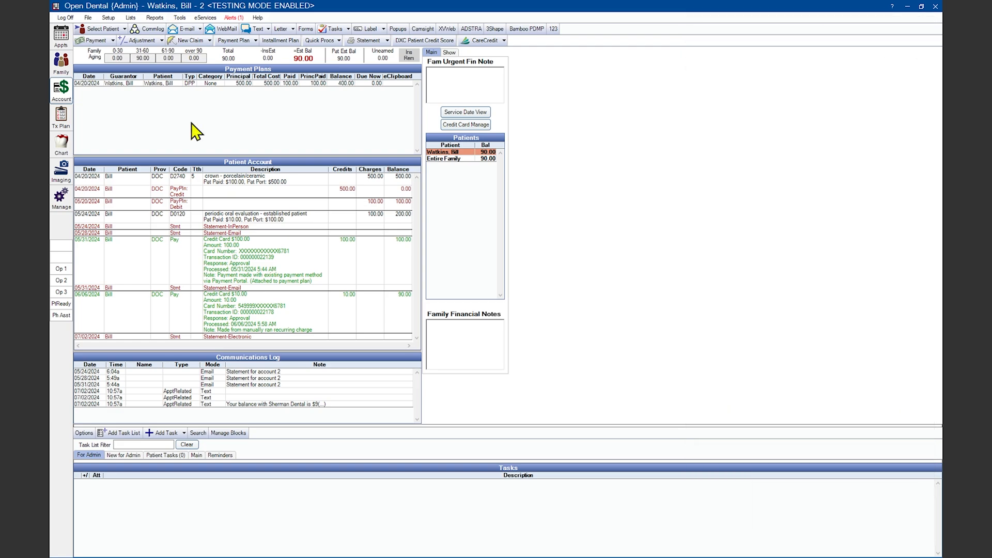
mouse_move(187, 133)
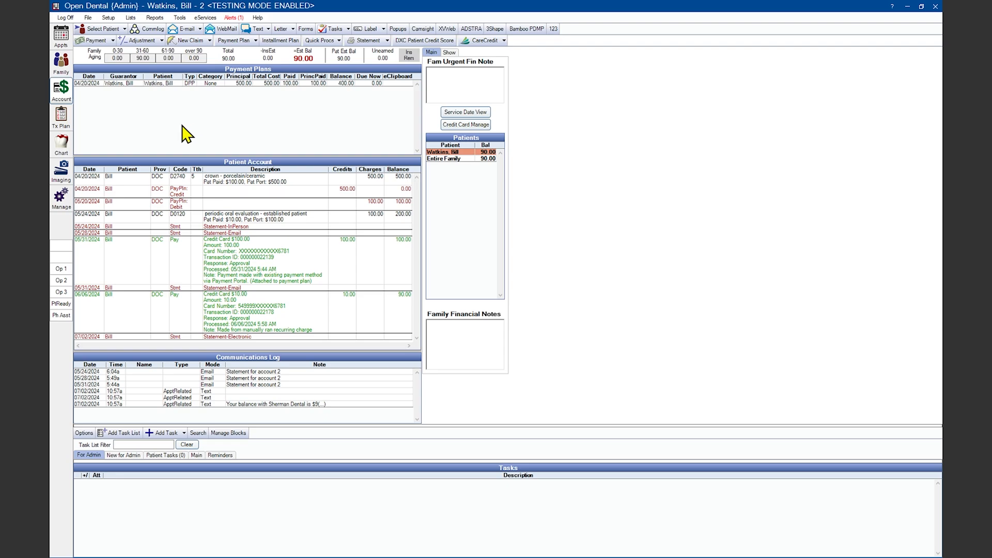
mouse_move(187, 133)
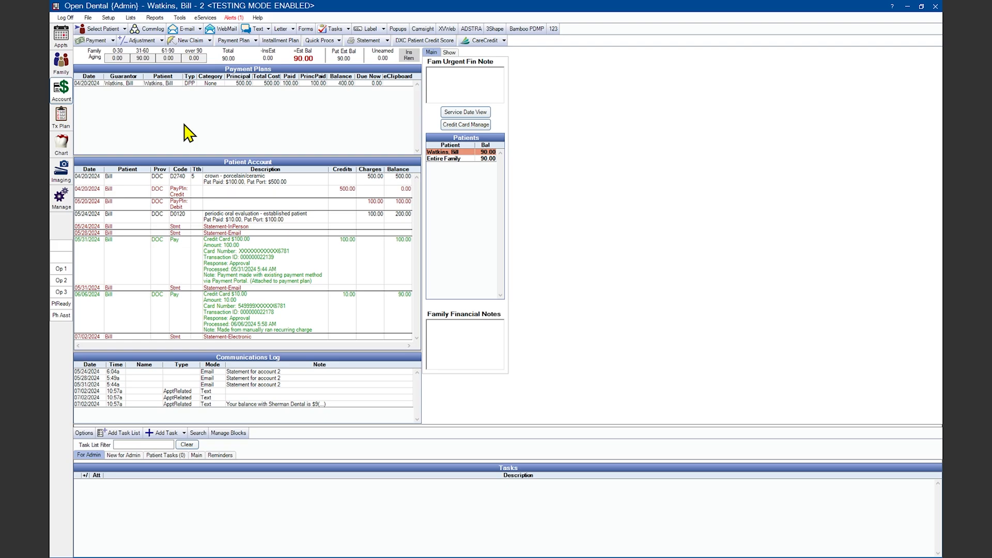
mouse_move(211, 138)
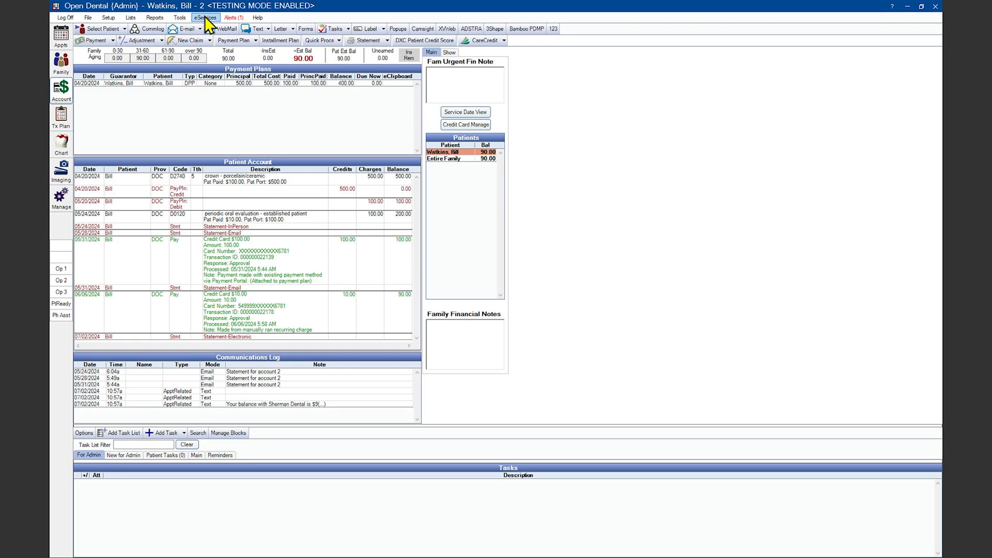
Step: Review the eServices Signup Portal's patient portal features, confirming payments enabled, then return to eServices Setup
left_click(205, 17)
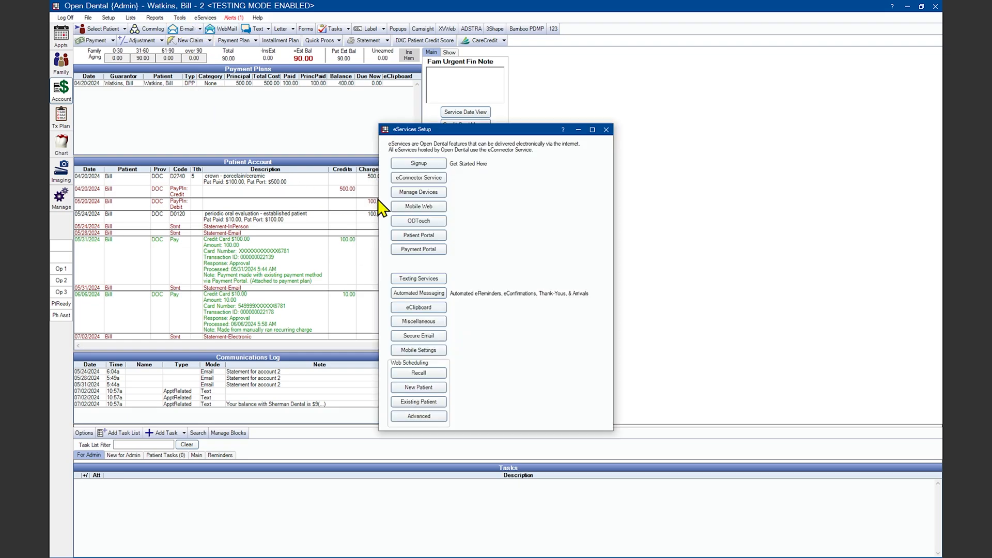
left_click(419, 163)
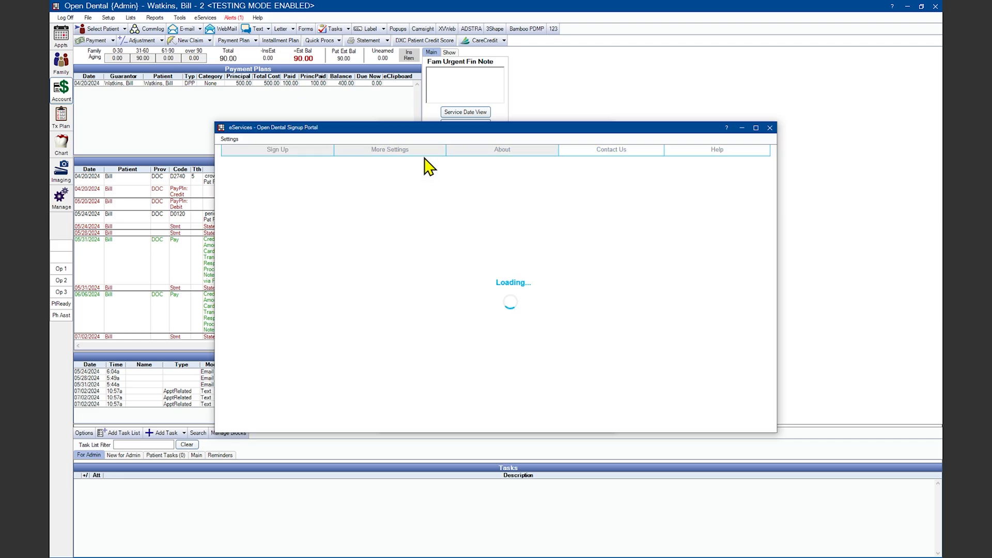
left_click(390, 150)
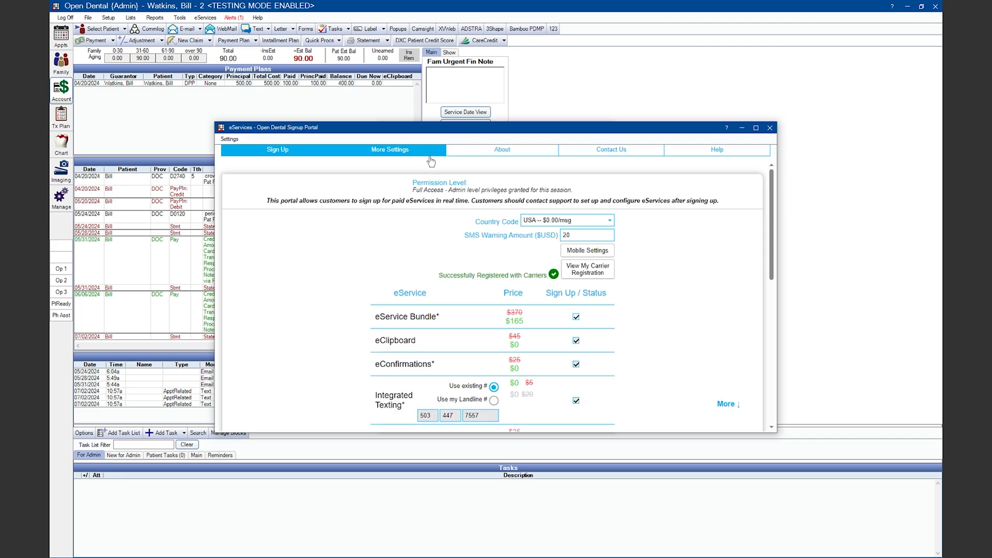
mouse_move(405, 155)
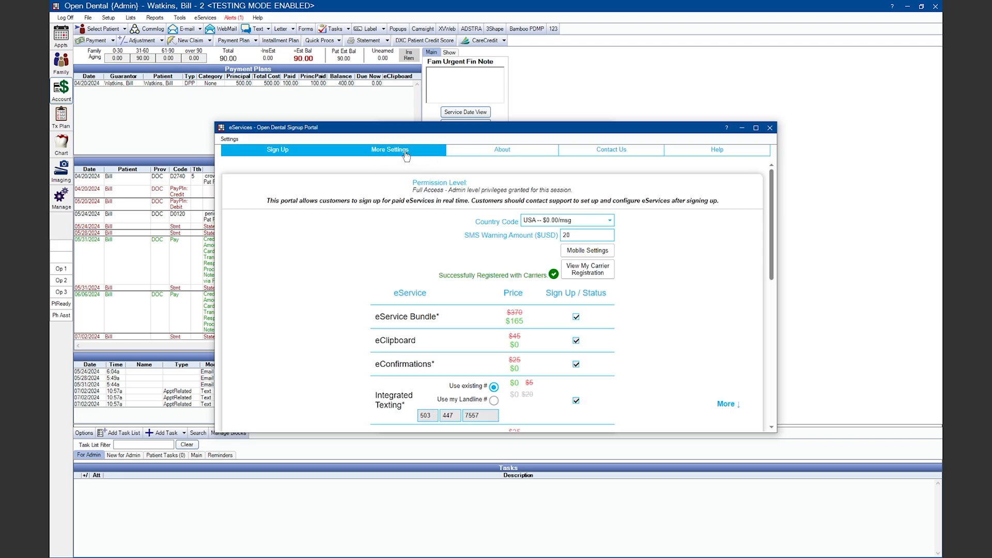
left_click(390, 149)
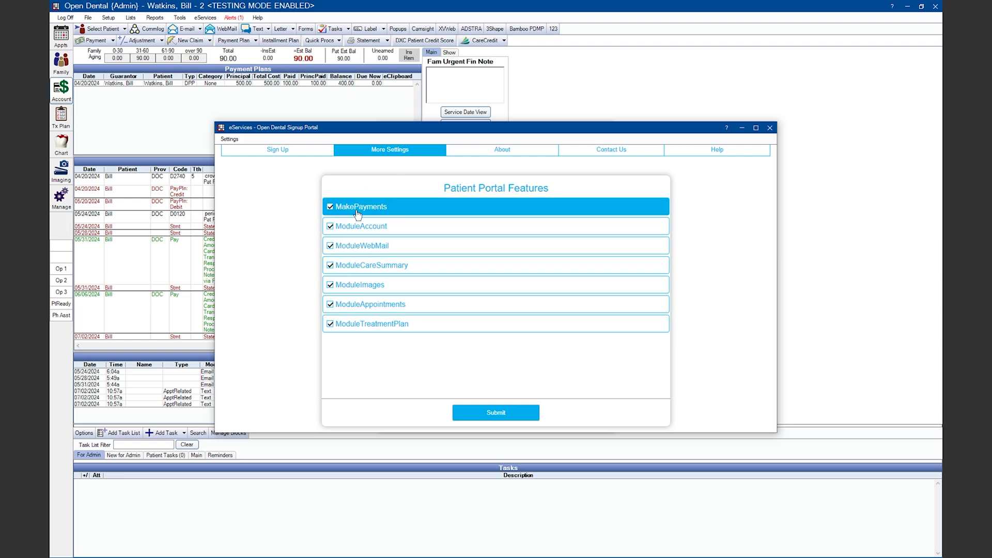
mouse_move(337, 222)
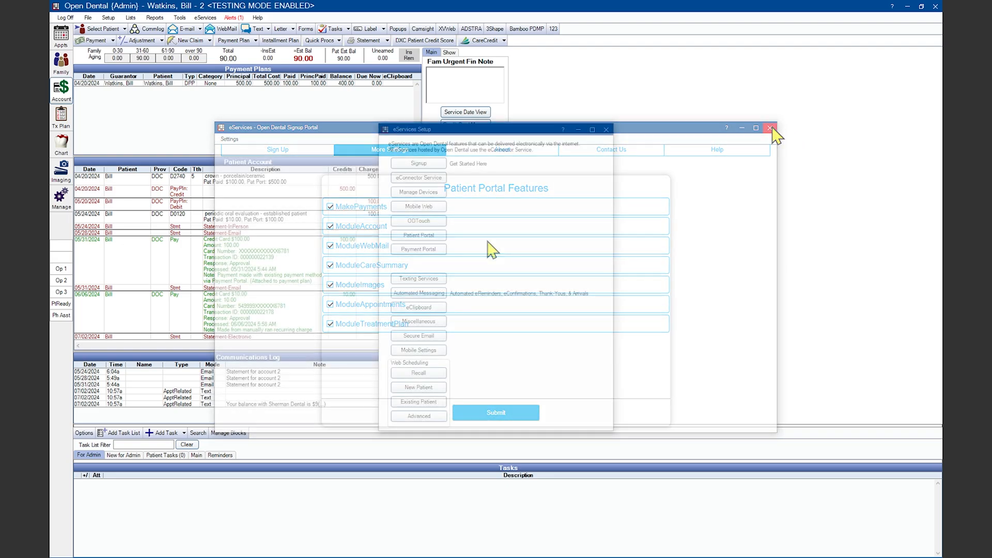
left_click(774, 128)
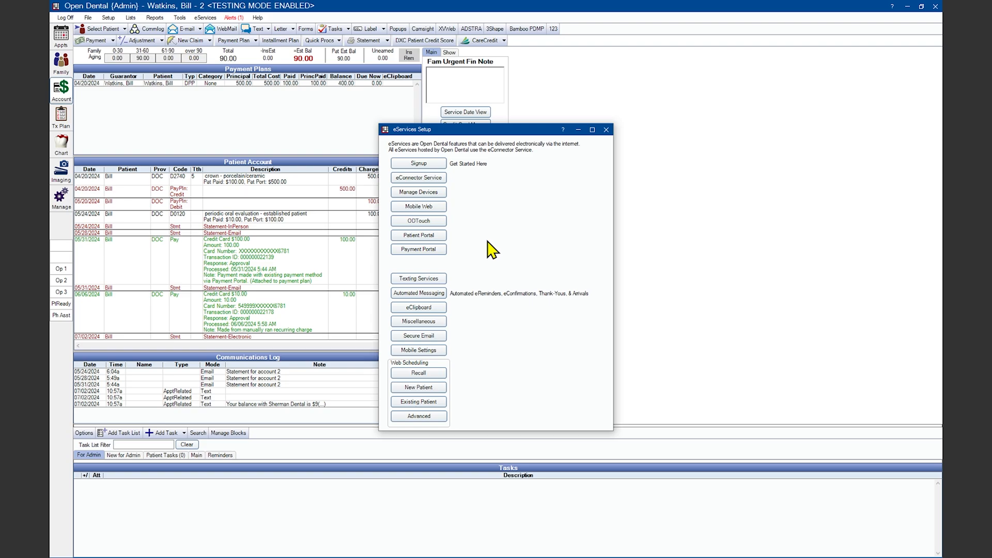
mouse_move(493, 250)
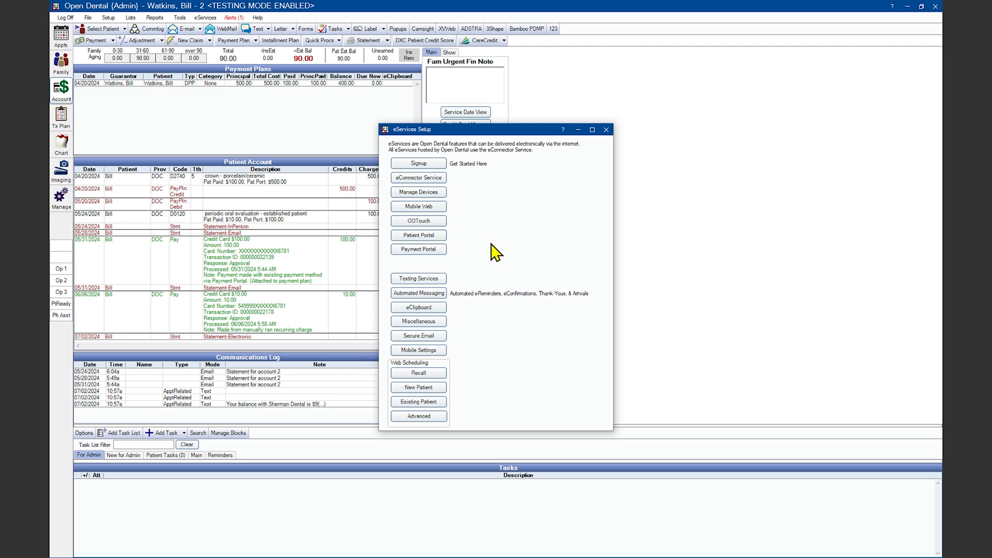
mouse_move(497, 260)
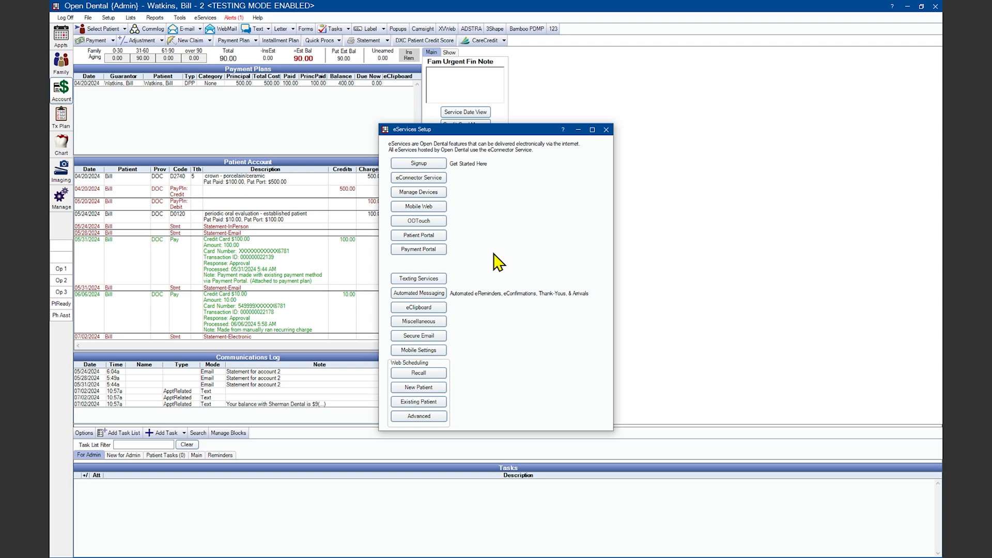
mouse_move(481, 300)
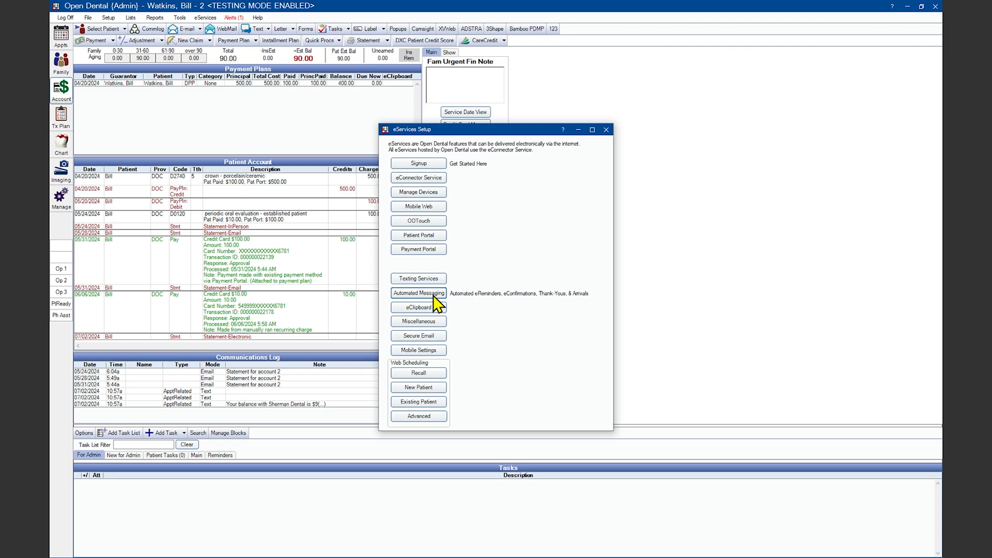
Step: Review the after-appointment Patient Portal Invite rule in Automated Messaging, keeping invites until the patient visits
left_click(419, 292)
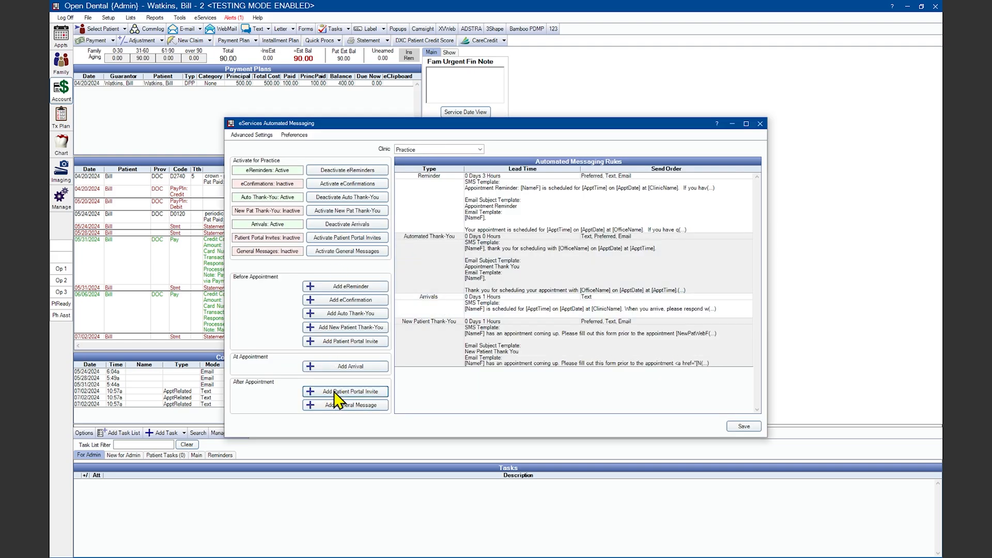
left_click(345, 391)
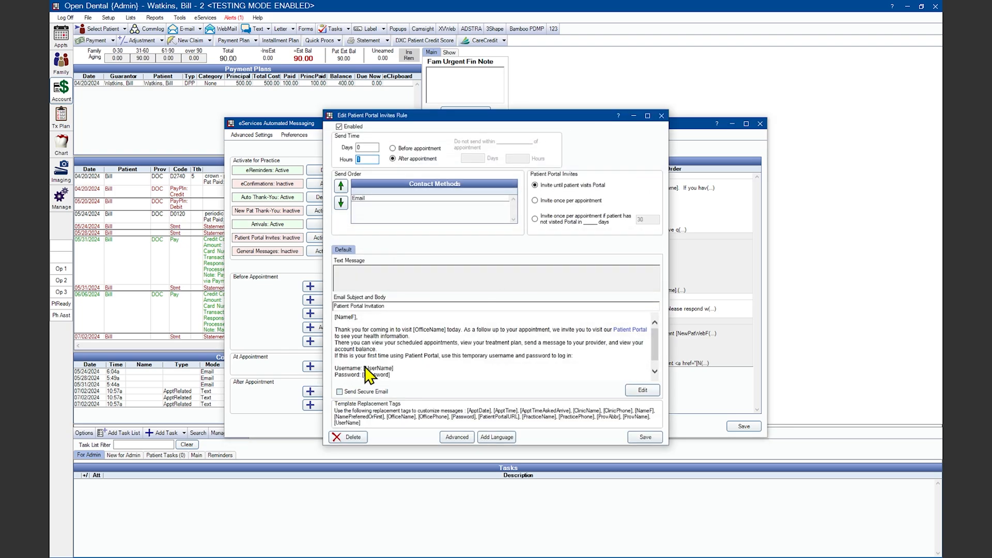
left_click(536, 185)
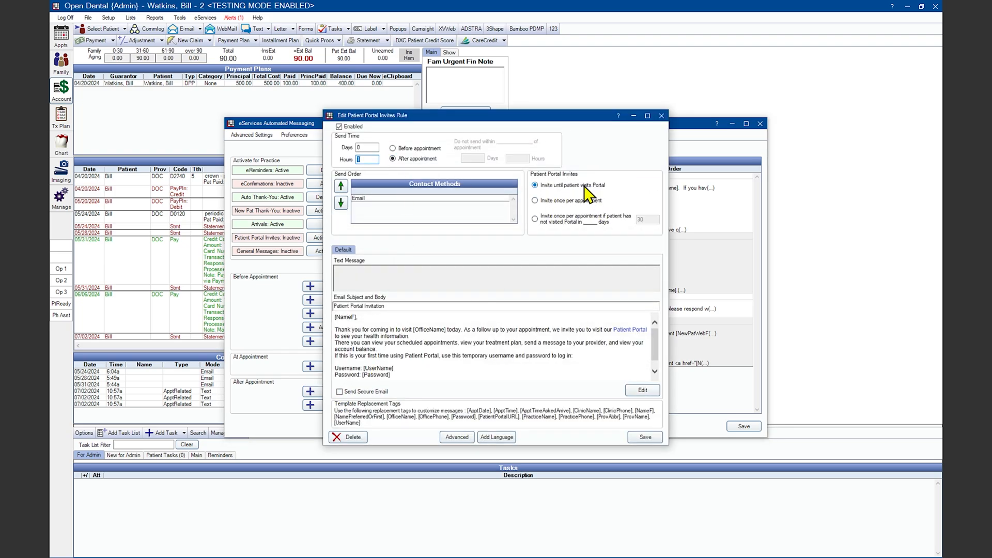
left_click(537, 185)
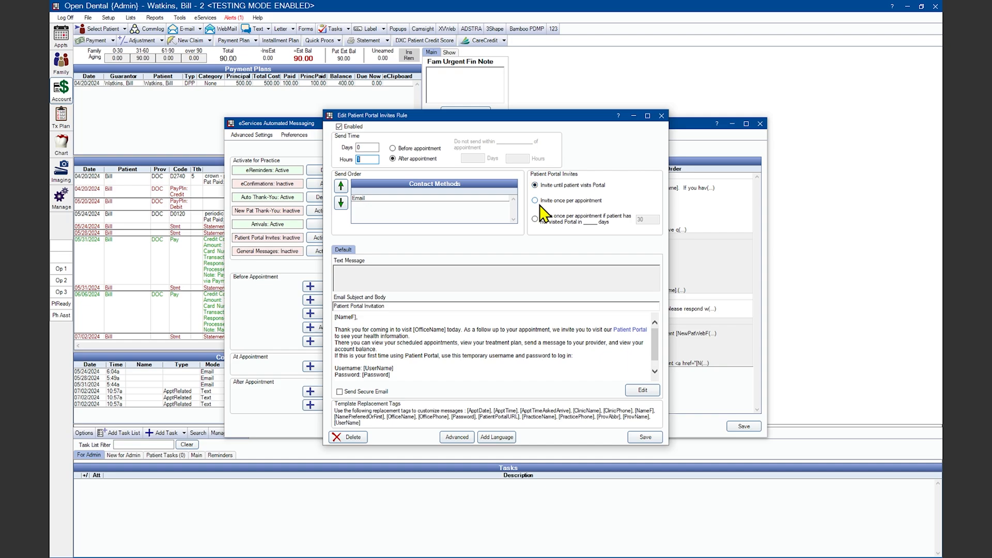
mouse_move(540, 232)
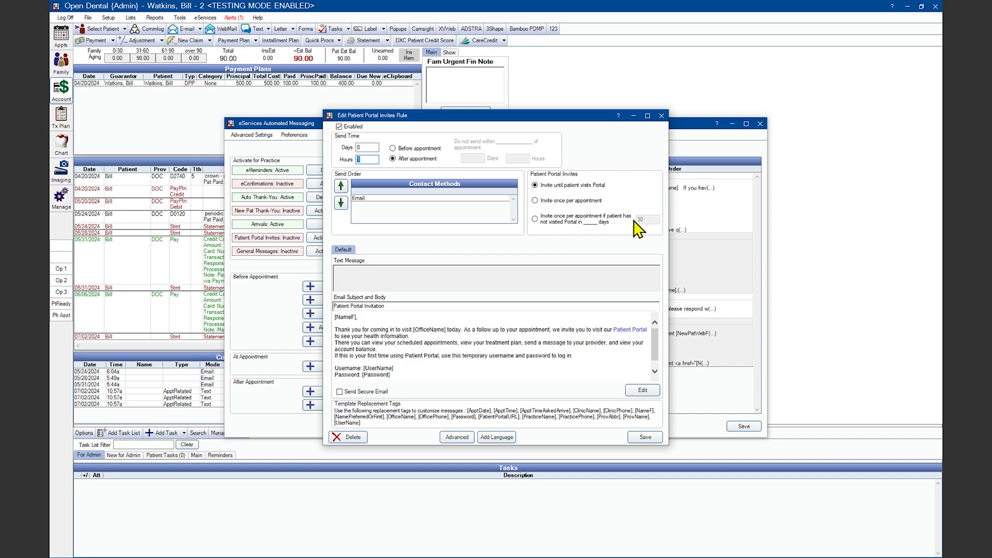
mouse_move(650, 219)
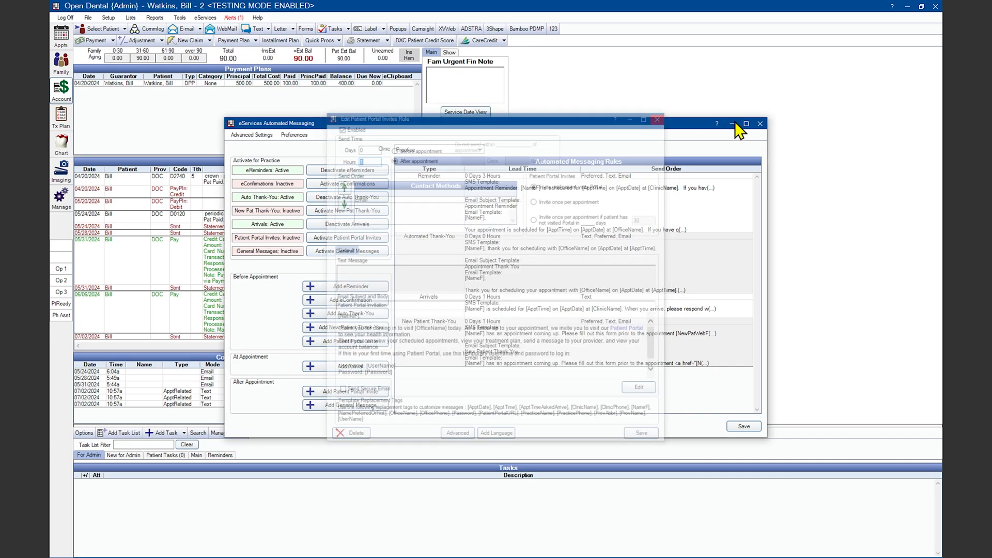
left_click(760, 123)
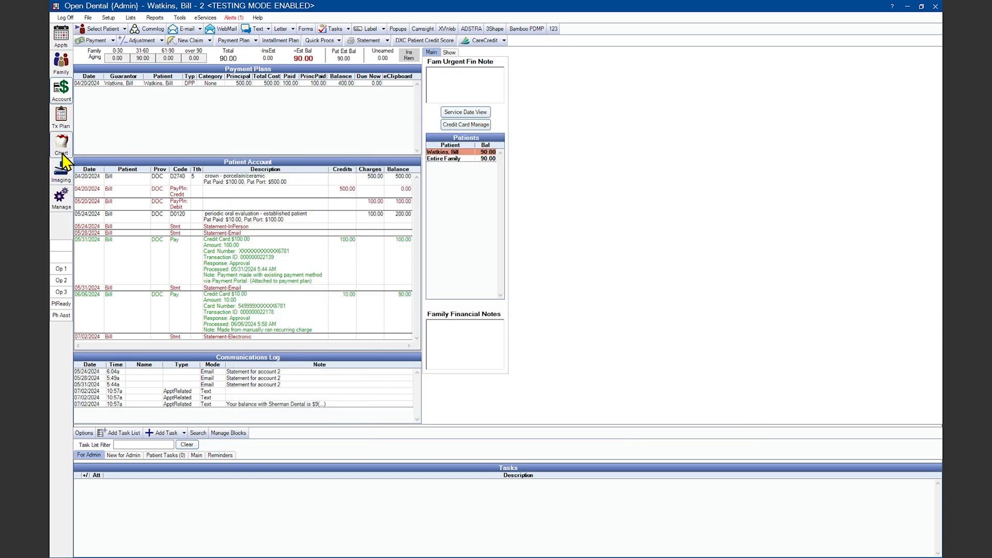
left_click(61, 145)
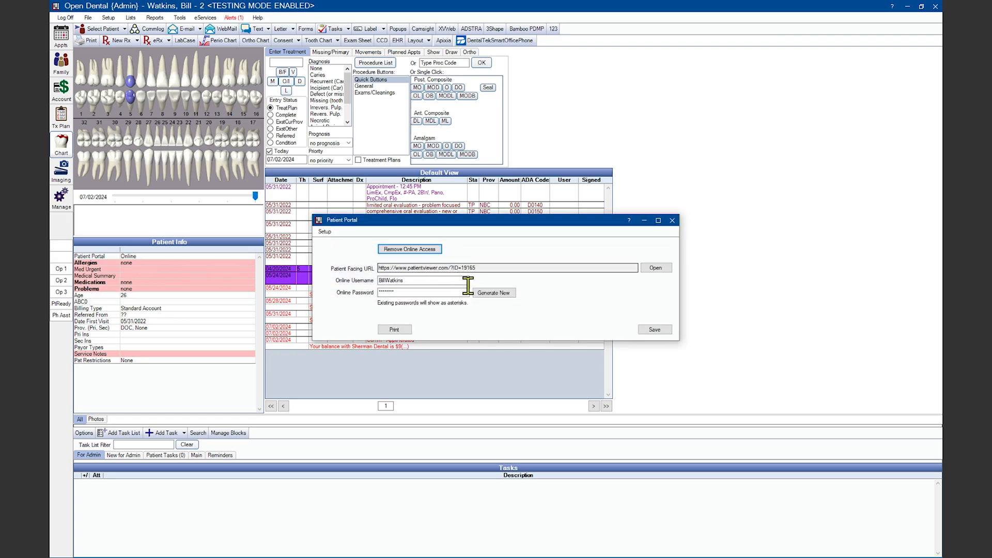
left_click(656, 267)
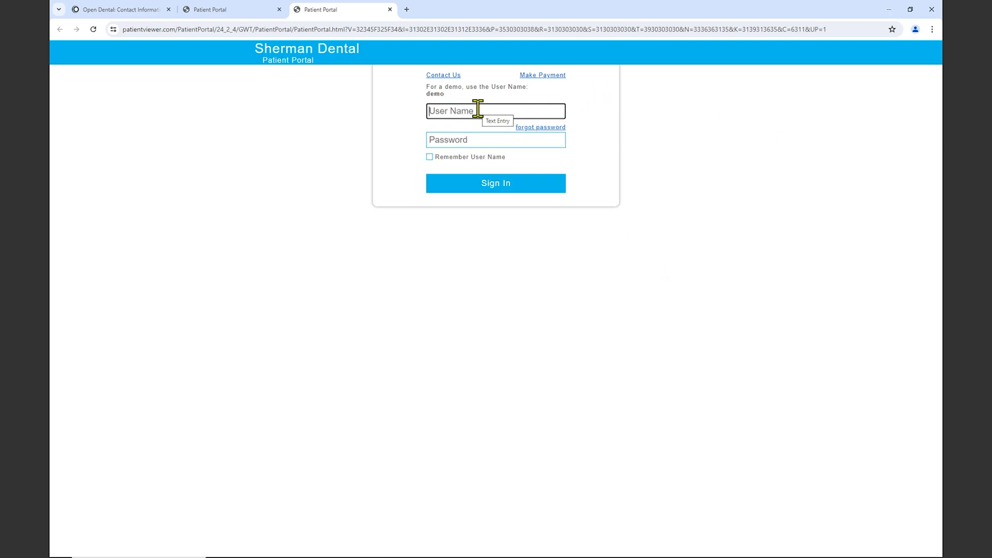
mouse_move(715, 119)
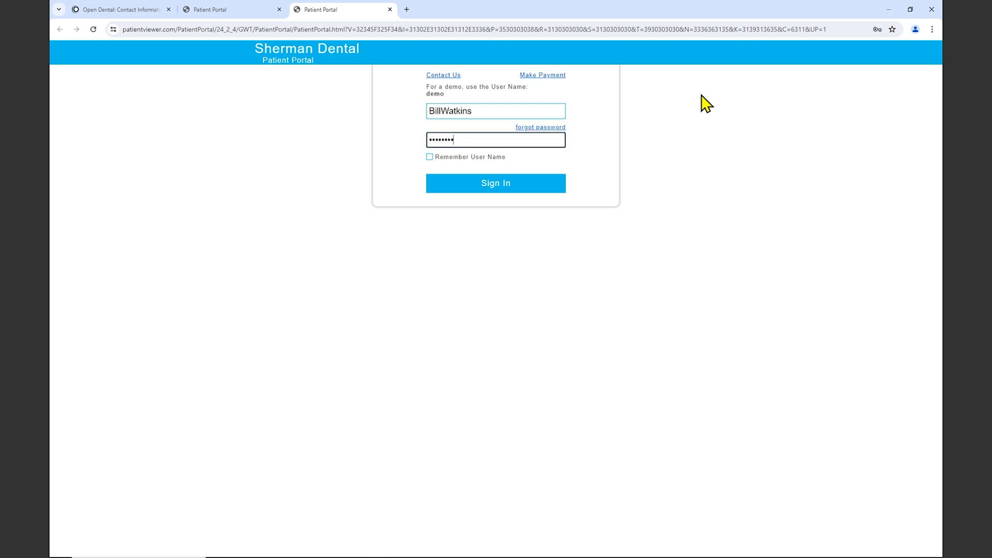
mouse_move(534, 173)
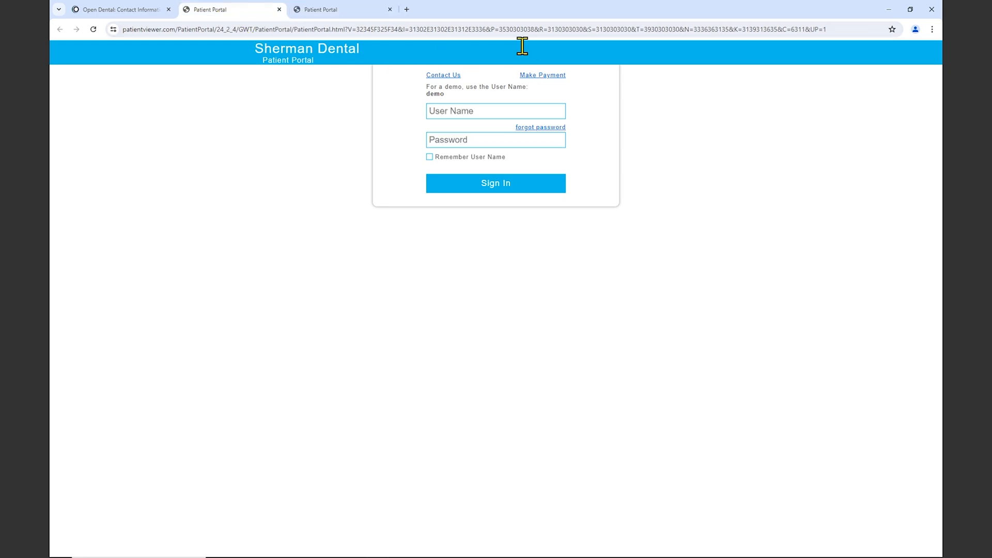
left_click(541, 74)
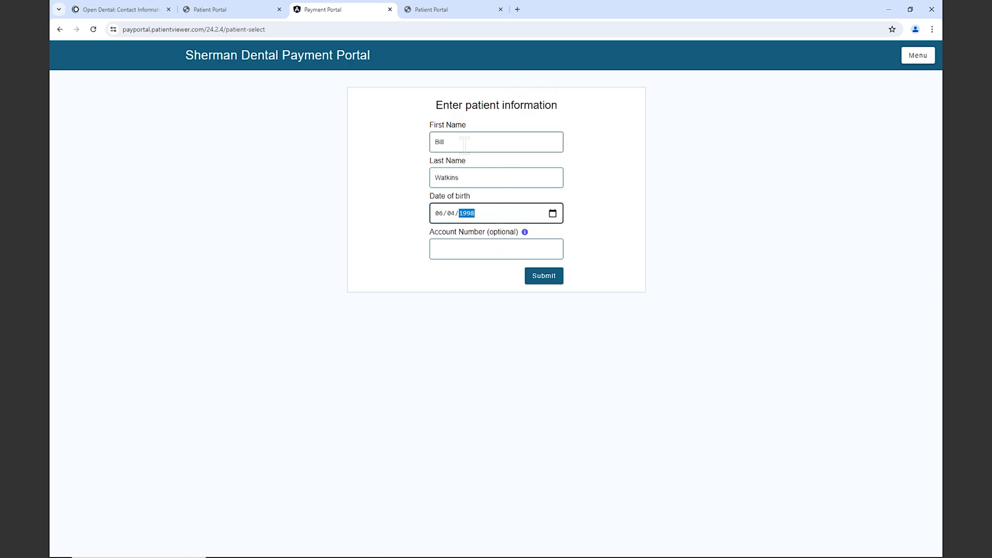
left_click(543, 276)
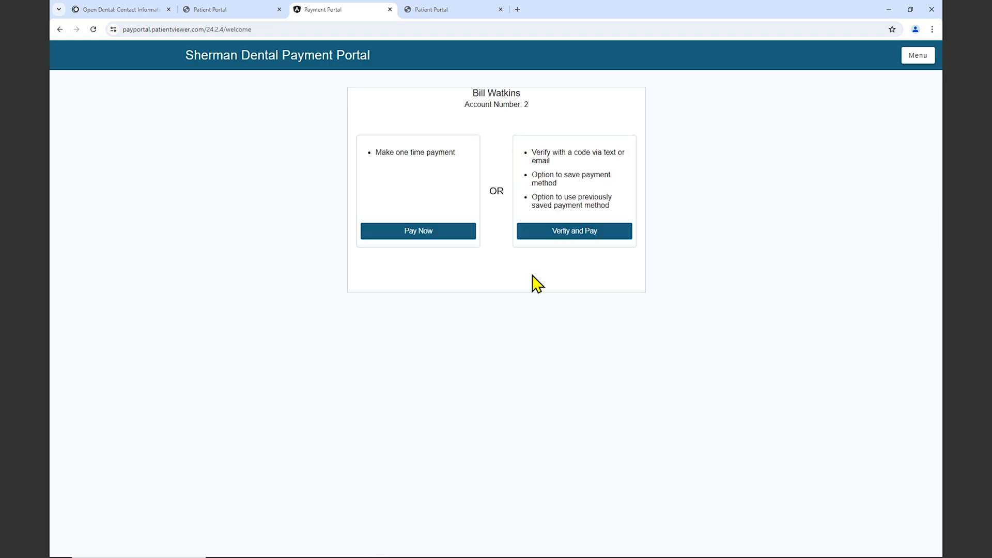
mouse_move(518, 324)
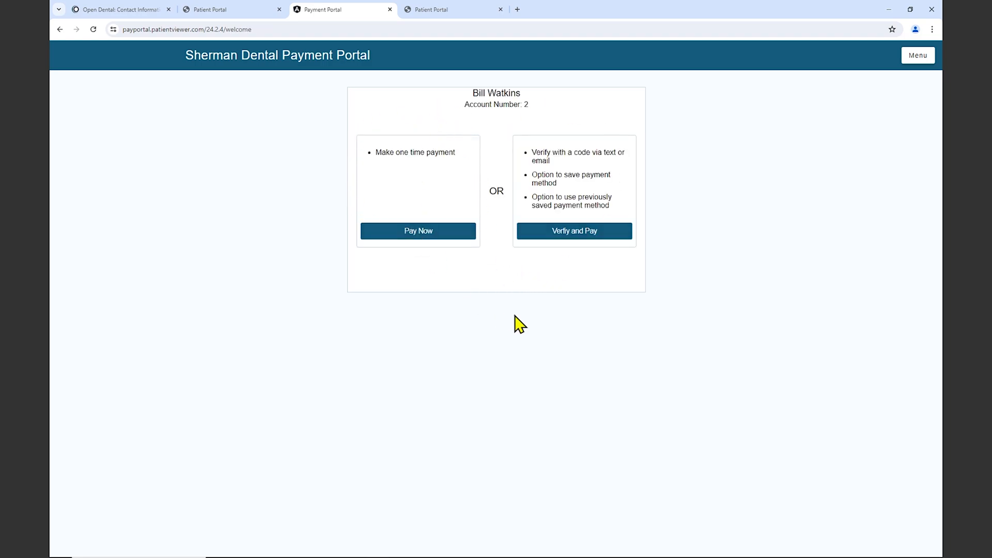
mouse_move(523, 329)
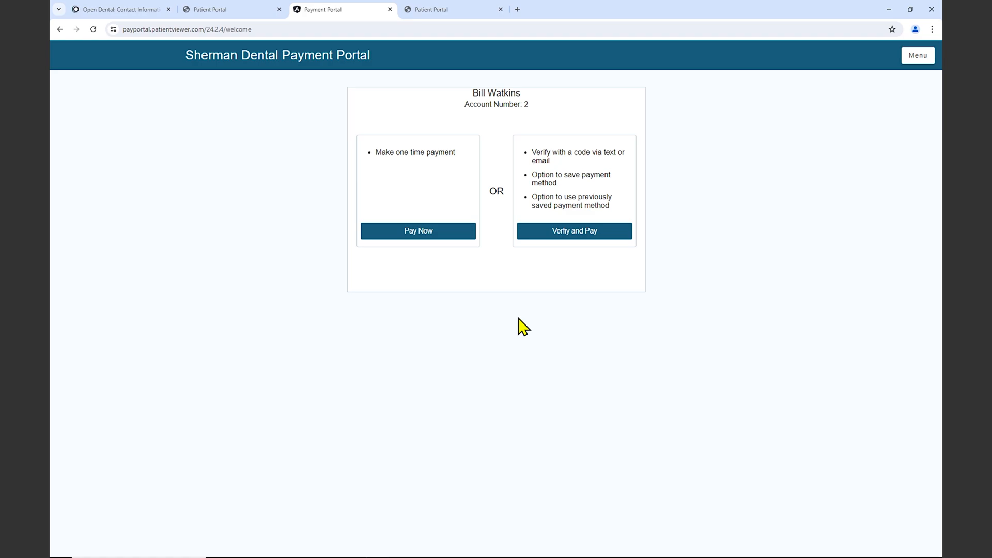
left_click(453, 10)
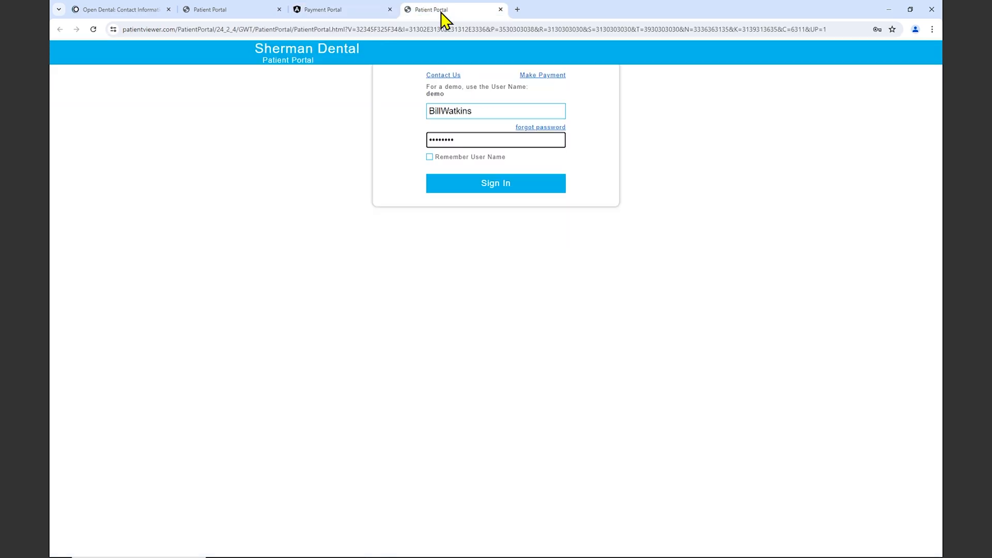
left_click(495, 183)
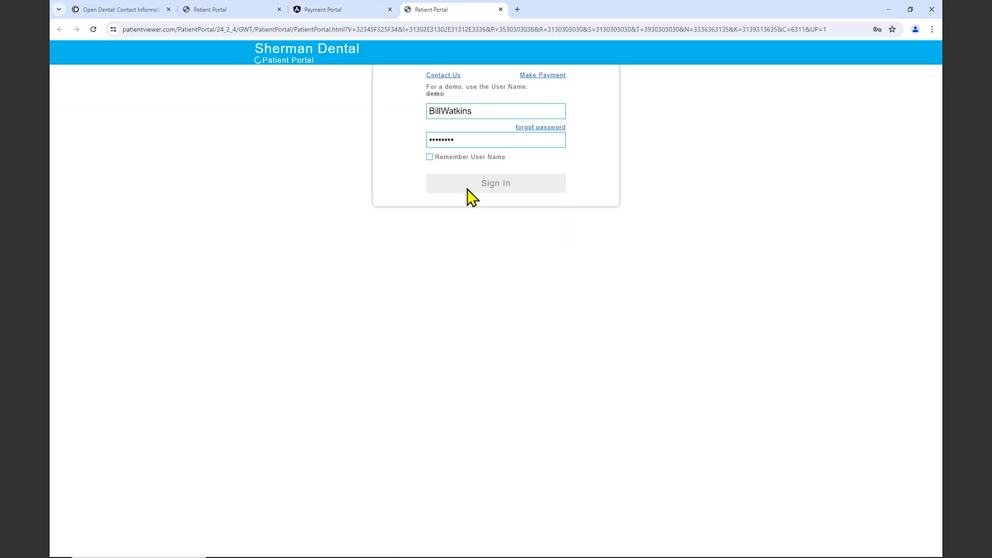
left_click(496, 183)
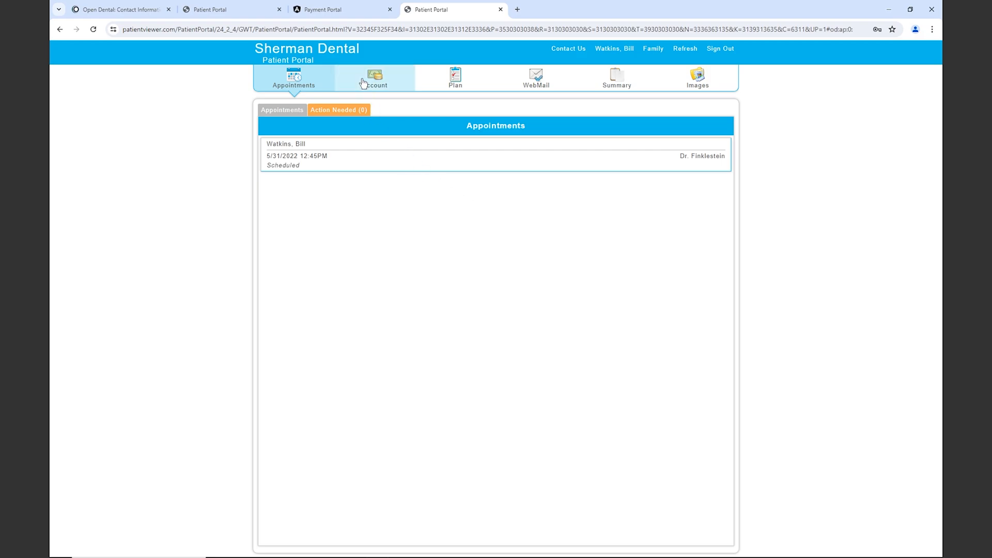
left_click(374, 77)
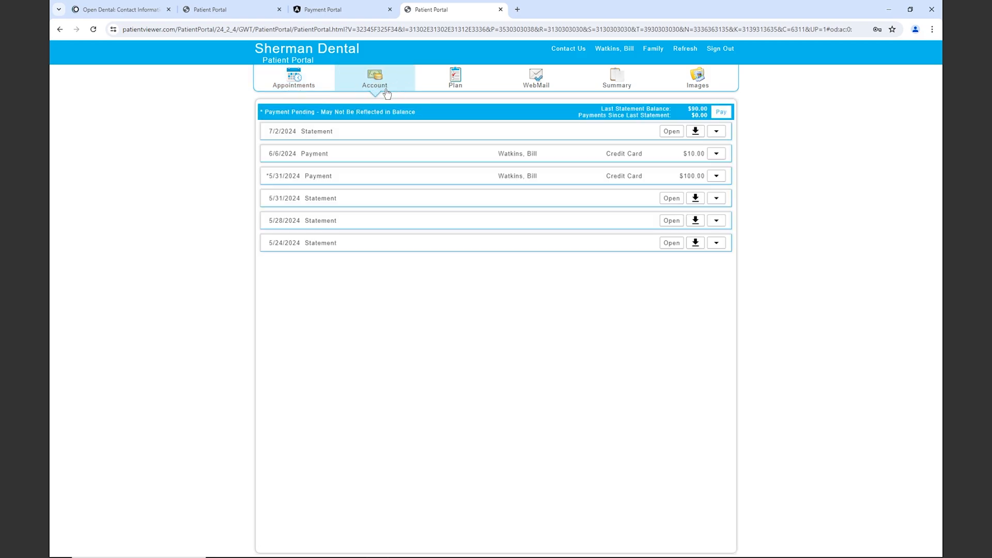
mouse_move(344, 137)
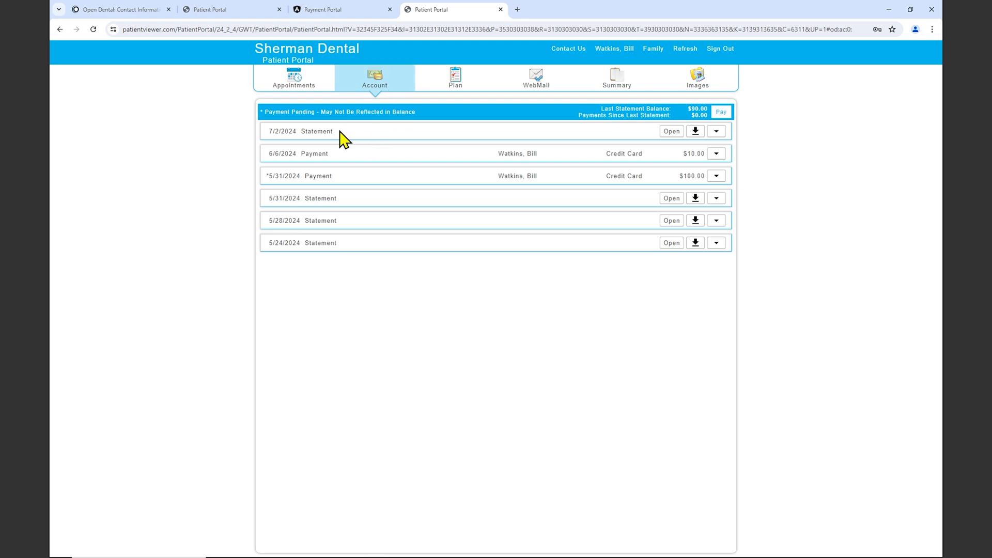
mouse_move(605, 146)
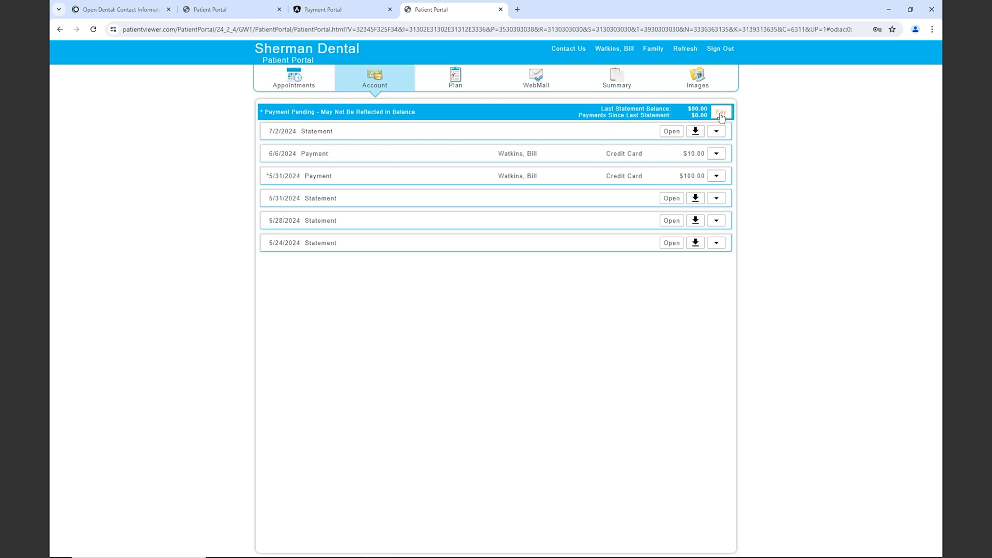
left_click(721, 113)
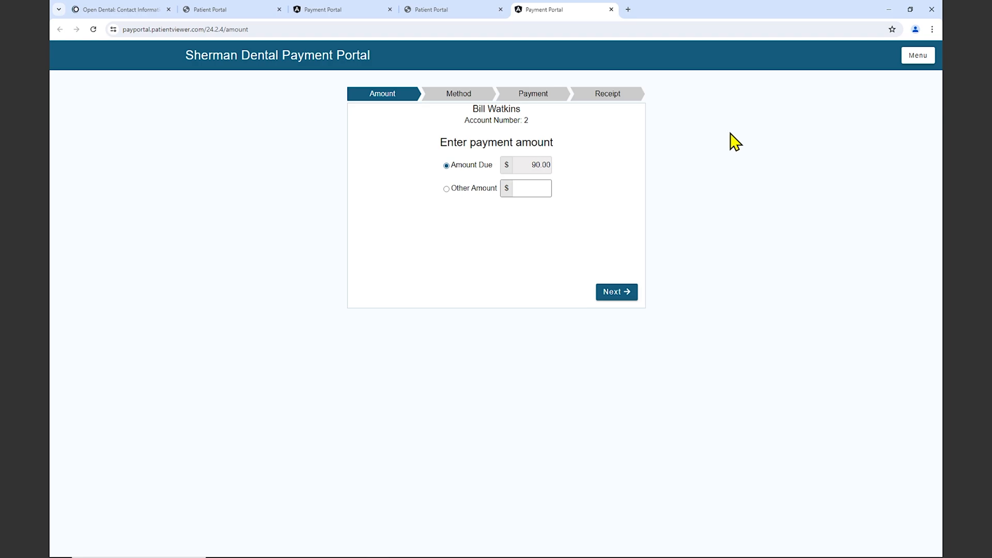
mouse_move(757, 174)
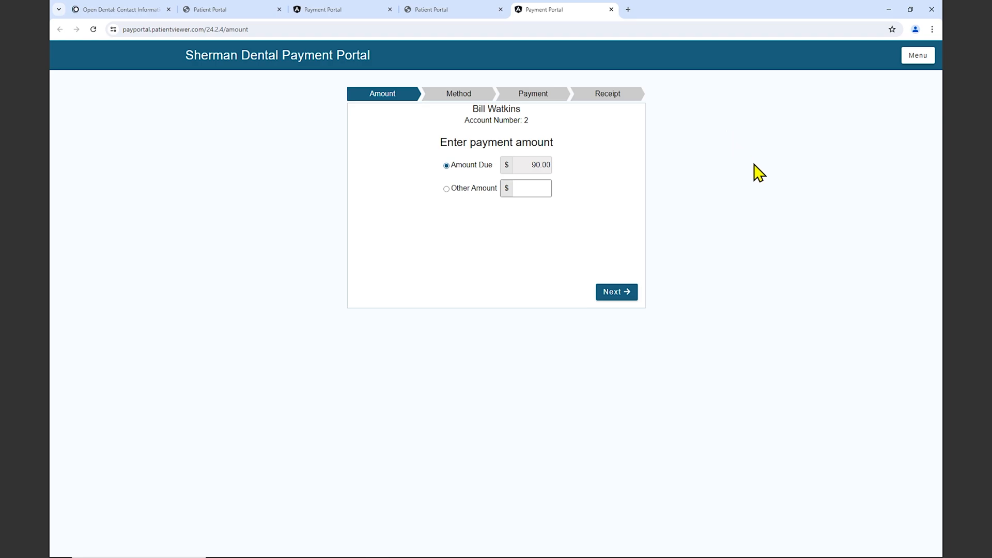